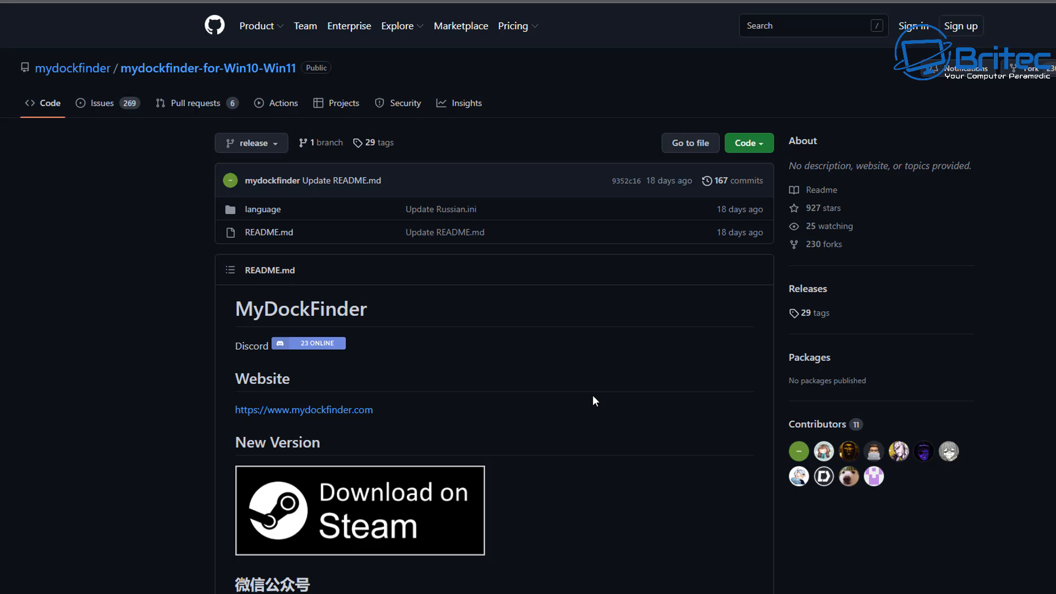
- Start buying MyDockFinder for yourself on Steam with 'Save my payment information' unticked and PayPal as method
{"action": "left_click", "coordinate": [360, 509]}
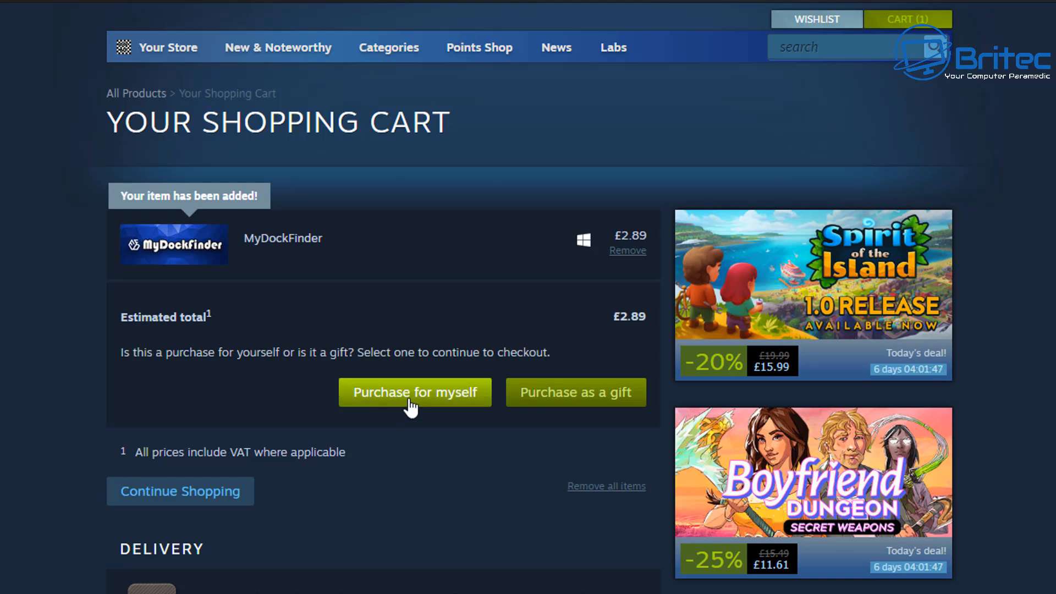
{"action": "left_click", "coordinate": [415, 392]}
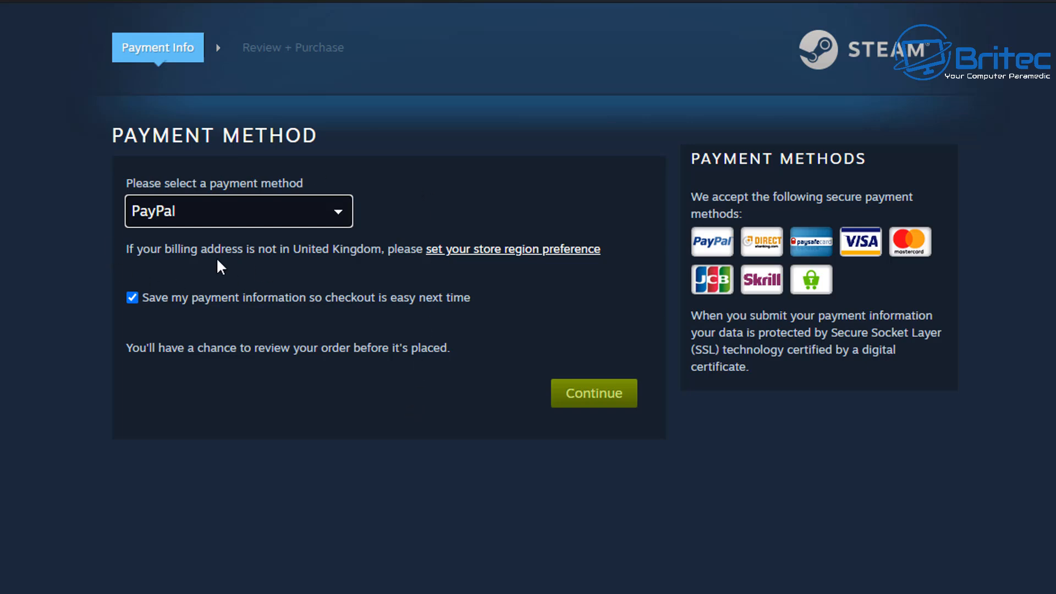
{"action": "left_click", "coordinate": [132, 297]}
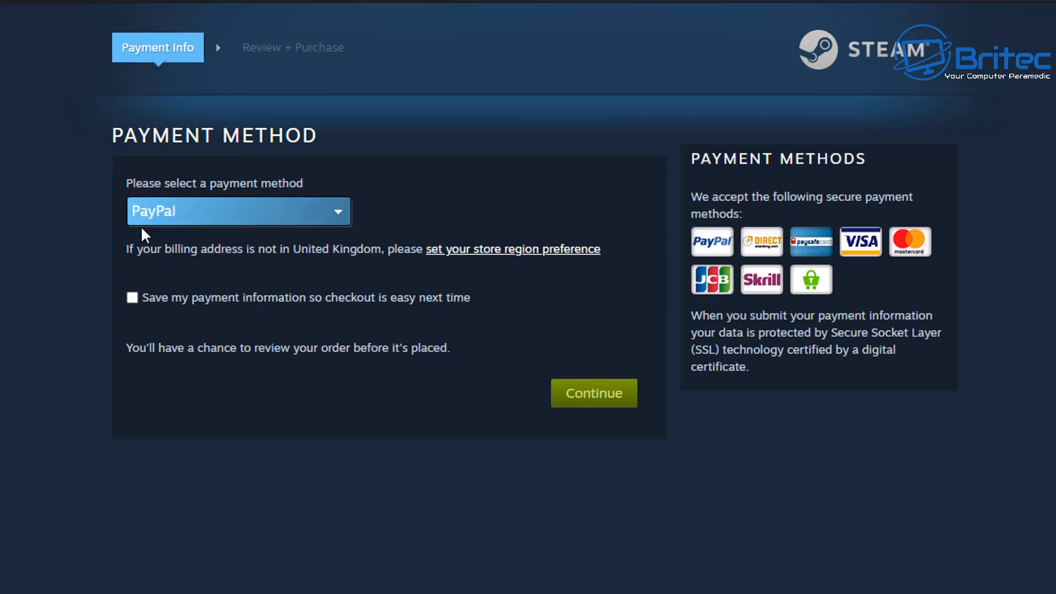
{"action": "mouse_move", "coordinate": [232, 231]}
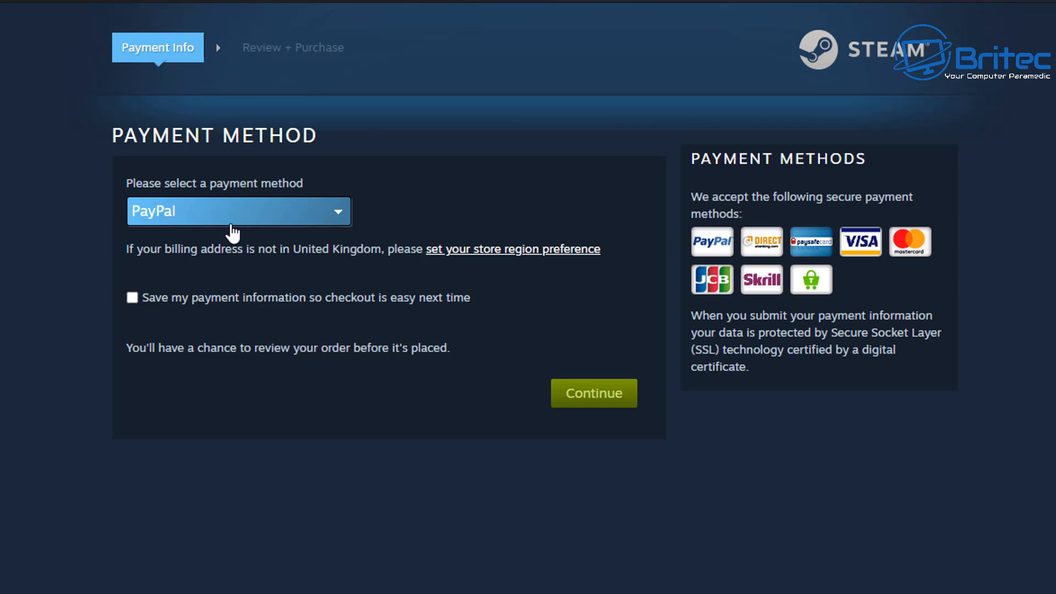
{"action": "left_click", "coordinate": [593, 393]}
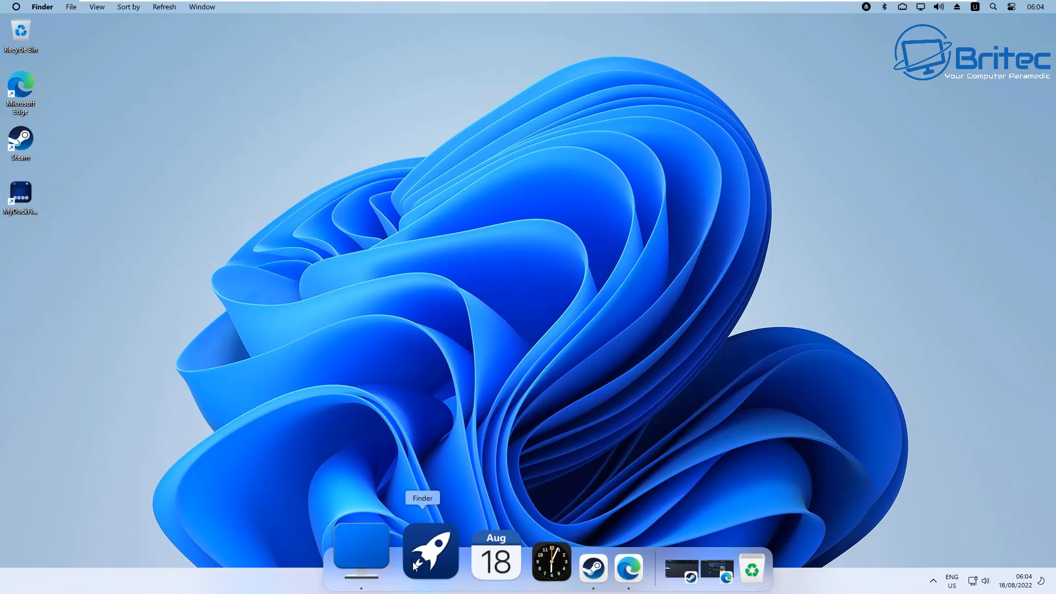
{"action": "mouse_move", "coordinate": [520, 269]}
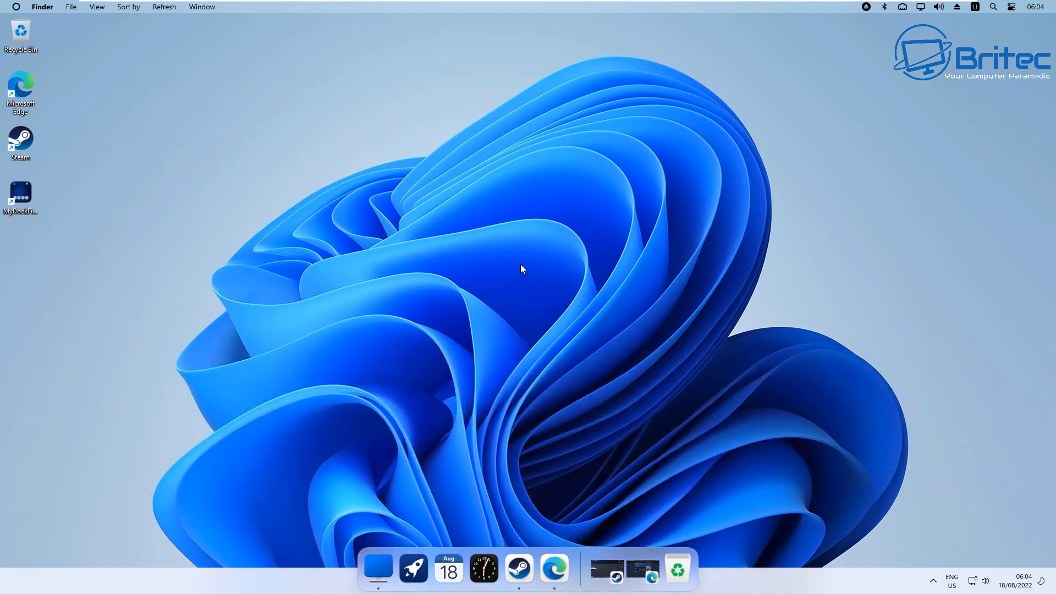
{"action": "mouse_move", "coordinate": [472, 281]}
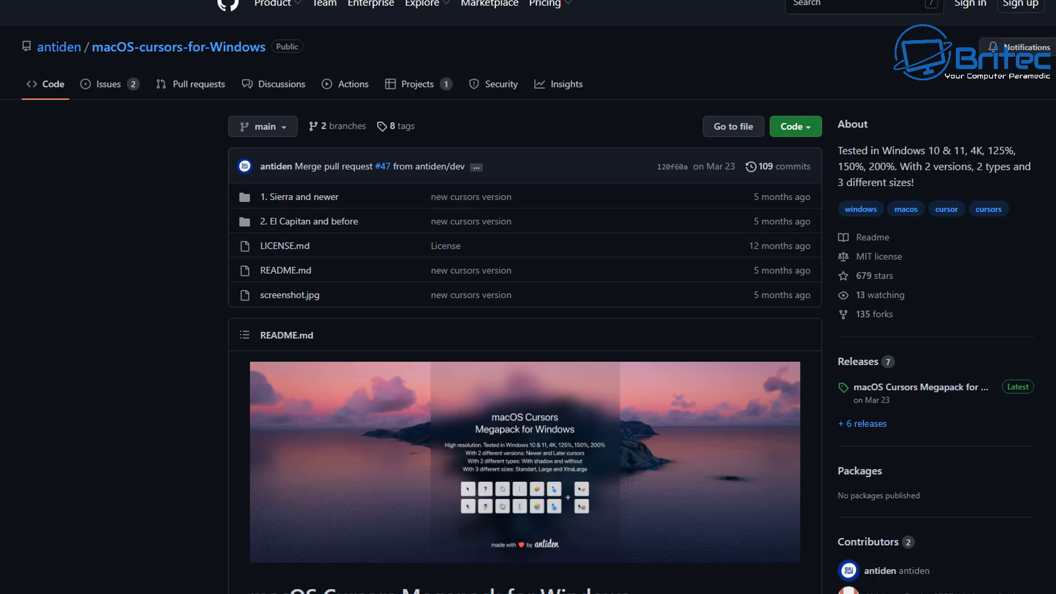
- Download the Source code (zip) of the latest macOS-cursors-for-Windows release from its GitHub page
{"action": "scroll", "scroll_direction": "down", "scroll_amount": 3}
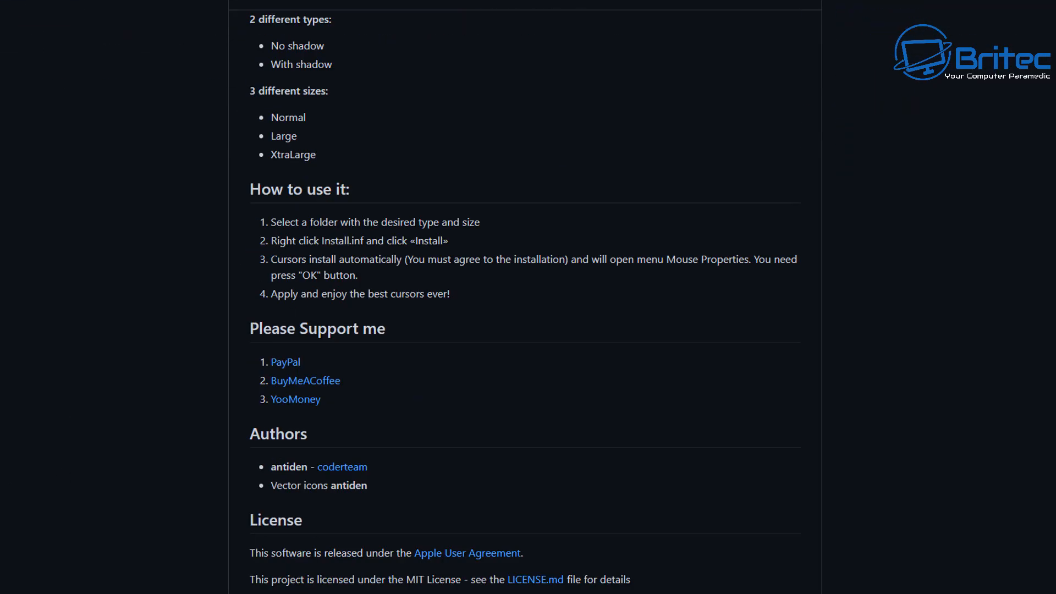
{"action": "scroll", "scroll_direction": "down", "scroll_amount": 3}
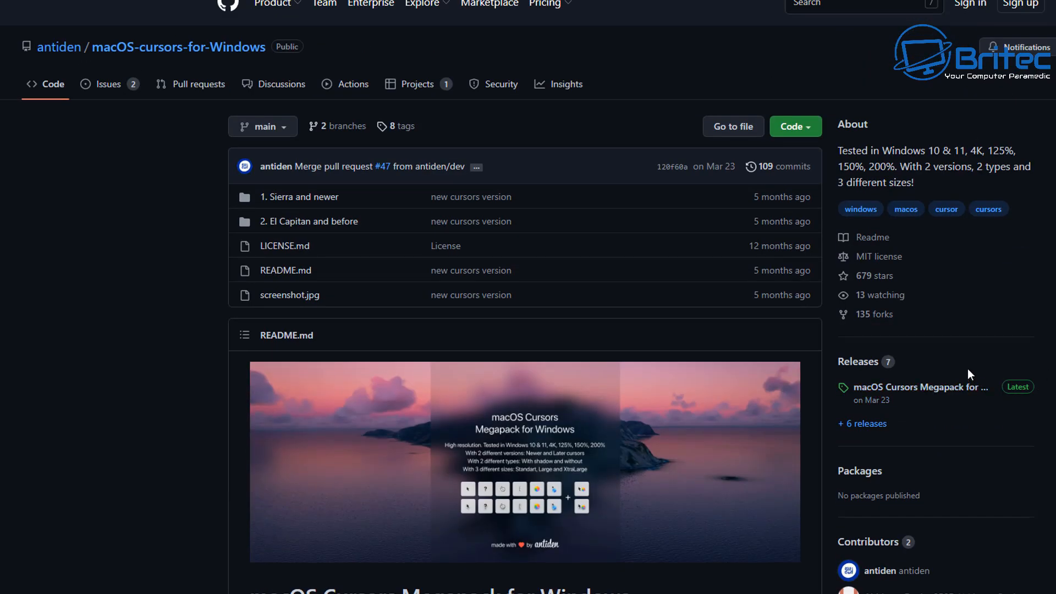
{"action": "left_click", "coordinate": [919, 386]}
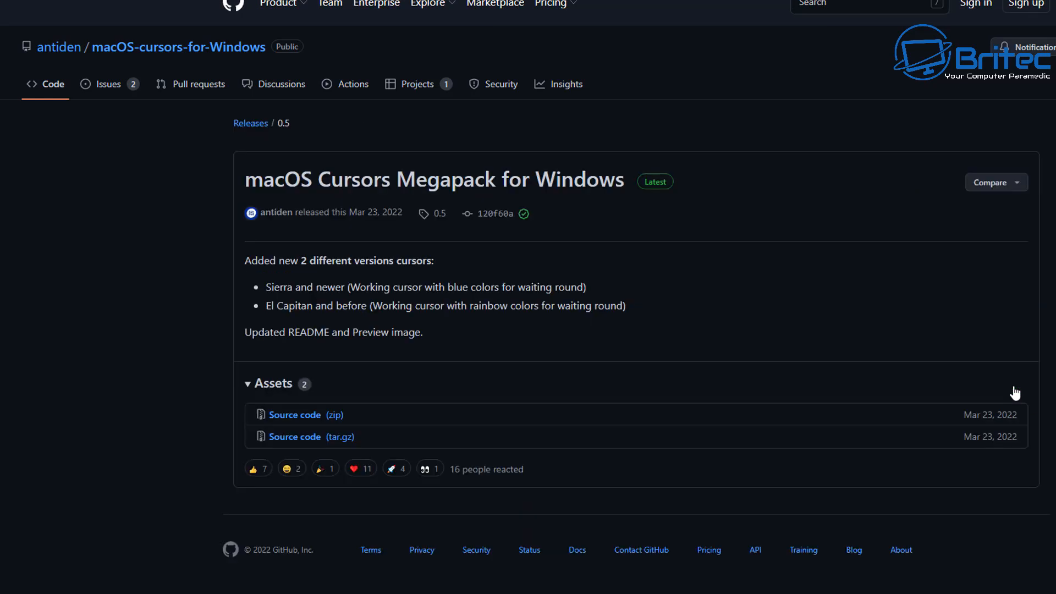
{"action": "mouse_move", "coordinate": [433, 416]}
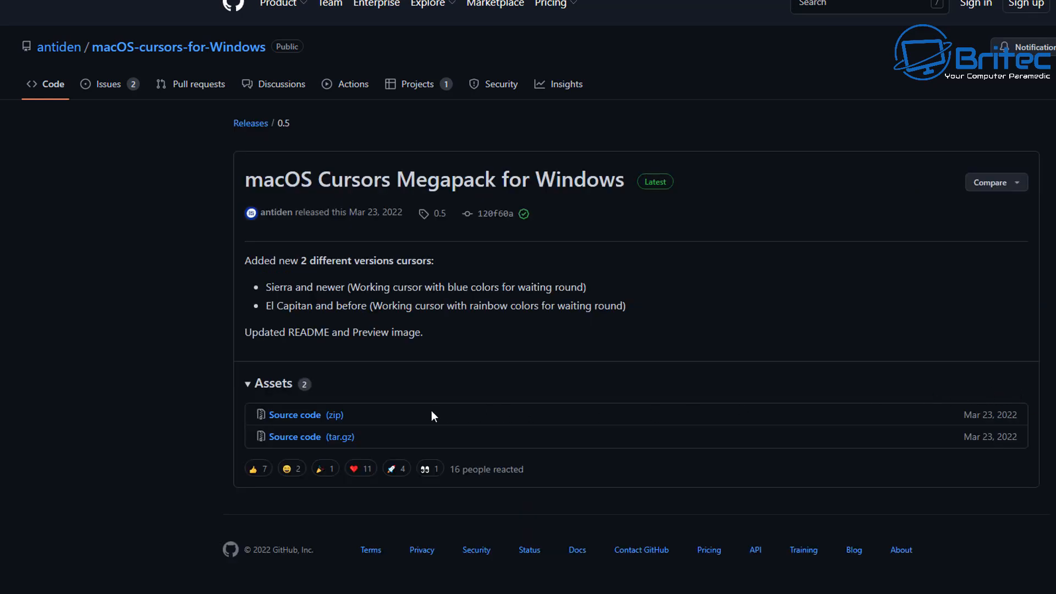
{"action": "mouse_move", "coordinate": [294, 415]}
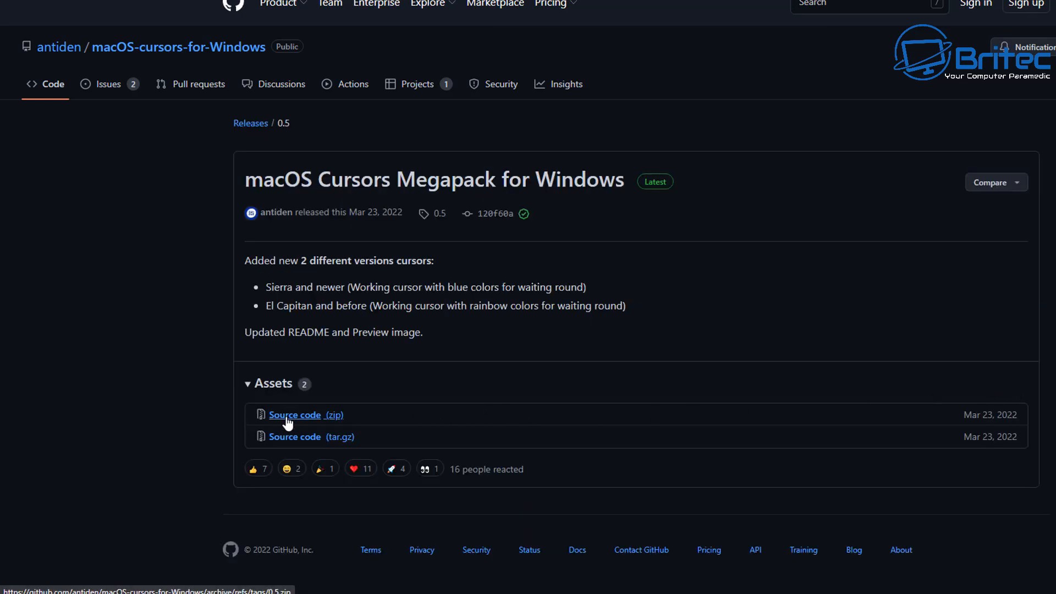
{"action": "left_click", "coordinate": [306, 415]}
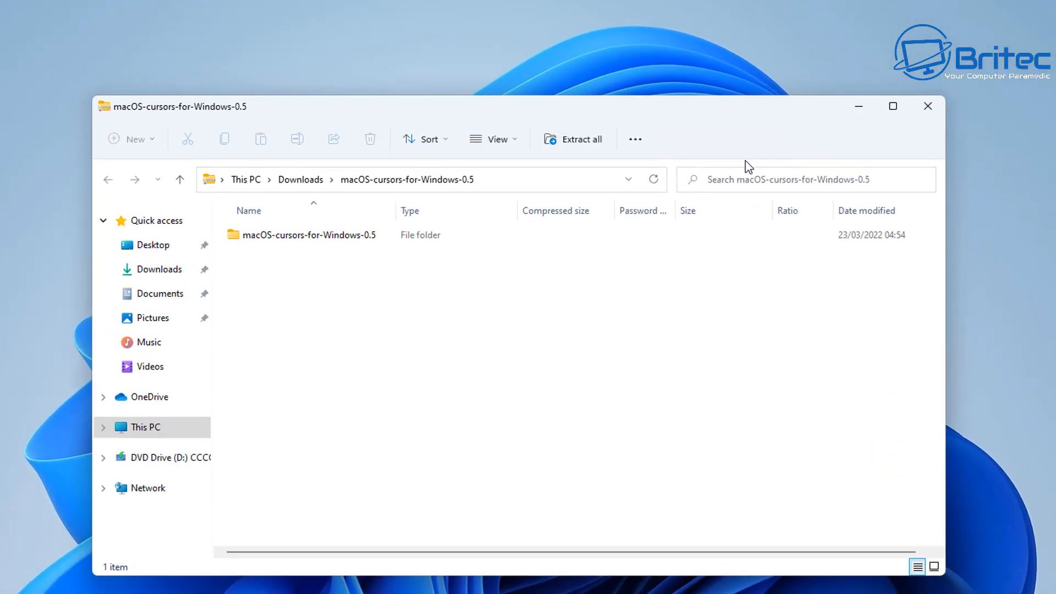
- Take the macOS-cursors-for-Windows-0.5 folder out of the zip, then close the archive window
{"action": "left_click", "coordinate": [310, 234]}
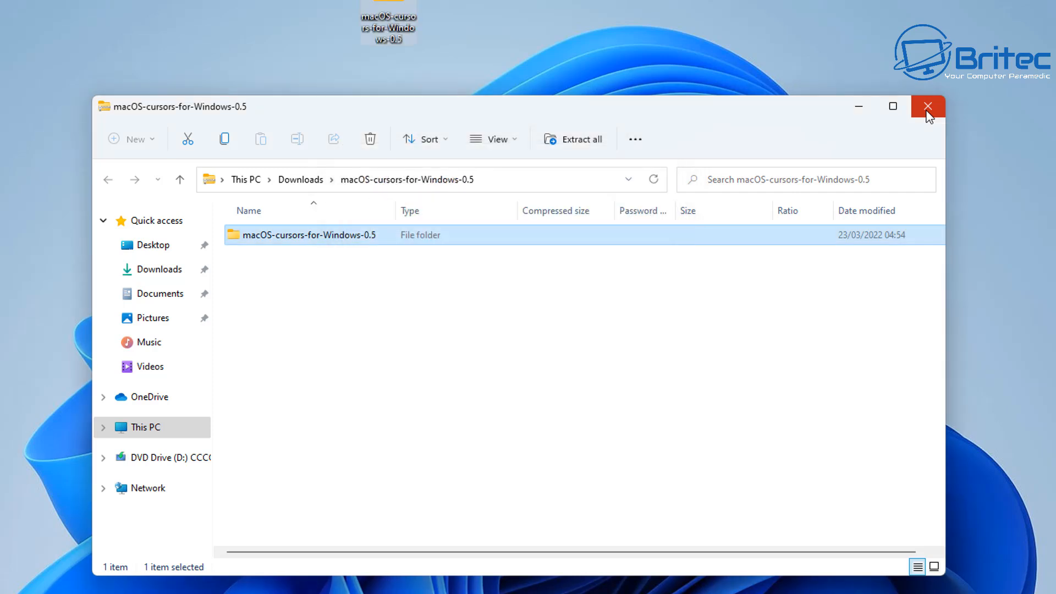
{"action": "left_click", "coordinate": [929, 107]}
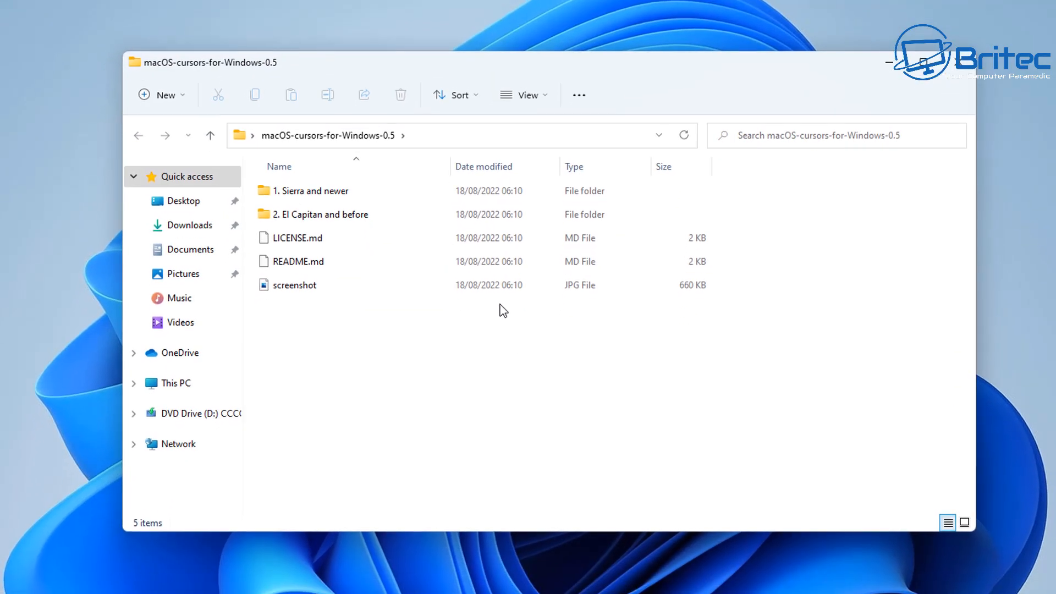
- Navigate into 1. Sierra and newer > 1. No Shadow > 1. Normal cursor folder
{"action": "left_click", "coordinate": [322, 208]}
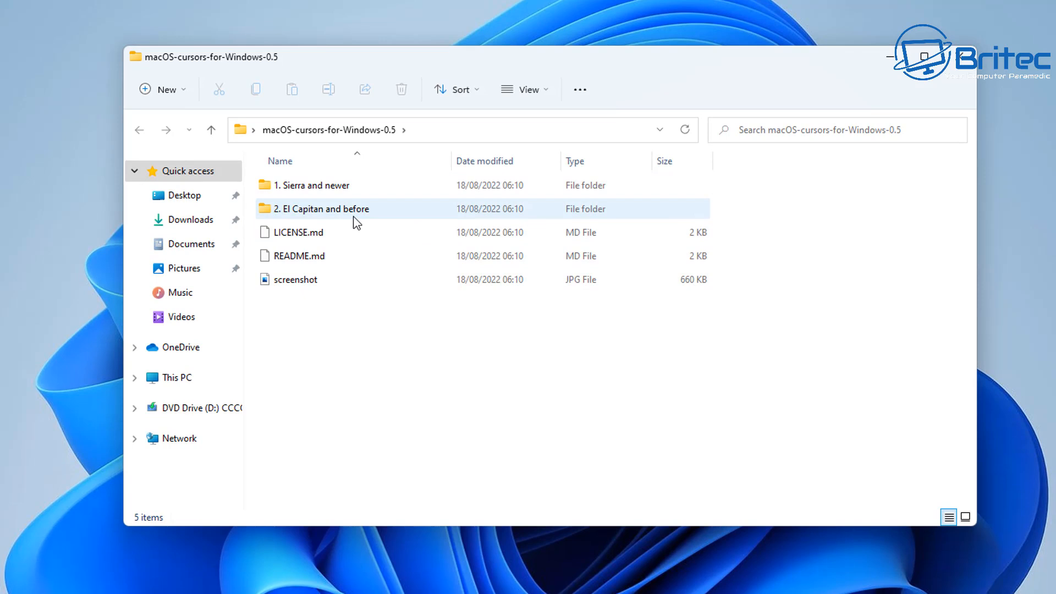
{"action": "double_click", "coordinate": [312, 184]}
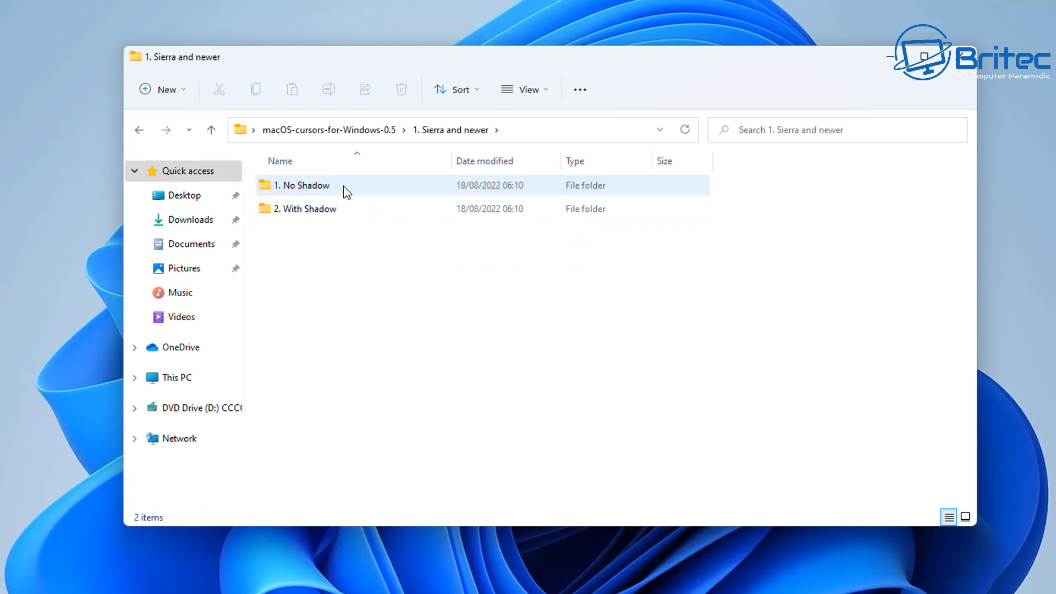
{"action": "mouse_move", "coordinate": [323, 194]}
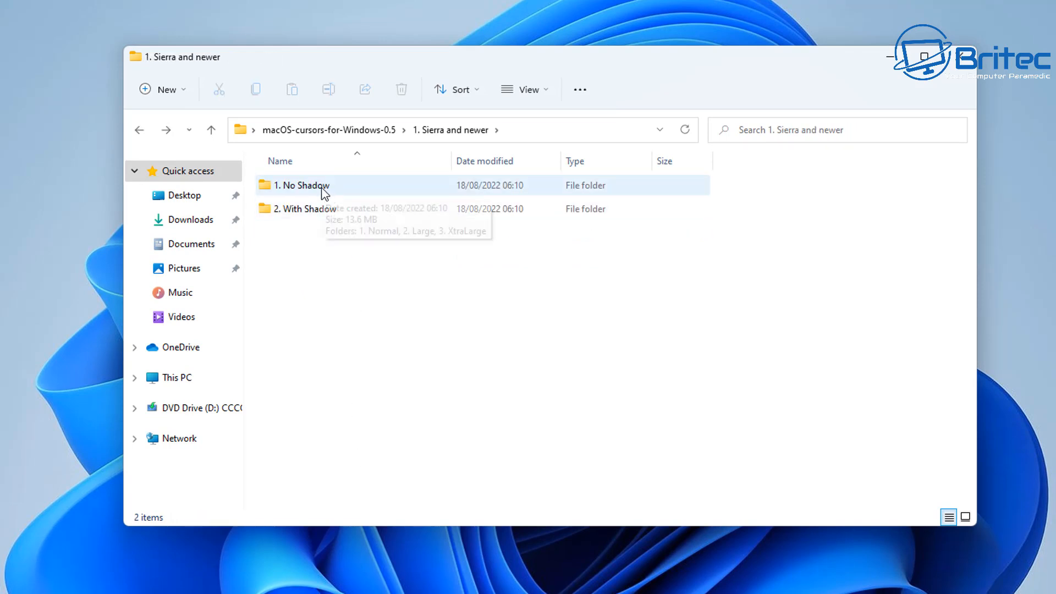
{"action": "double_click", "coordinate": [302, 185]}
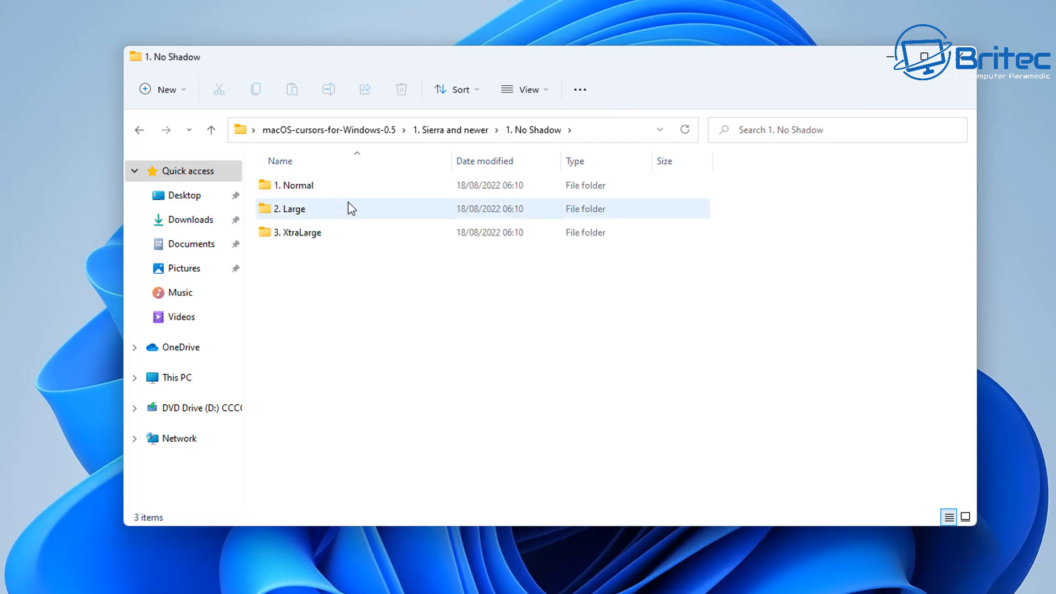
{"action": "double_click", "coordinate": [290, 209]}
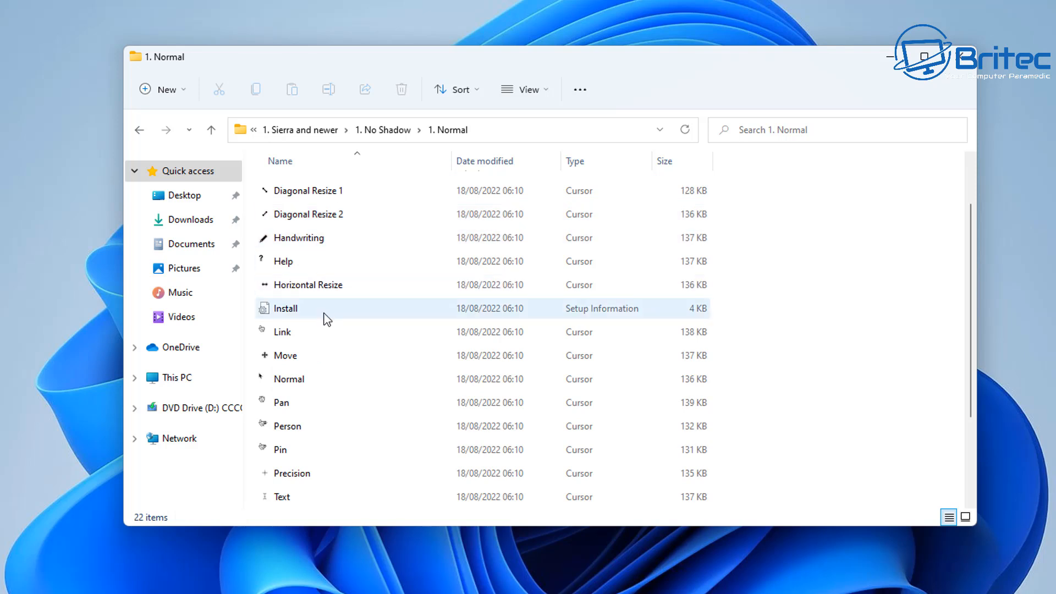
- Install the cursor set from Install.inf via Show more options, allowing it past the warning
{"action": "left_click", "coordinate": [285, 308]}
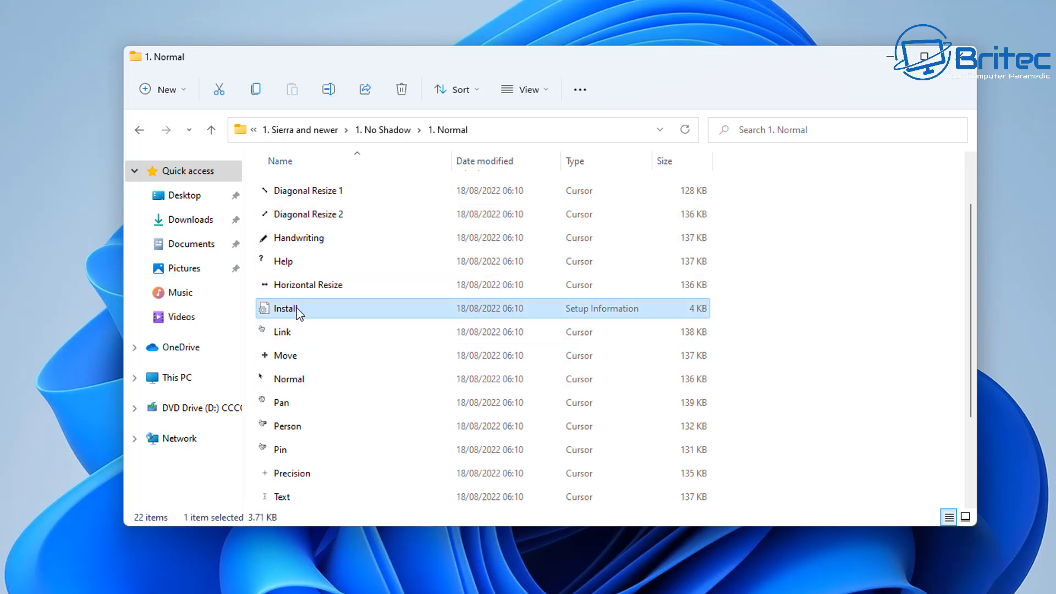
{"action": "right_click", "coordinate": [286, 308]}
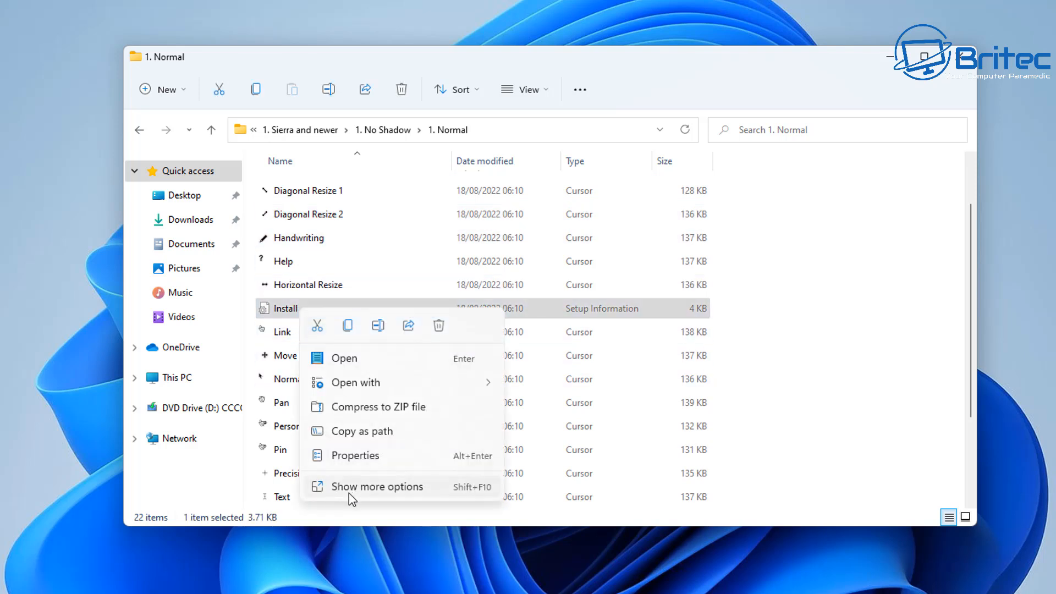
{"action": "left_click", "coordinate": [378, 486]}
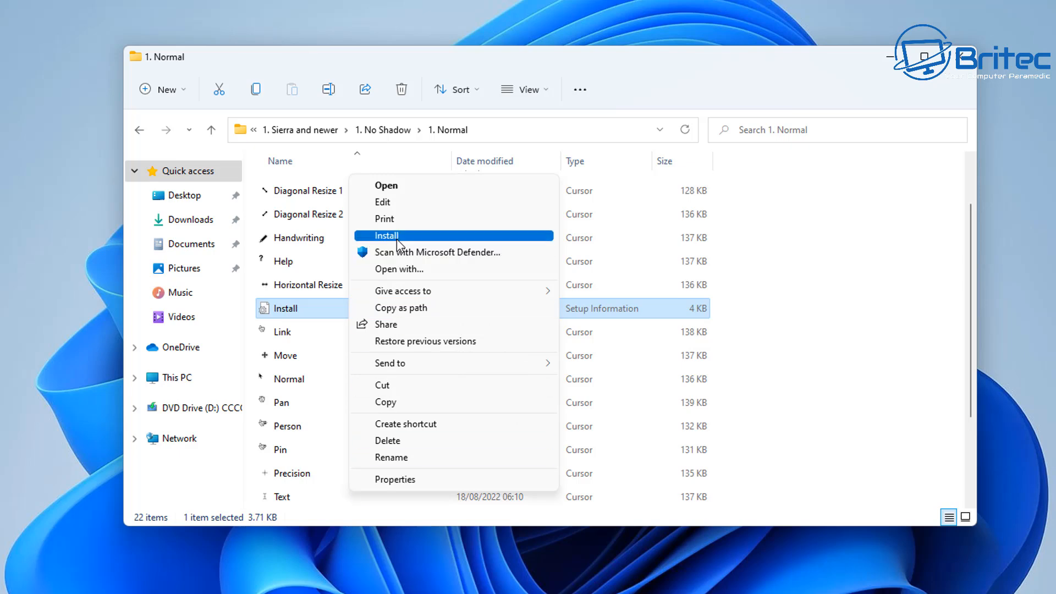
{"action": "left_click", "coordinate": [386, 236]}
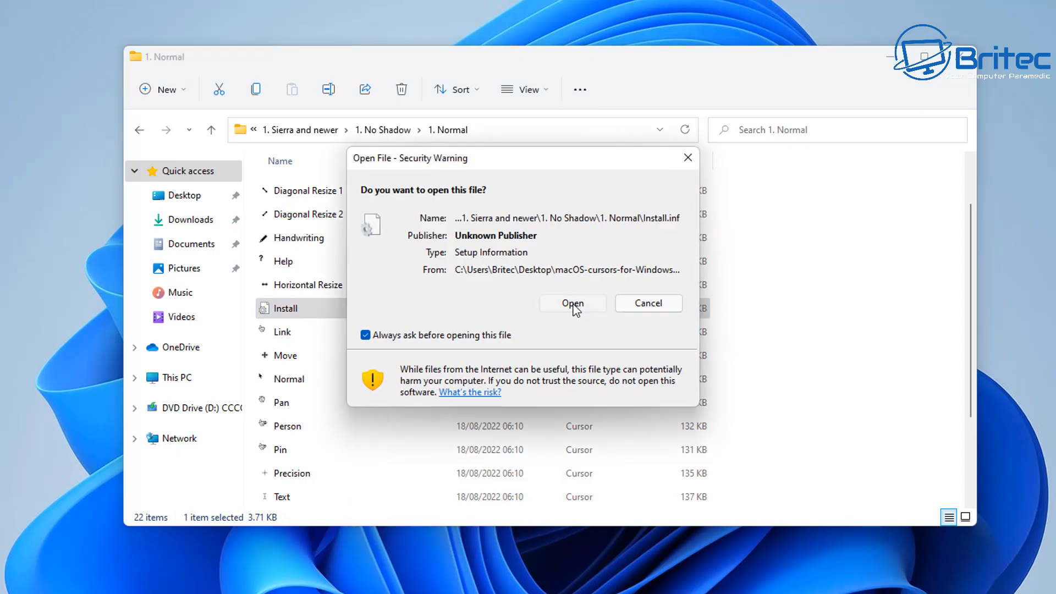
{"action": "left_click", "coordinate": [572, 304]}
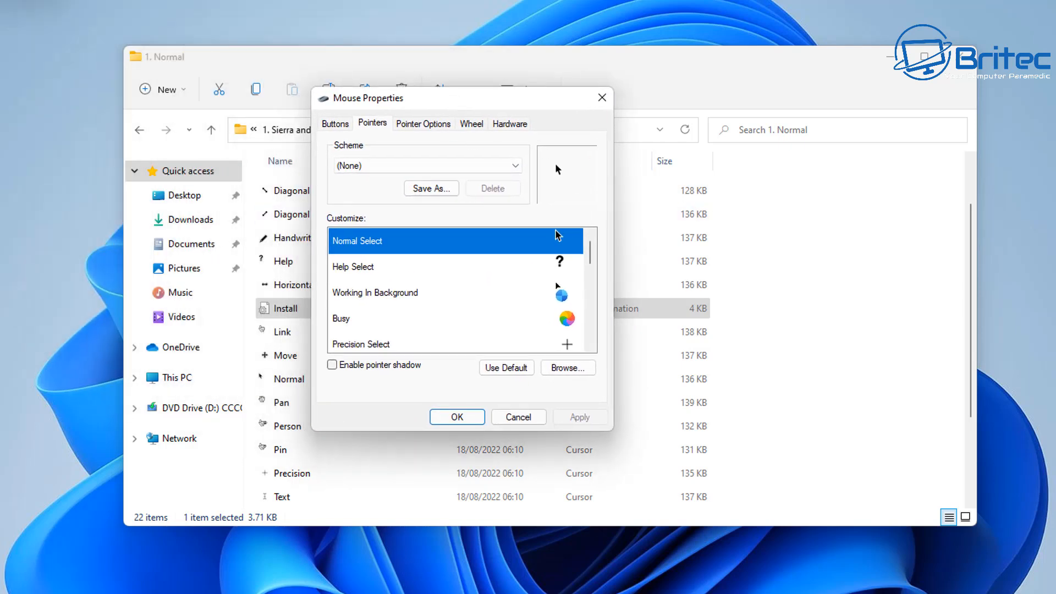
{"action": "mouse_move", "coordinate": [428, 241]}
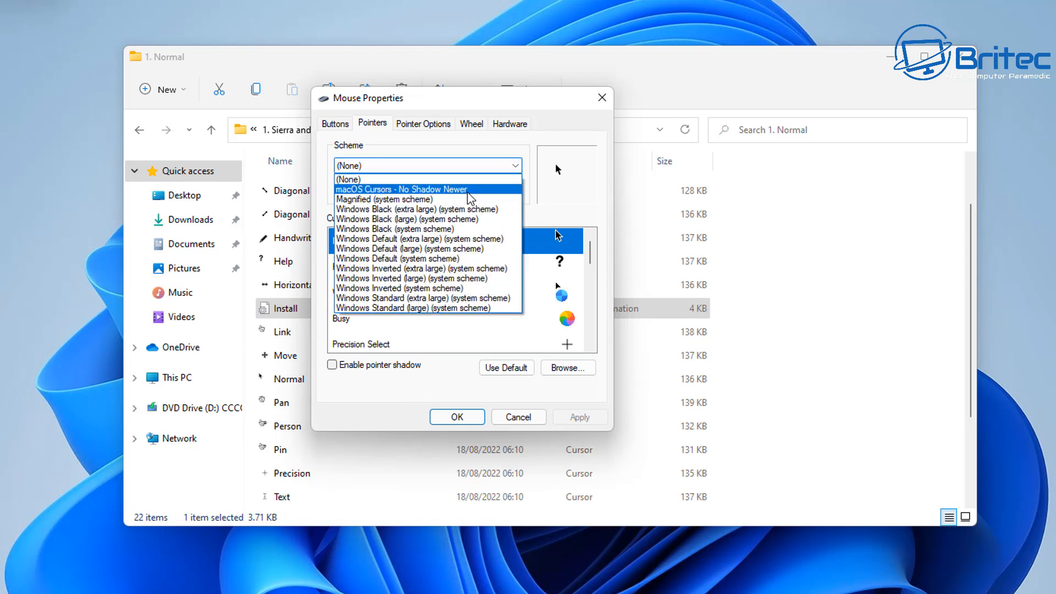
- Save the 'macOS Cursors - No Shadow Newer' scheme, replace the existing one, and apply it
{"action": "left_click", "coordinate": [400, 190]}
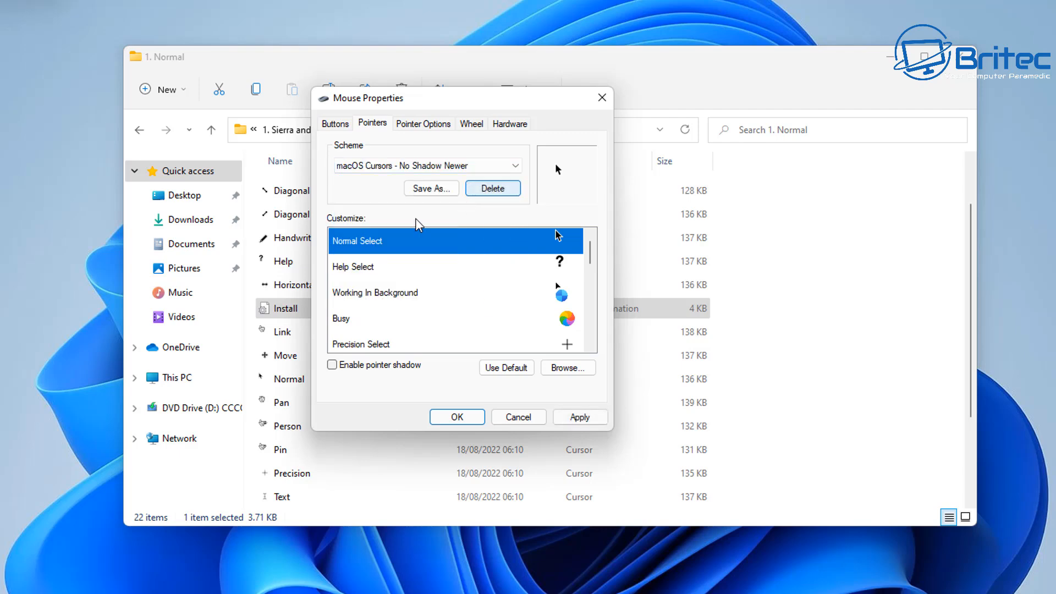
{"action": "left_click", "coordinate": [431, 188]}
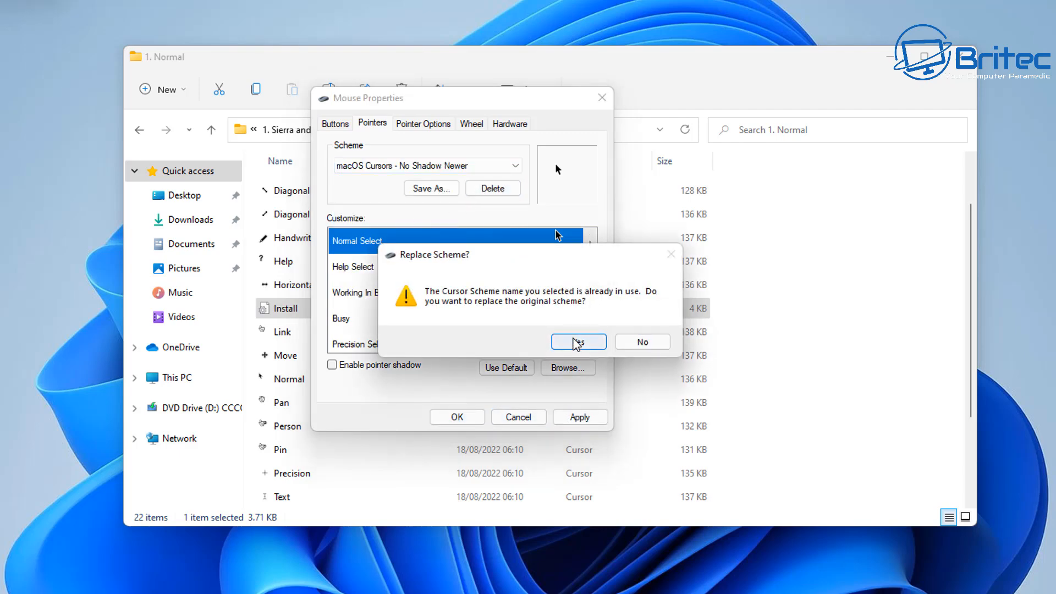
{"action": "left_click", "coordinate": [576, 341]}
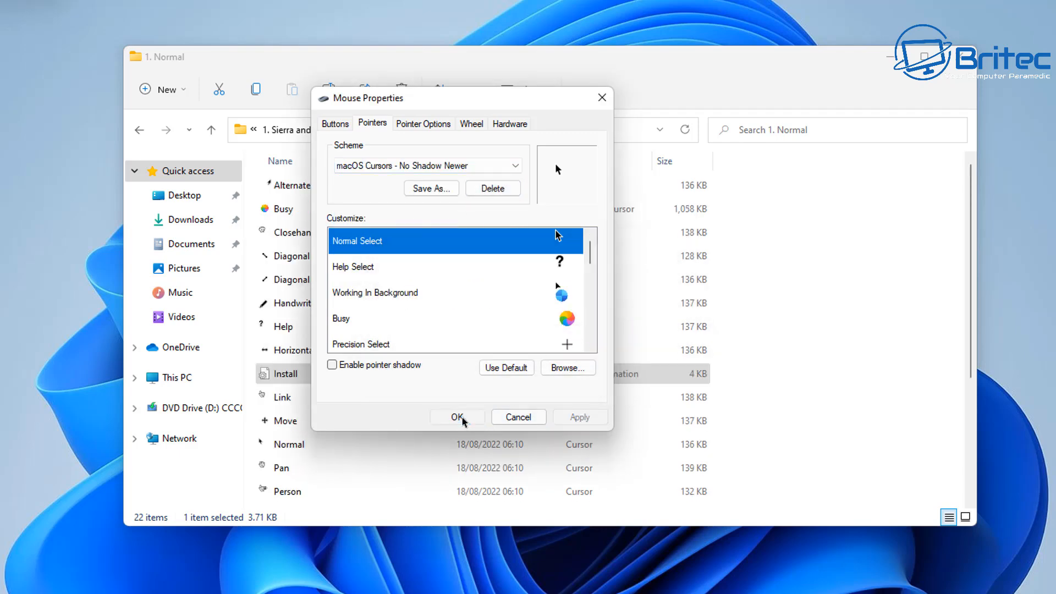
{"action": "left_click", "coordinate": [458, 416]}
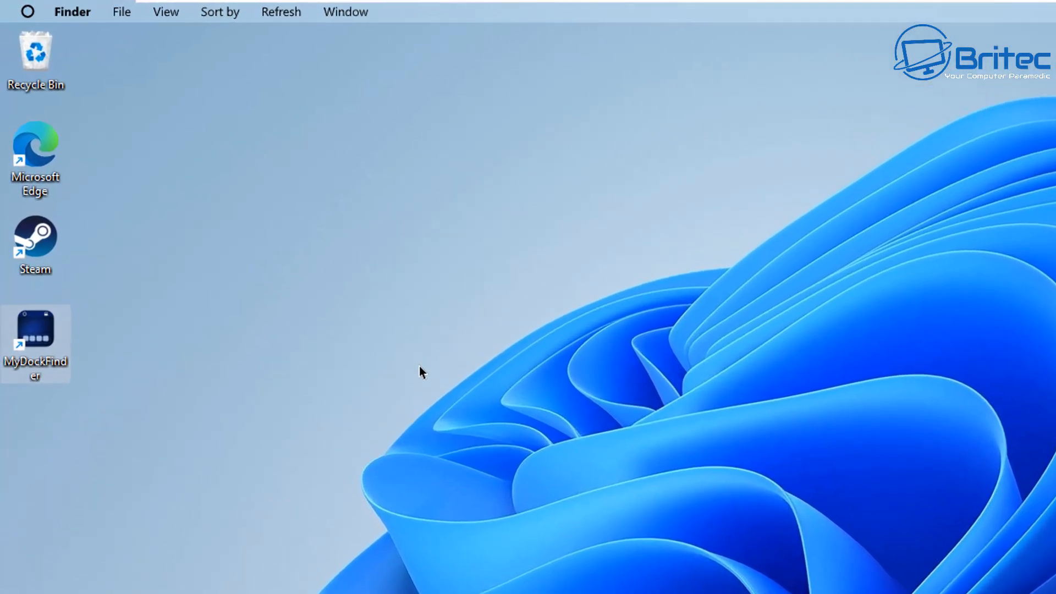
{"action": "left_click", "coordinate": [73, 11]}
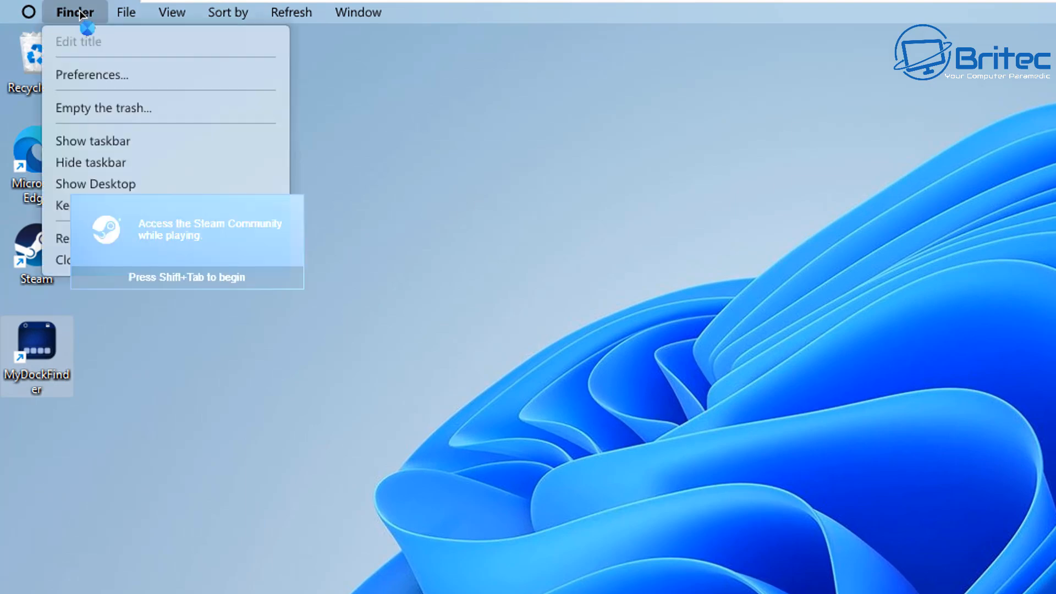
{"action": "mouse_move", "coordinate": [117, 141]}
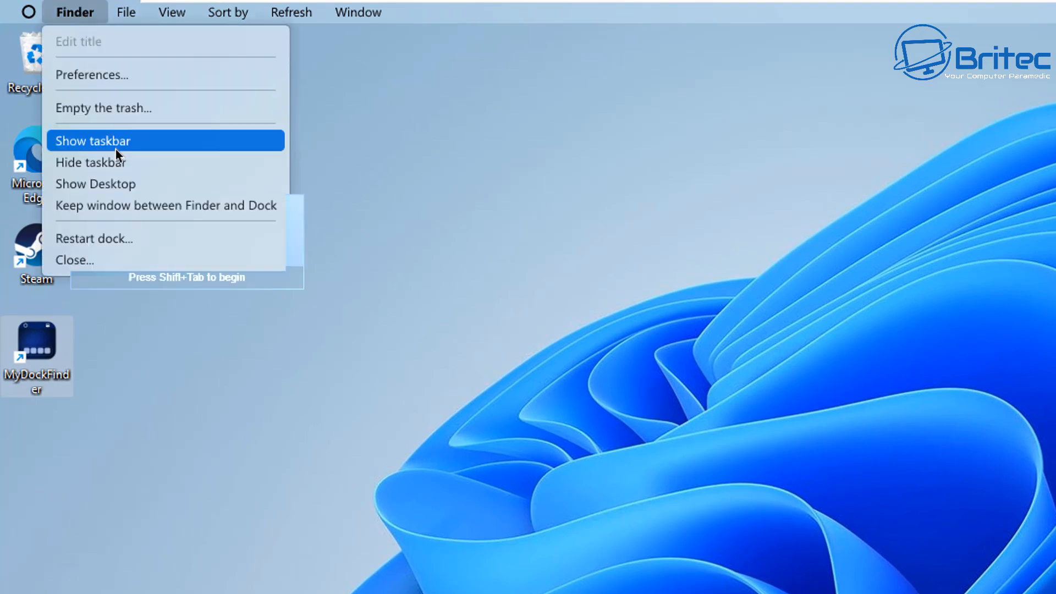
{"action": "mouse_move", "coordinate": [114, 163]}
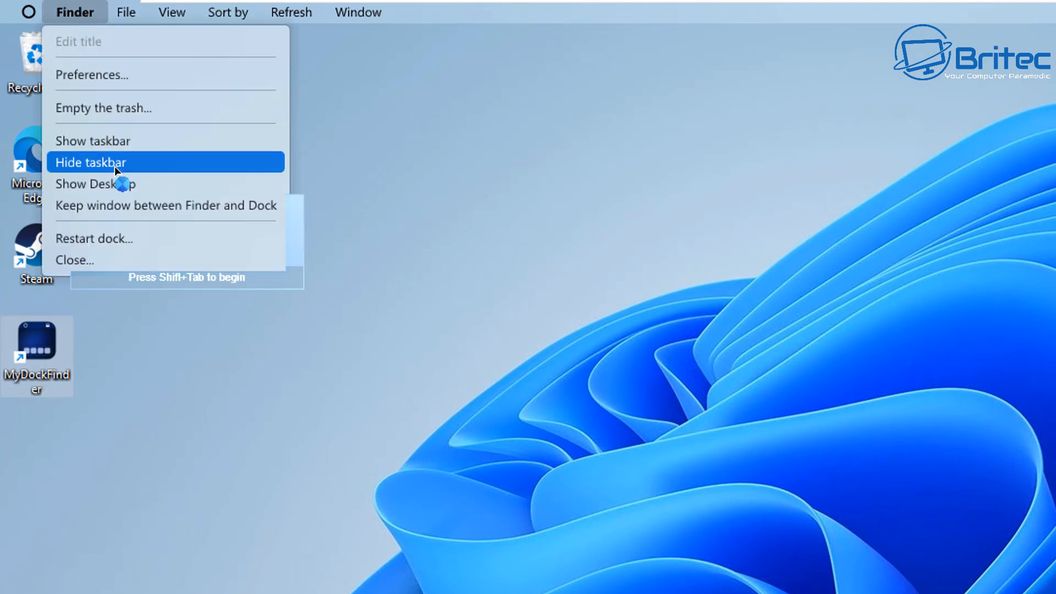
{"action": "left_click", "coordinate": [114, 162]}
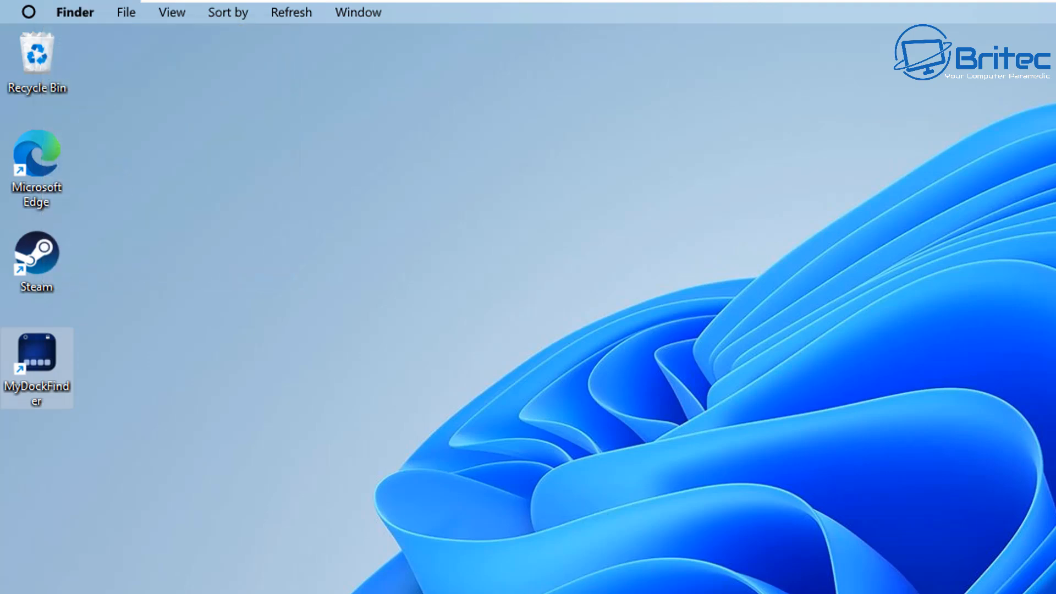
{"action": "left_click", "coordinate": [74, 12]}
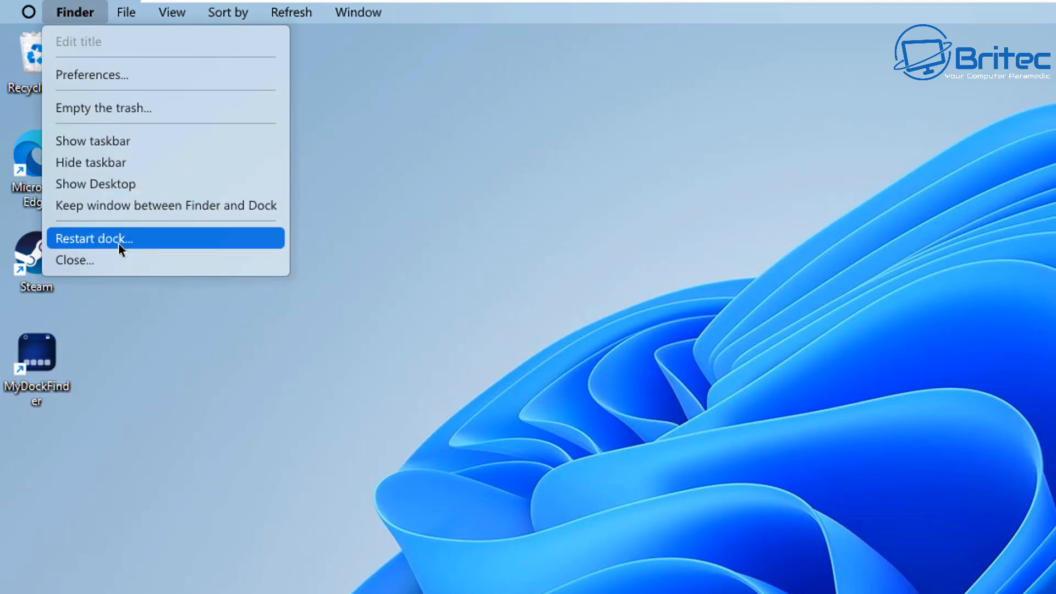
{"action": "mouse_move", "coordinate": [130, 25]}
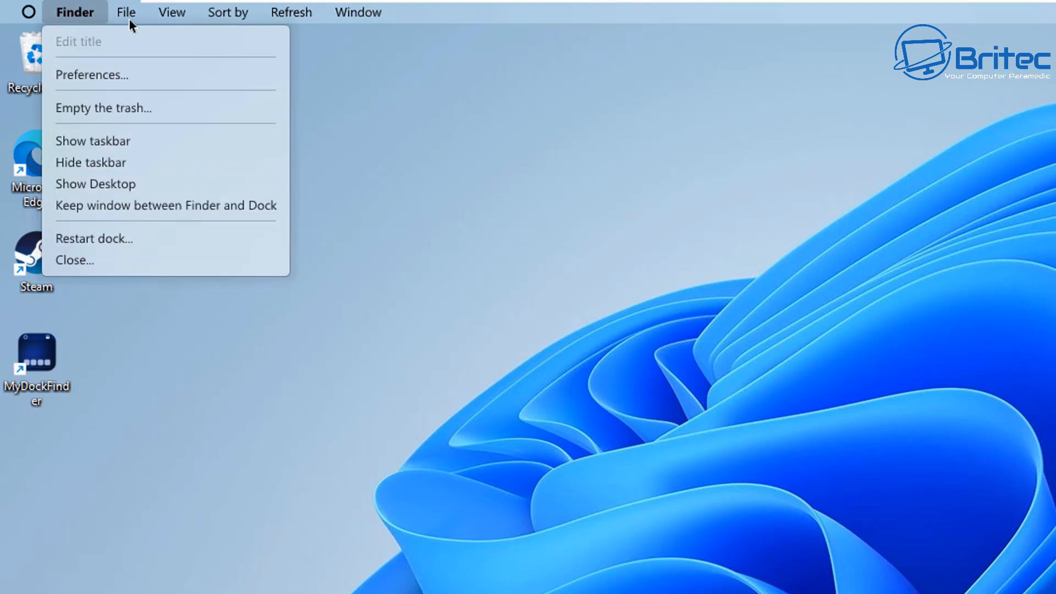
{"action": "left_click", "coordinate": [172, 12]}
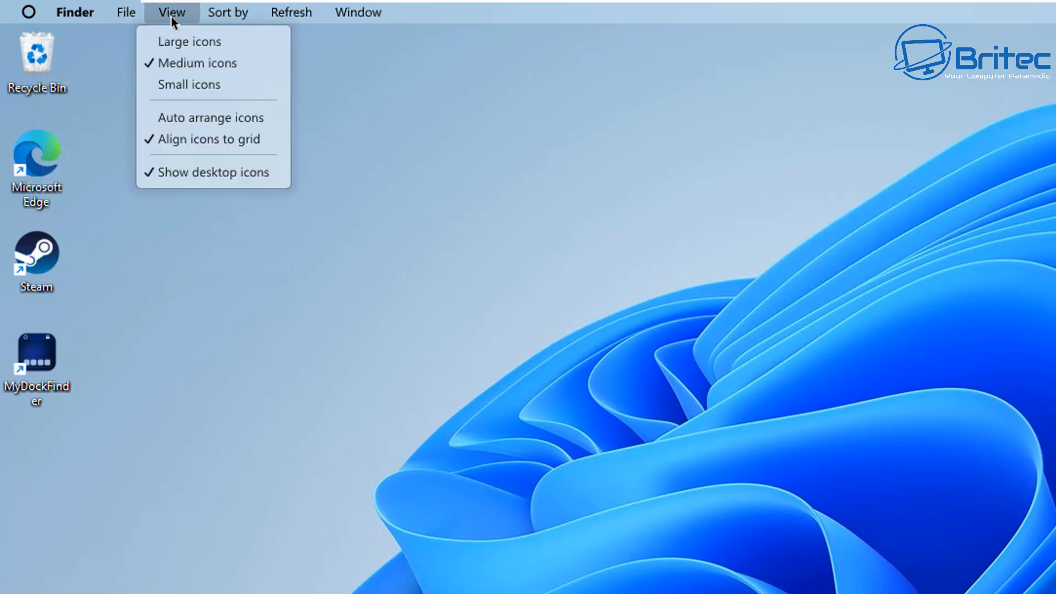
{"action": "left_click", "coordinate": [374, 12]}
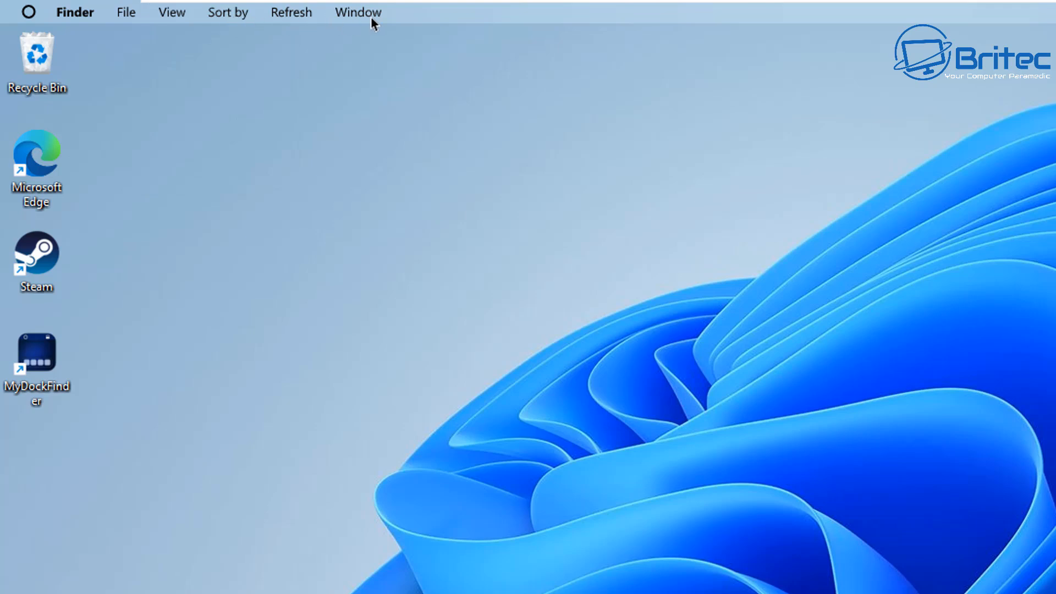
{"action": "left_click", "coordinate": [358, 12]}
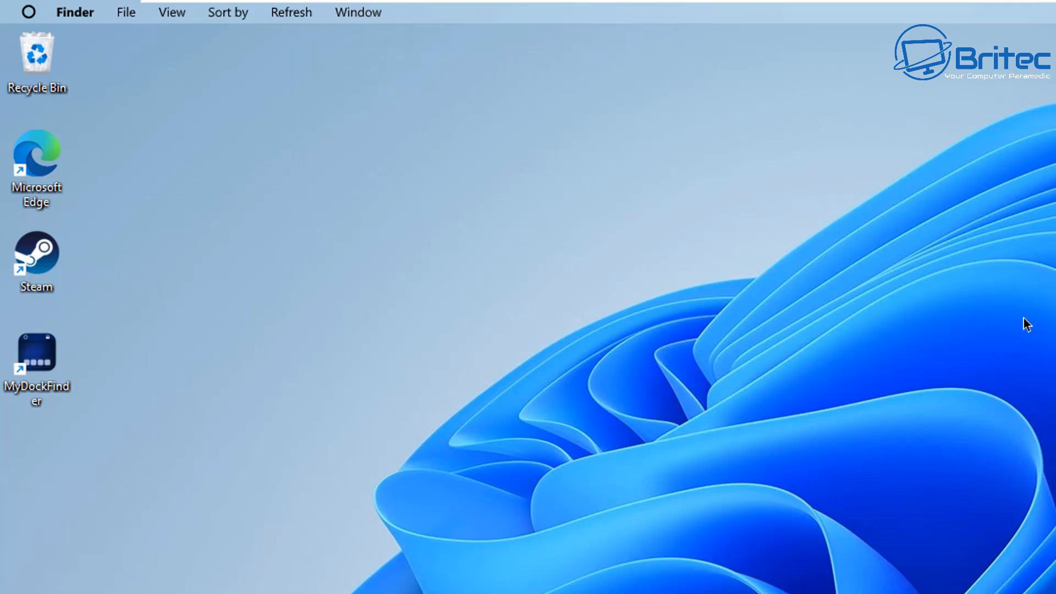
{"action": "left_click", "coordinate": [29, 12]}
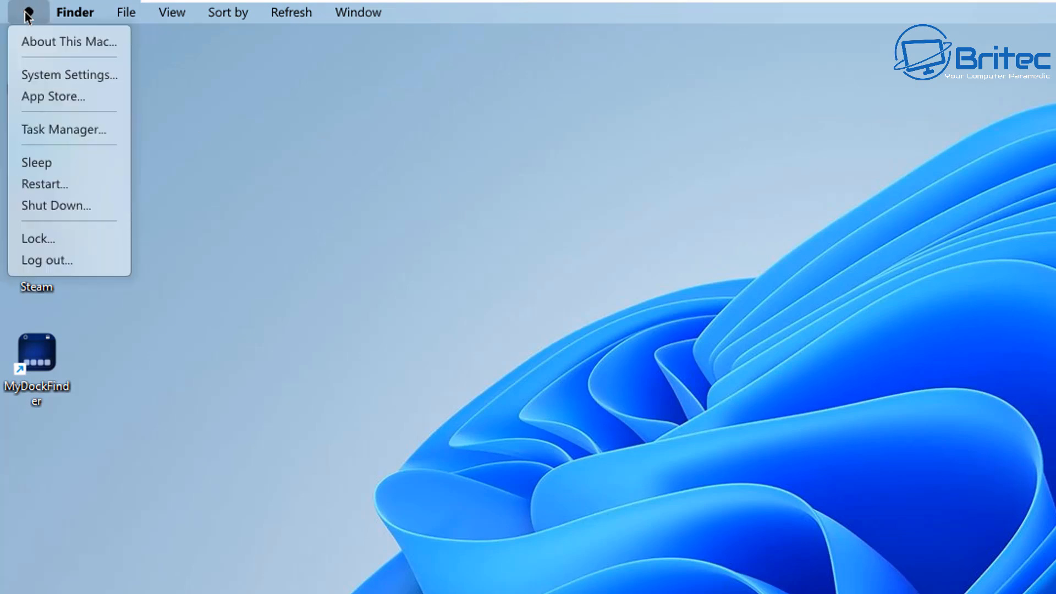
{"action": "mouse_move", "coordinate": [68, 183]}
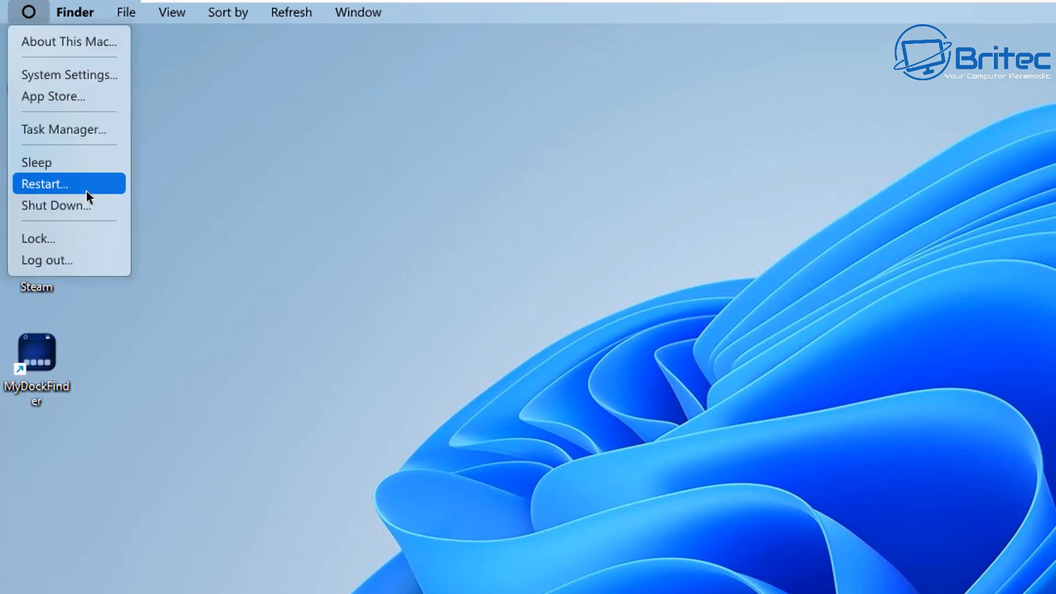
{"action": "mouse_move", "coordinate": [66, 239]}
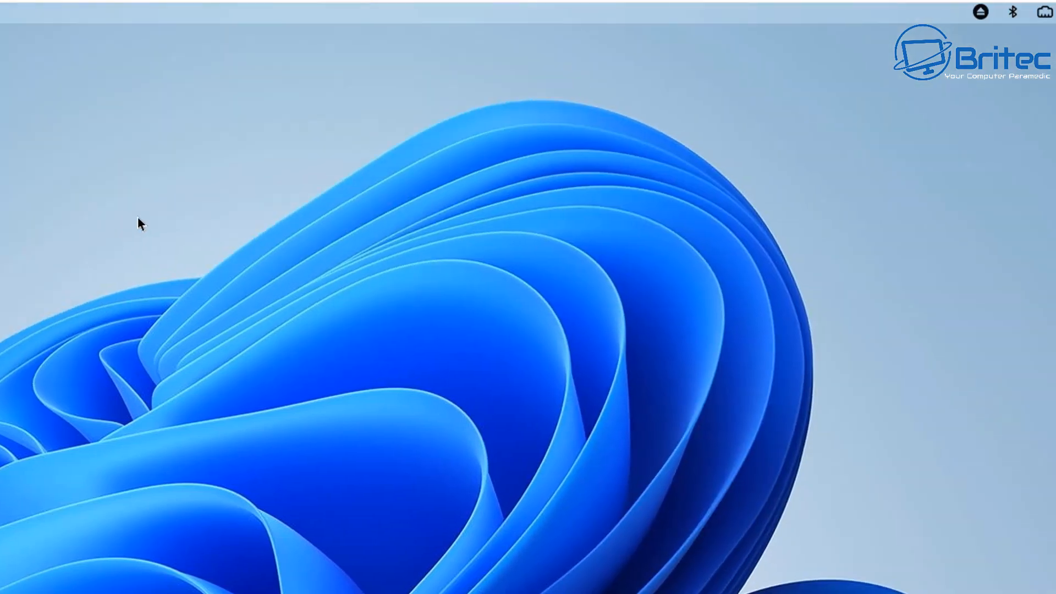
- Browse the top menu bar's status icons and show the Display panel with brightness and Dark Mode
{"action": "left_click", "coordinate": [719, 12]}
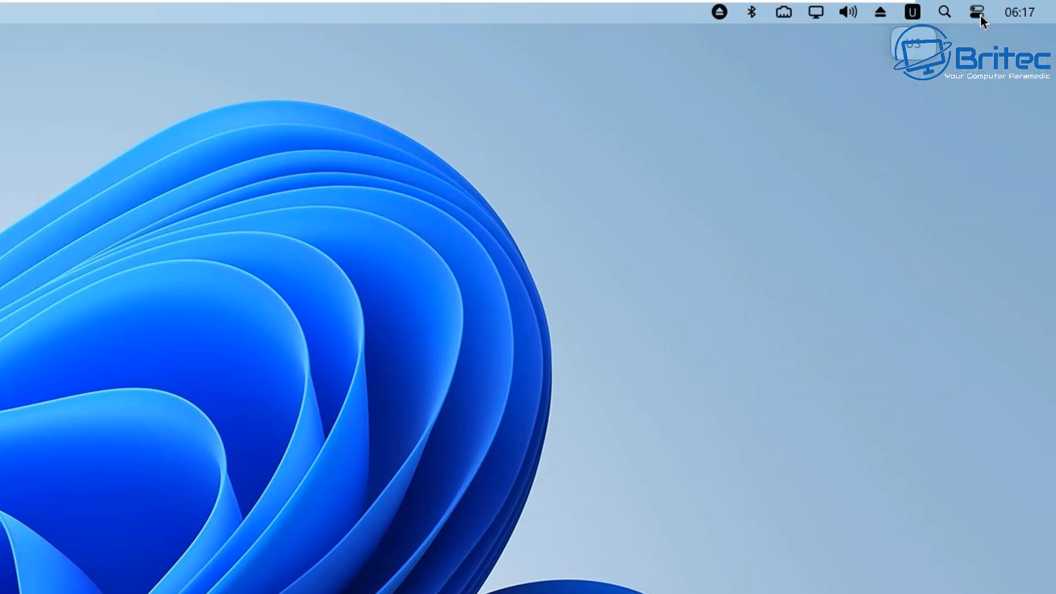
{"action": "left_click", "coordinate": [977, 12]}
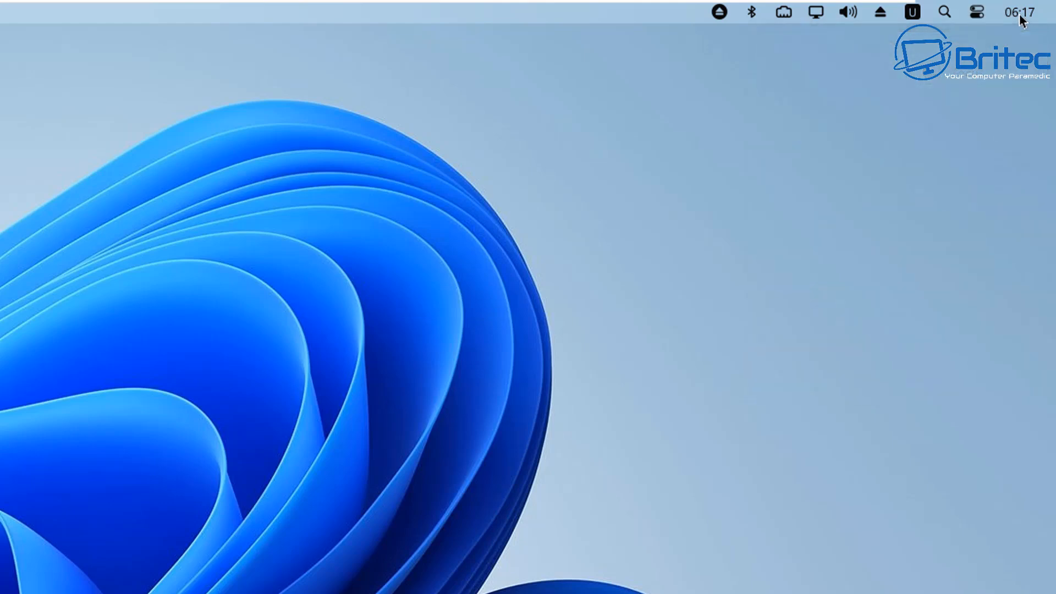
{"action": "left_click", "coordinate": [1019, 12]}
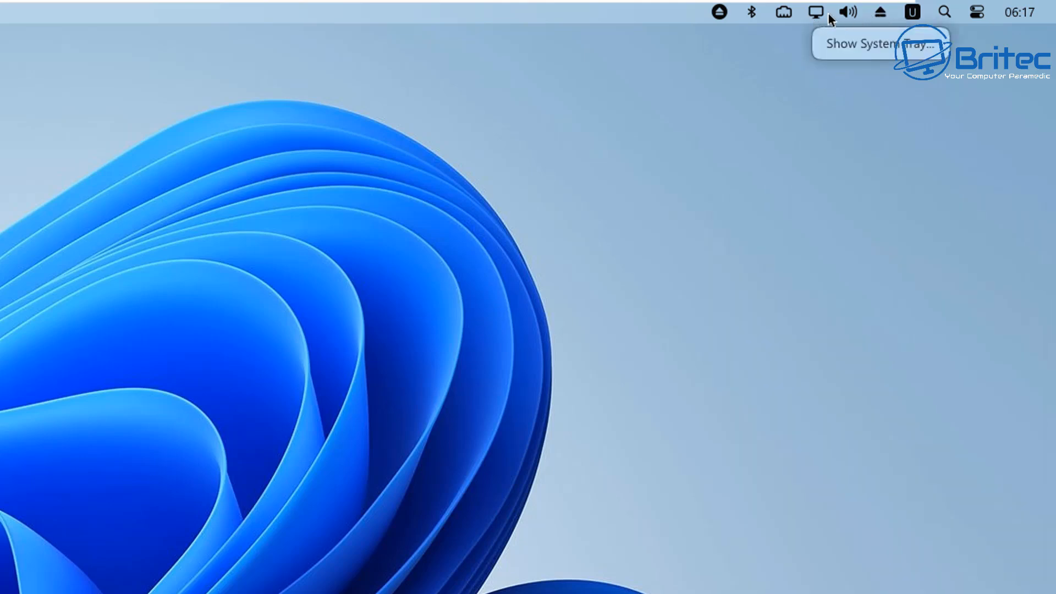
{"action": "left_click", "coordinate": [847, 13]}
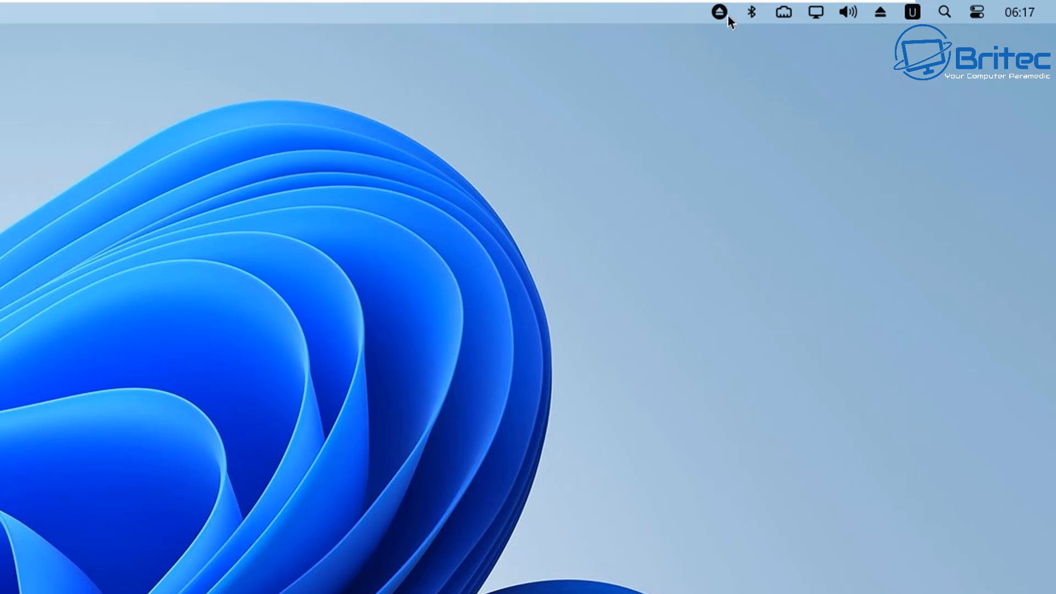
{"action": "left_click", "coordinate": [815, 12]}
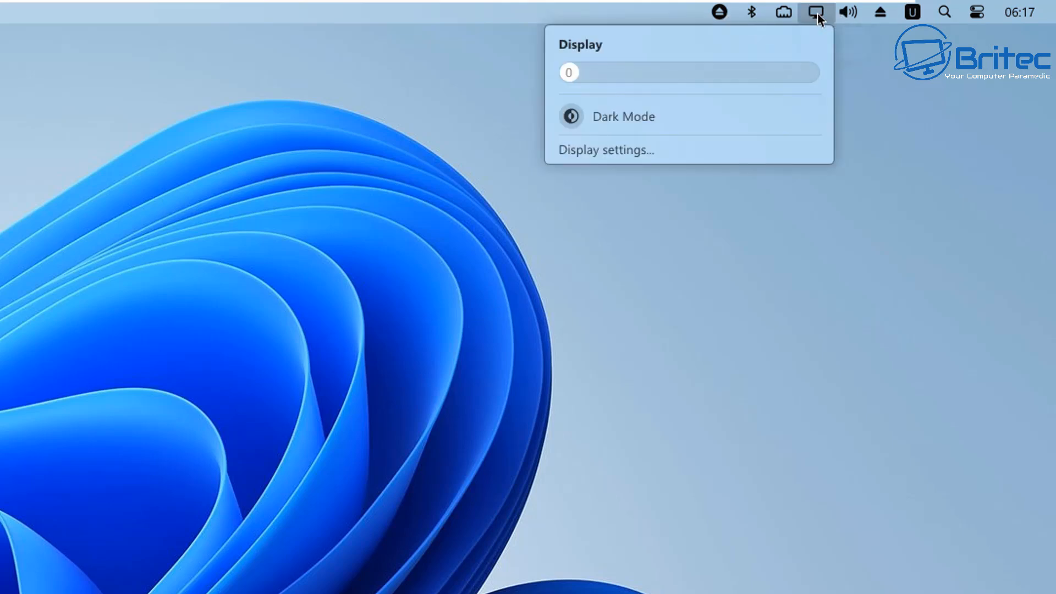
{"action": "mouse_move", "coordinate": [636, 124]}
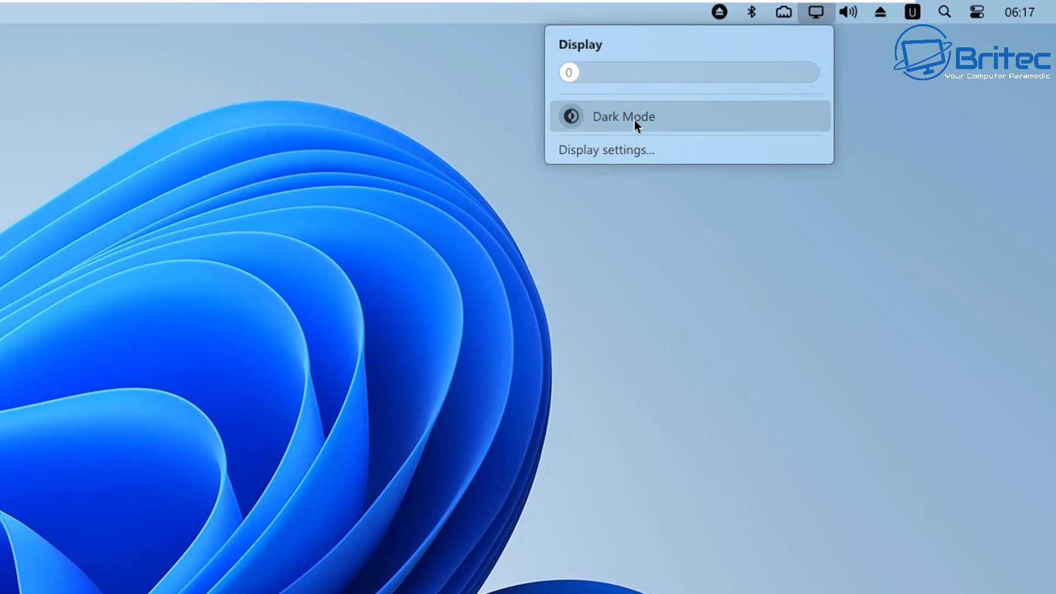
{"action": "left_click", "coordinate": [571, 116]}
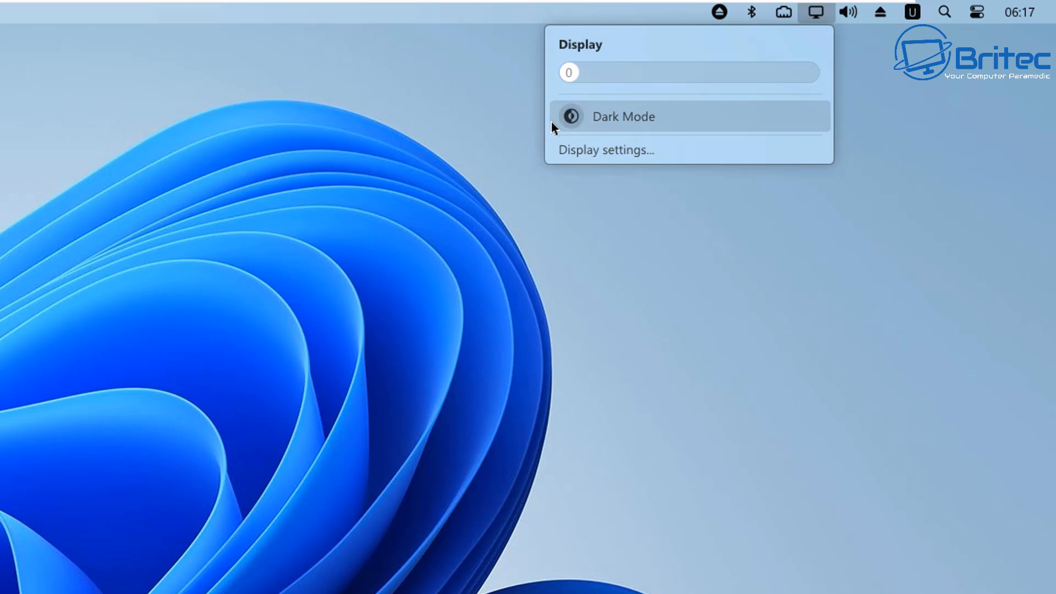
{"action": "left_click", "coordinate": [815, 12]}
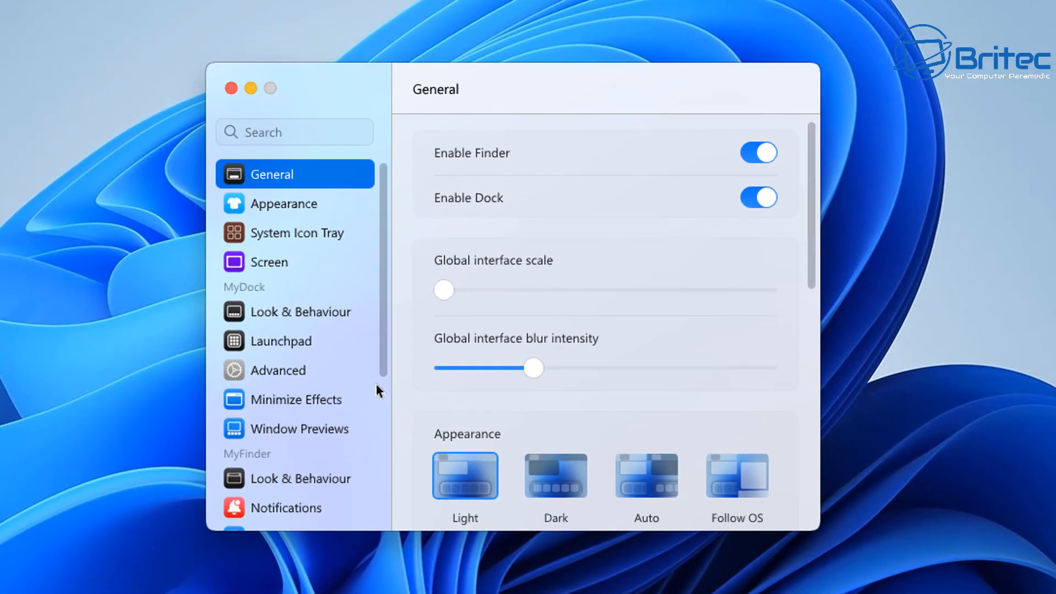
{"action": "mouse_move", "coordinate": [357, 305]}
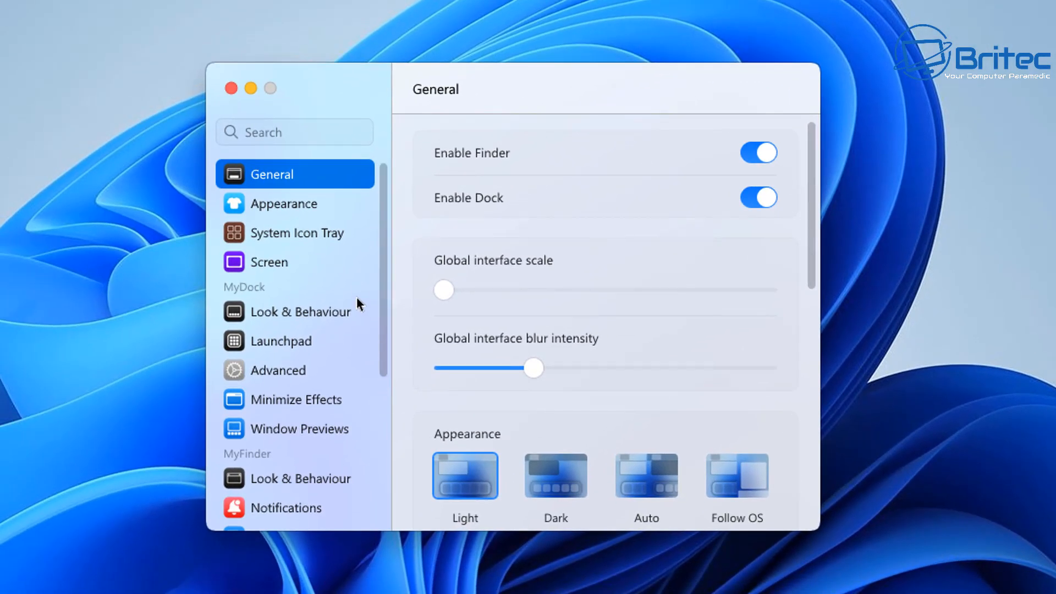
{"action": "mouse_move", "coordinate": [440, 174]}
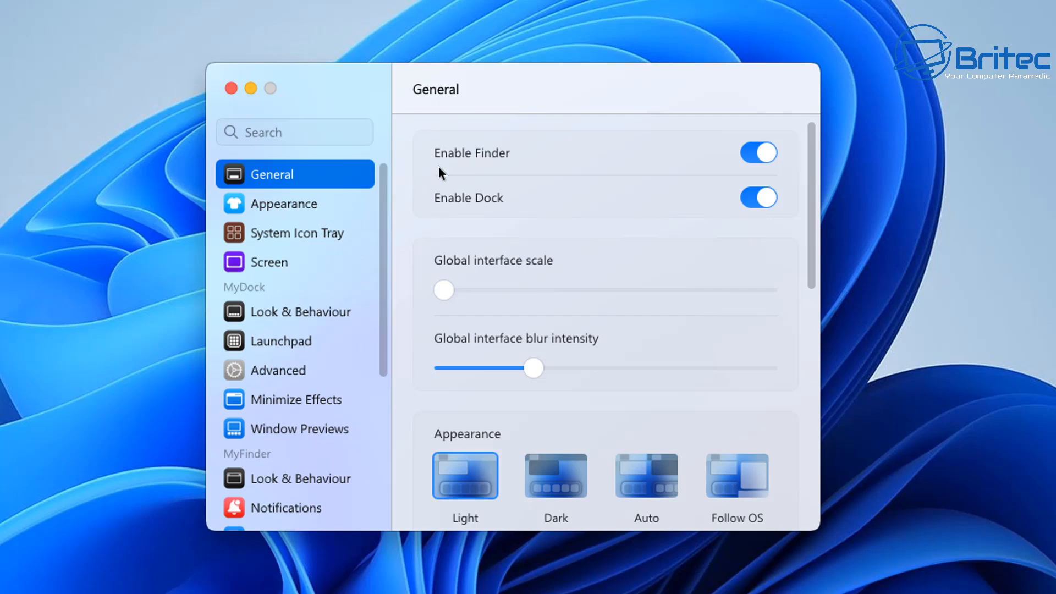
{"action": "mouse_move", "coordinate": [457, 317]}
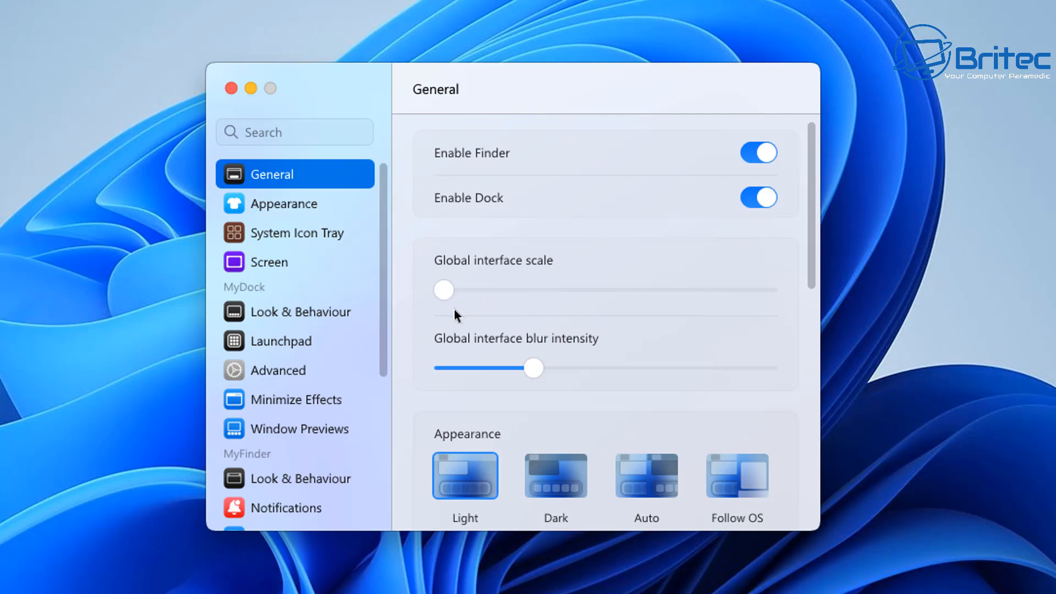
{"action": "mouse_move", "coordinate": [567, 491]}
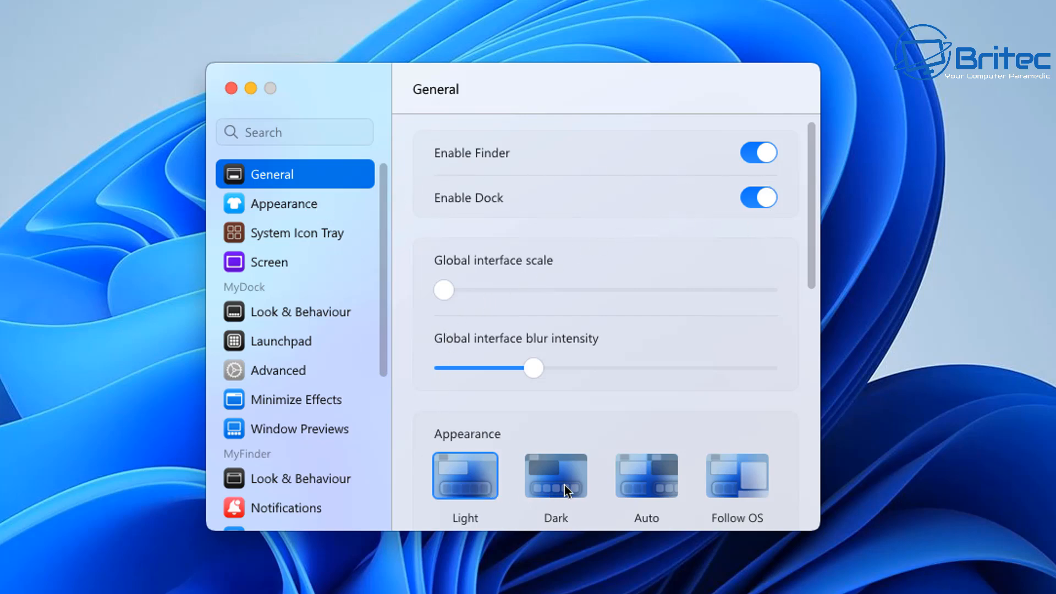
- Preview the Follow OS and Light appearances in General settings, then keep Dark
{"action": "left_click", "coordinate": [554, 475]}
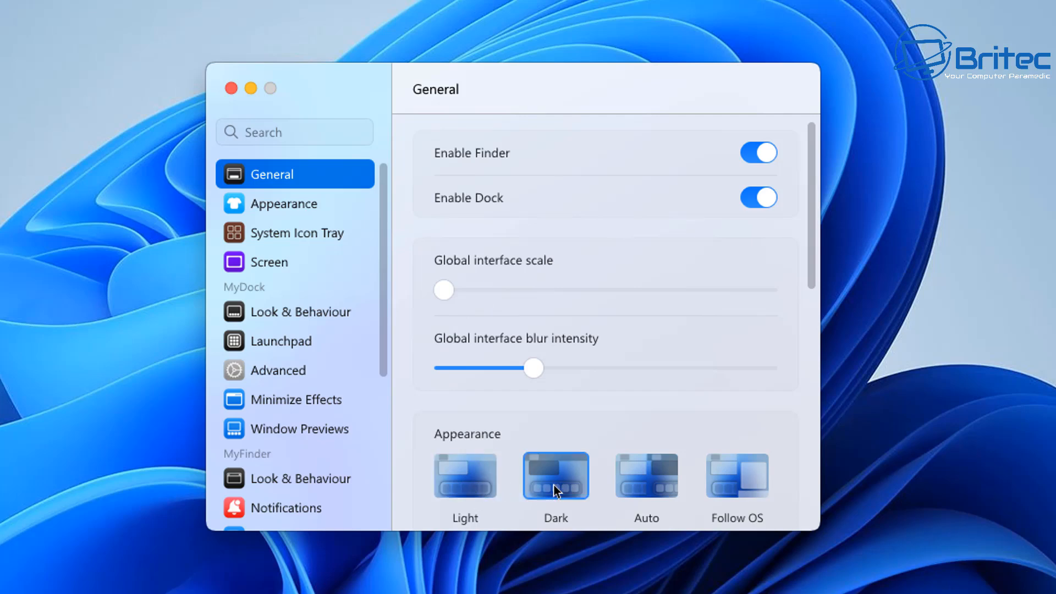
{"action": "left_click", "coordinate": [555, 475]}
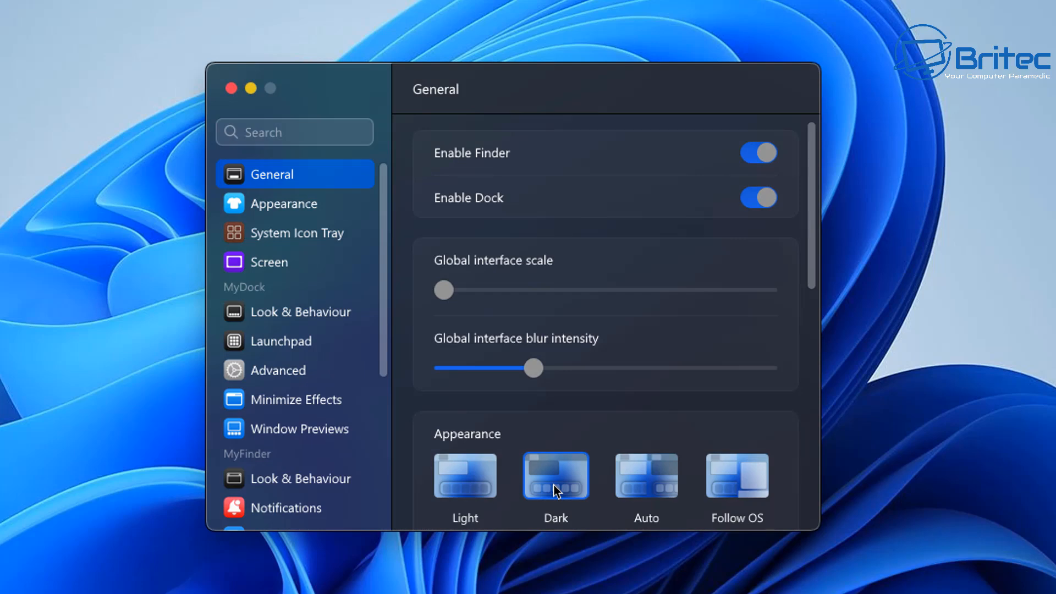
{"action": "left_click", "coordinate": [736, 476]}
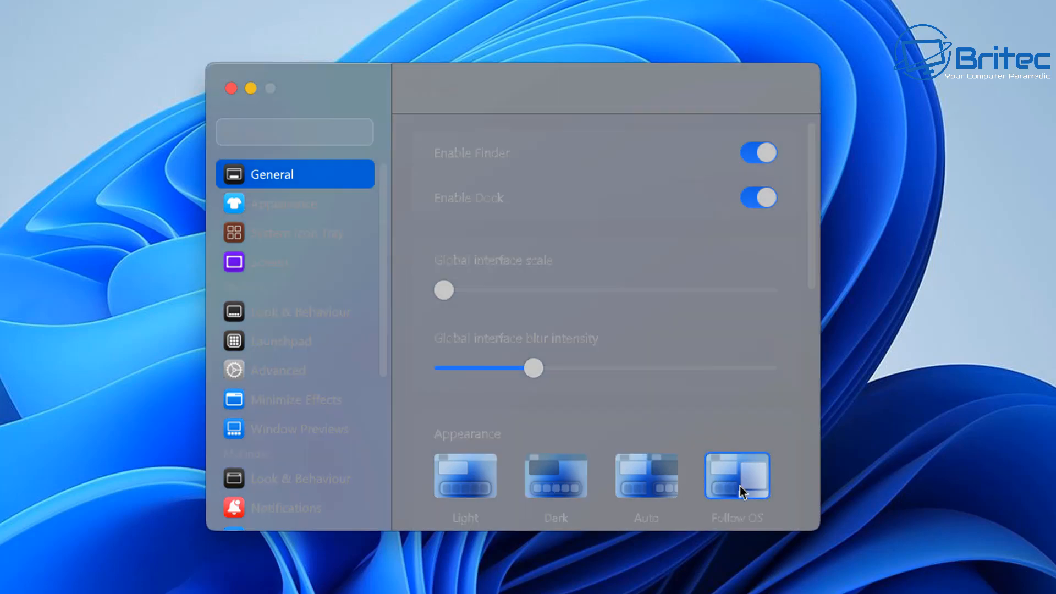
{"action": "left_click", "coordinate": [465, 475]}
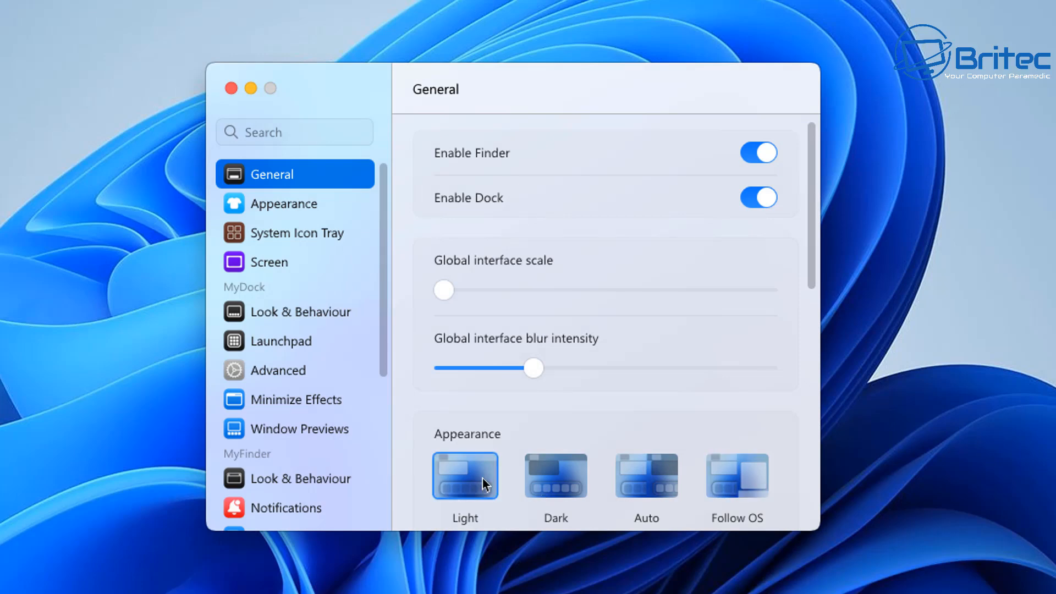
{"action": "left_click", "coordinate": [555, 476]}
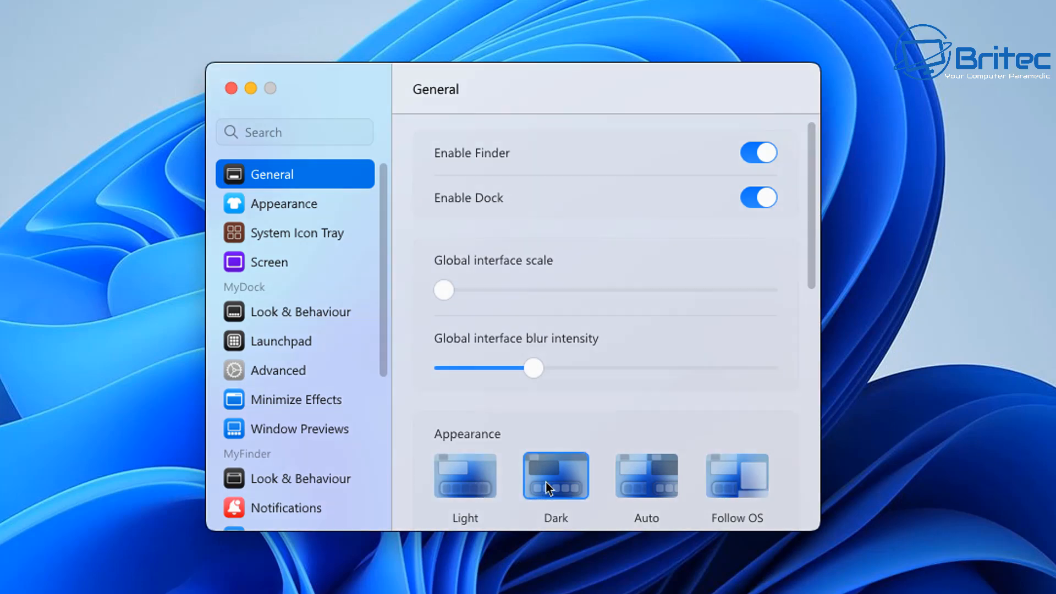
{"action": "left_click", "coordinate": [554, 475]}
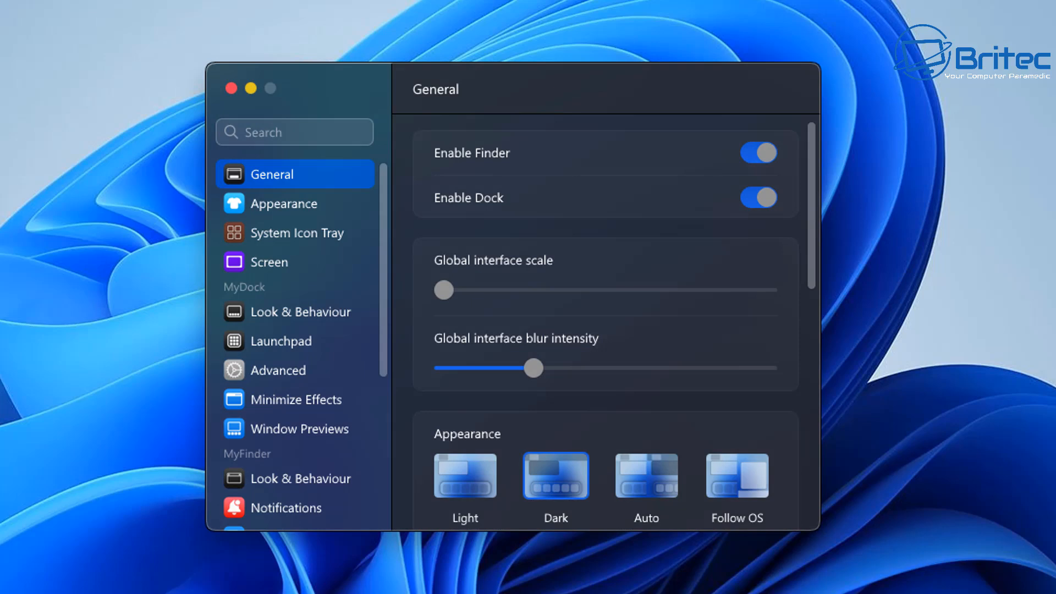
{"action": "mouse_move", "coordinate": [305, 232]}
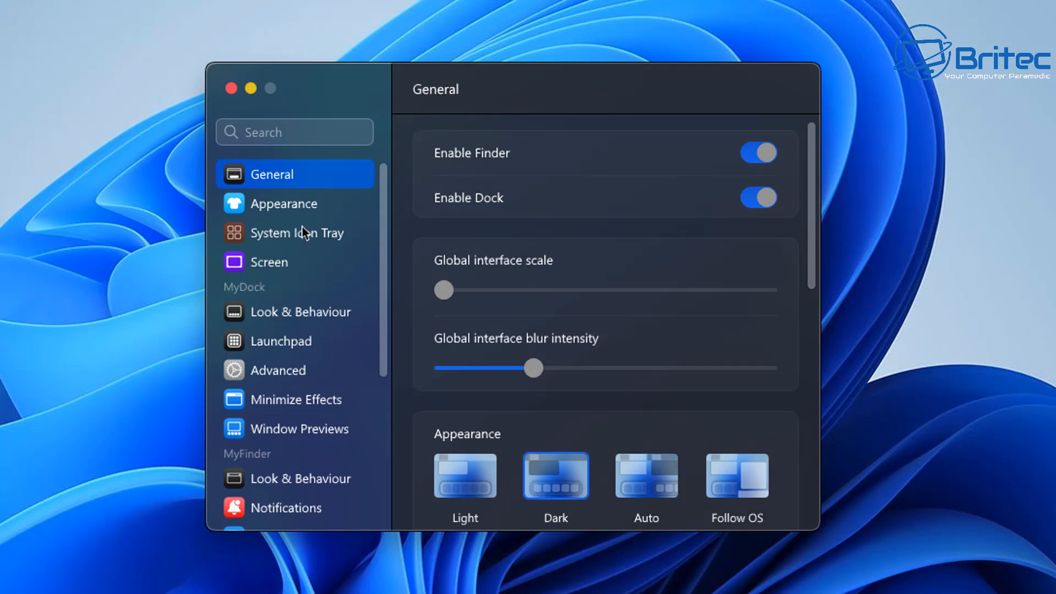
- On Appearance, tick 'Make Dock use custom blur and transparency values' and review options down to Dock skin
{"action": "left_click", "coordinate": [286, 203]}
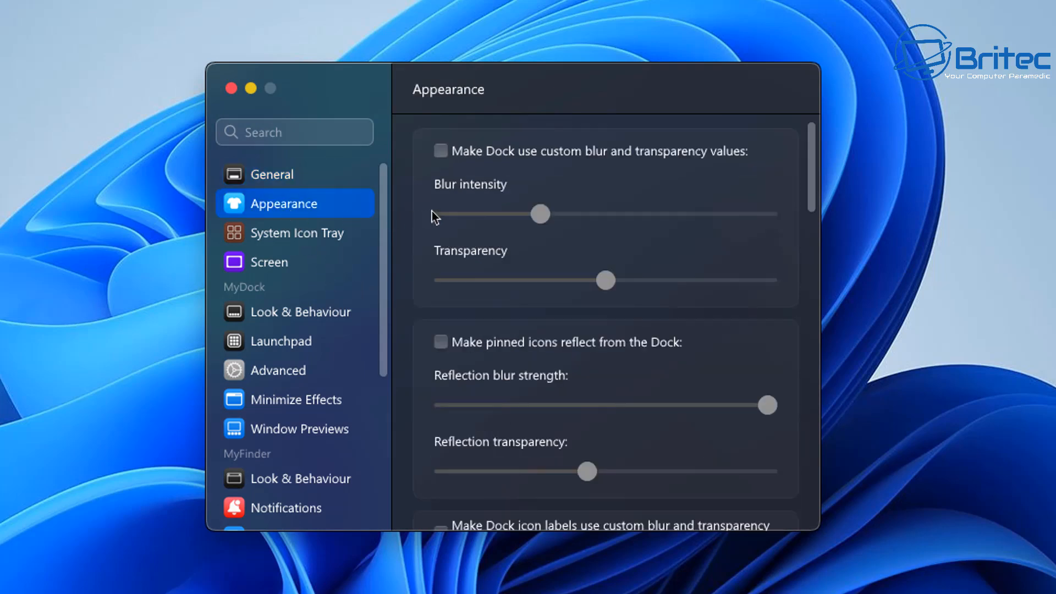
{"action": "mouse_move", "coordinate": [497, 209]}
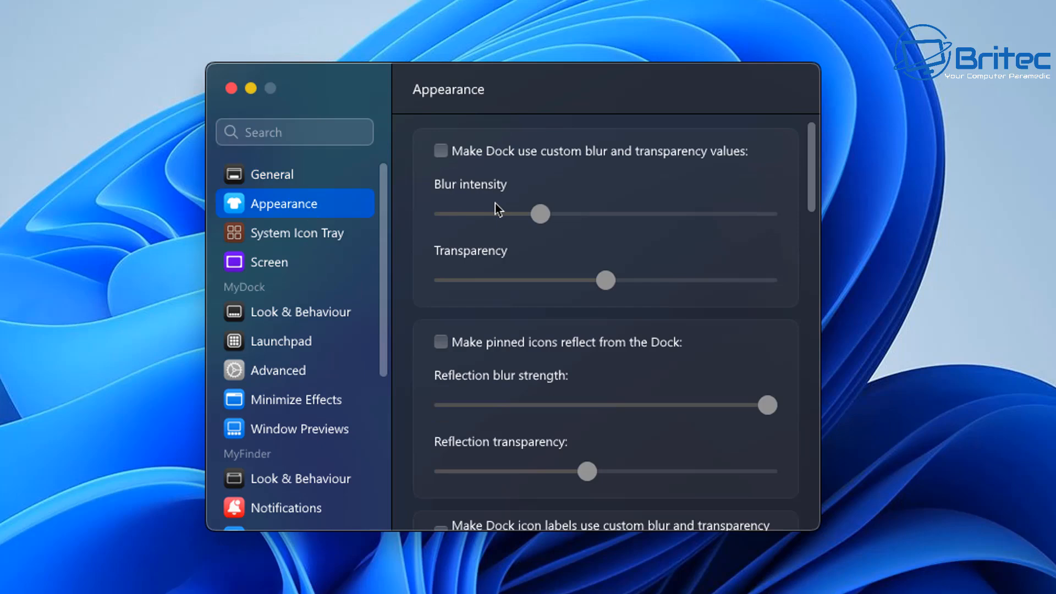
{"action": "mouse_move", "coordinate": [704, 167]}
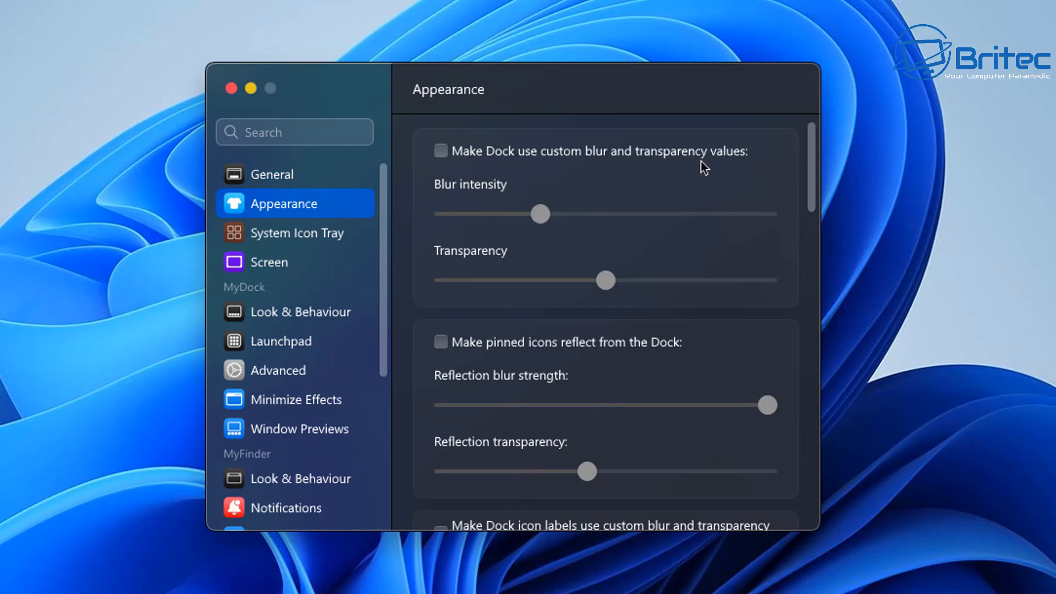
{"action": "mouse_move", "coordinate": [430, 161]}
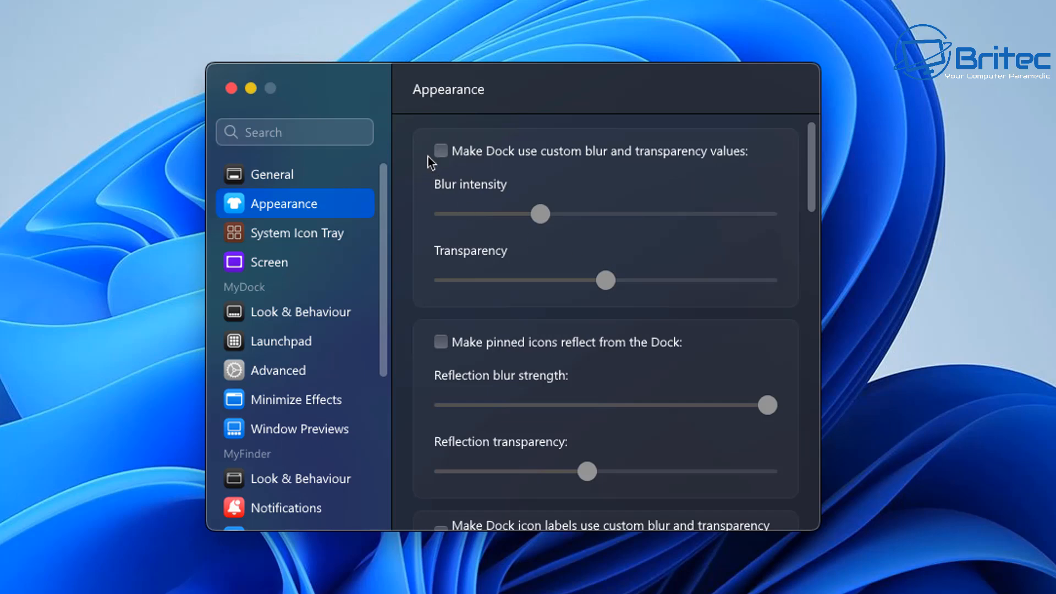
{"action": "mouse_move", "coordinate": [446, 163]}
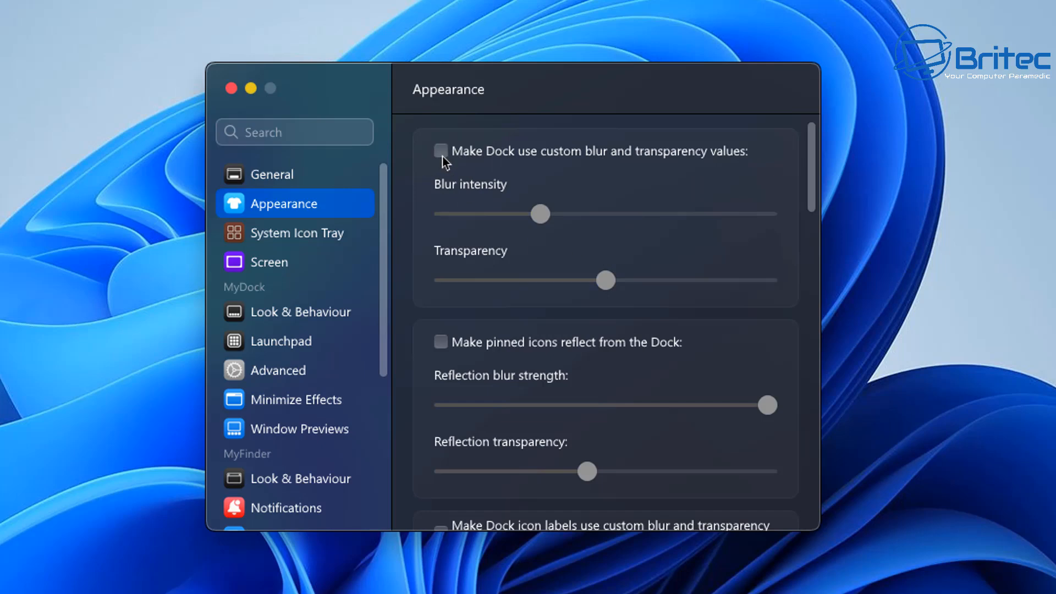
{"action": "mouse_move", "coordinate": [561, 222]}
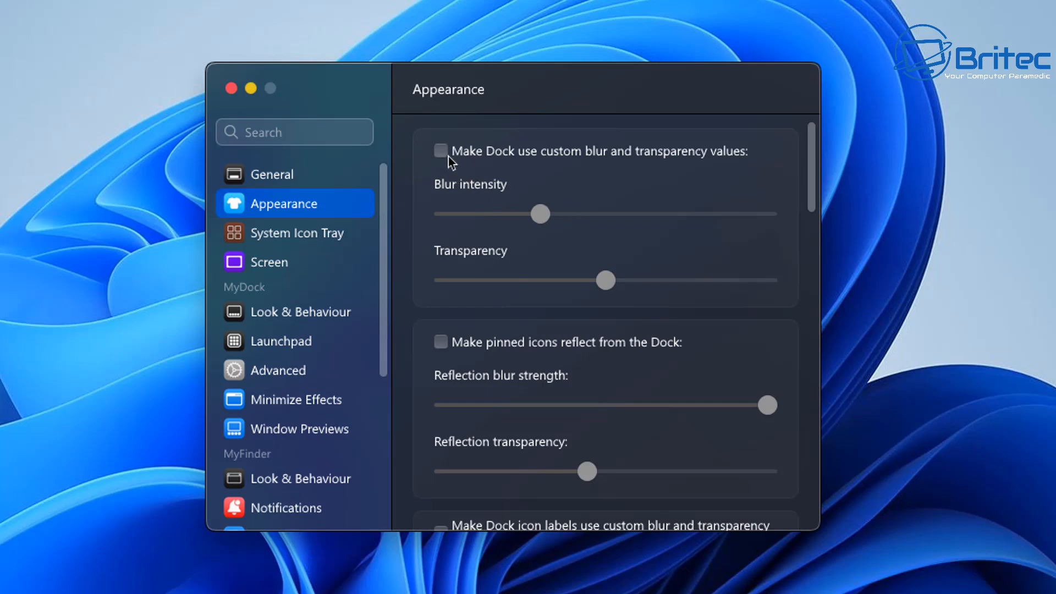
{"action": "left_click", "coordinate": [440, 151]}
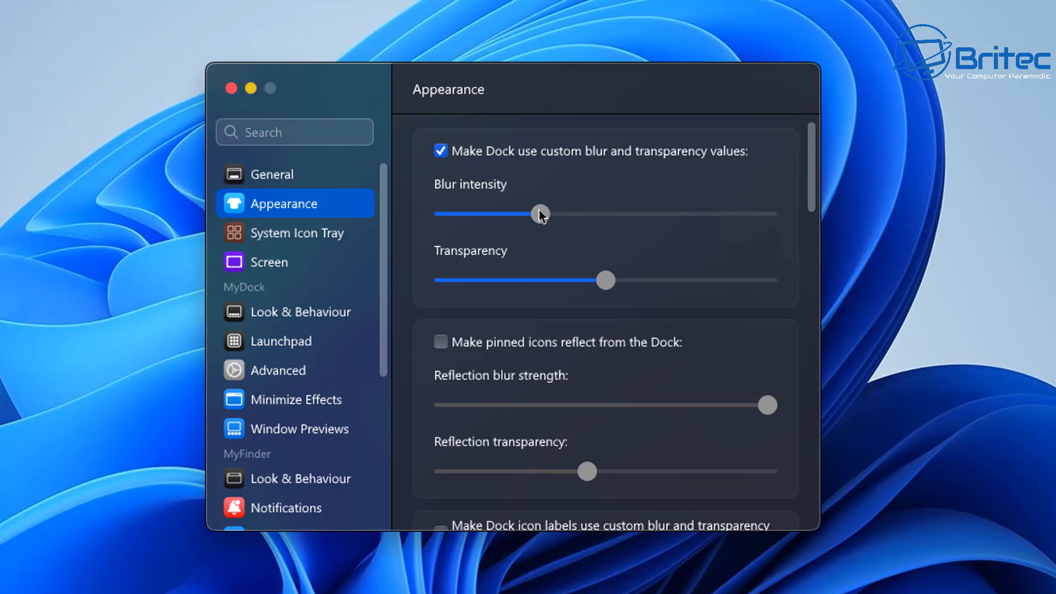
{"action": "scroll", "scroll_direction": "down", "scroll_amount": 3}
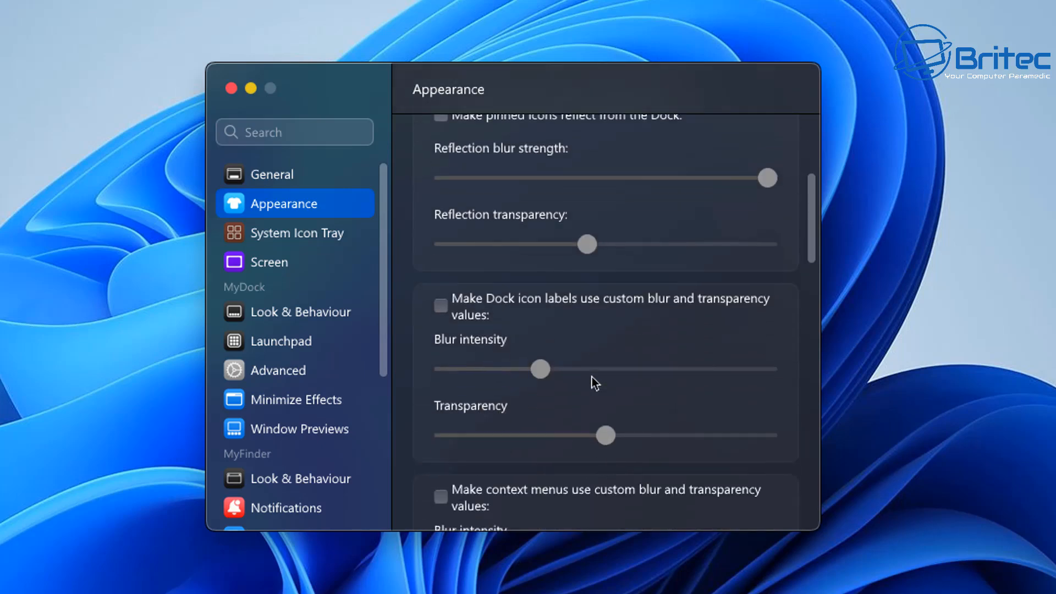
{"action": "scroll", "scroll_direction": "down", "scroll_amount": 3}
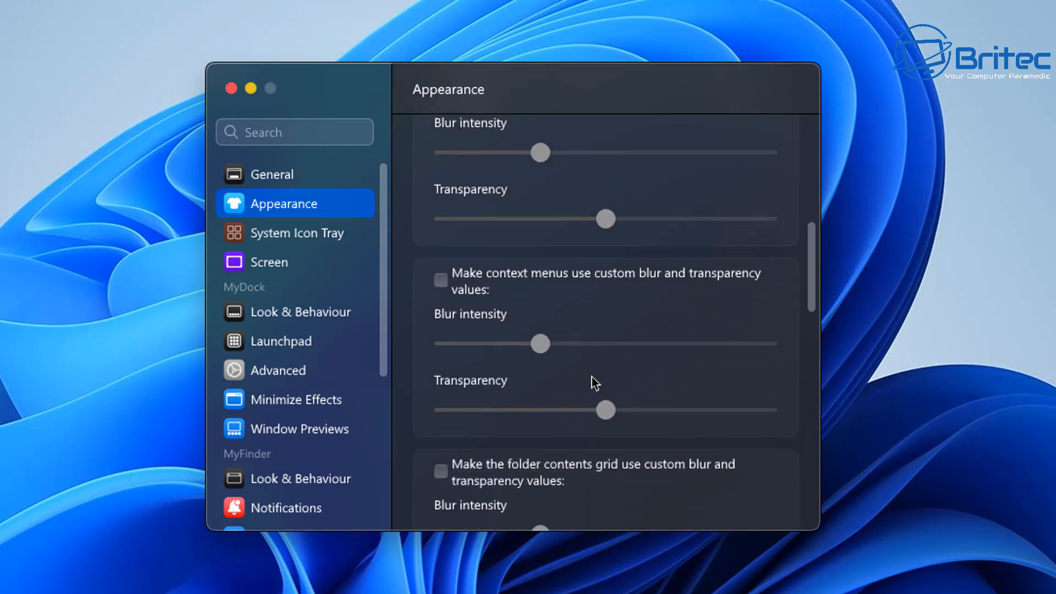
{"action": "scroll", "scroll_direction": "down", "scroll_amount": 3}
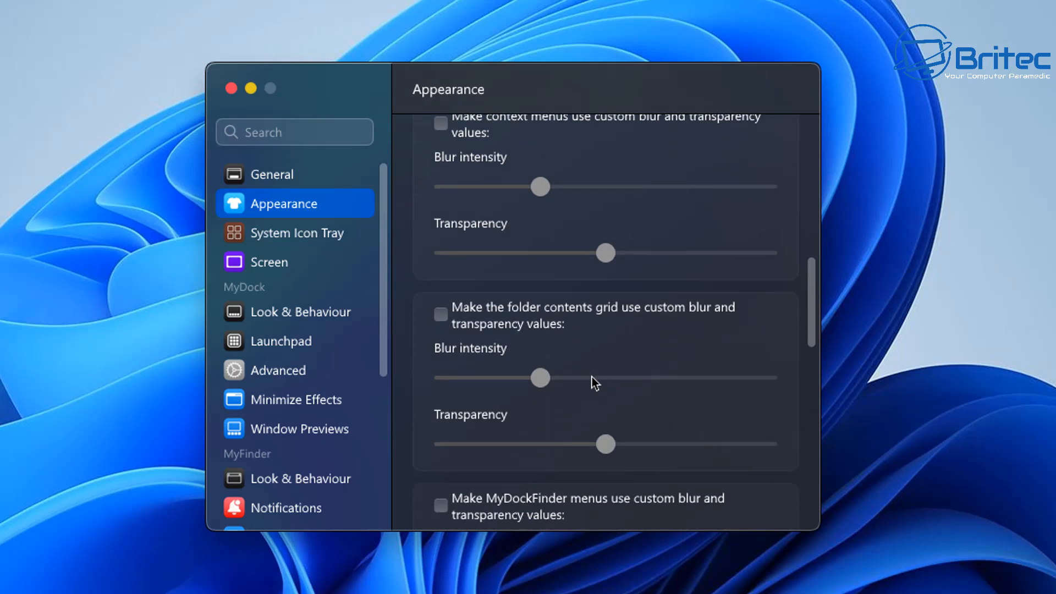
{"action": "scroll", "scroll_direction": "down", "scroll_amount": 3}
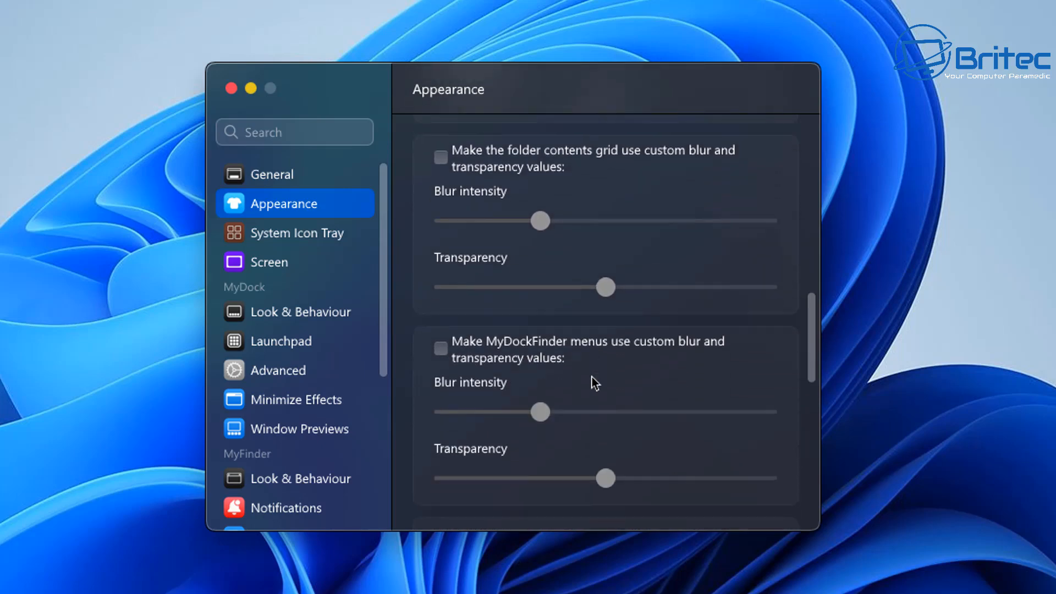
{"action": "scroll", "scroll_direction": "down", "scroll_amount": 3}
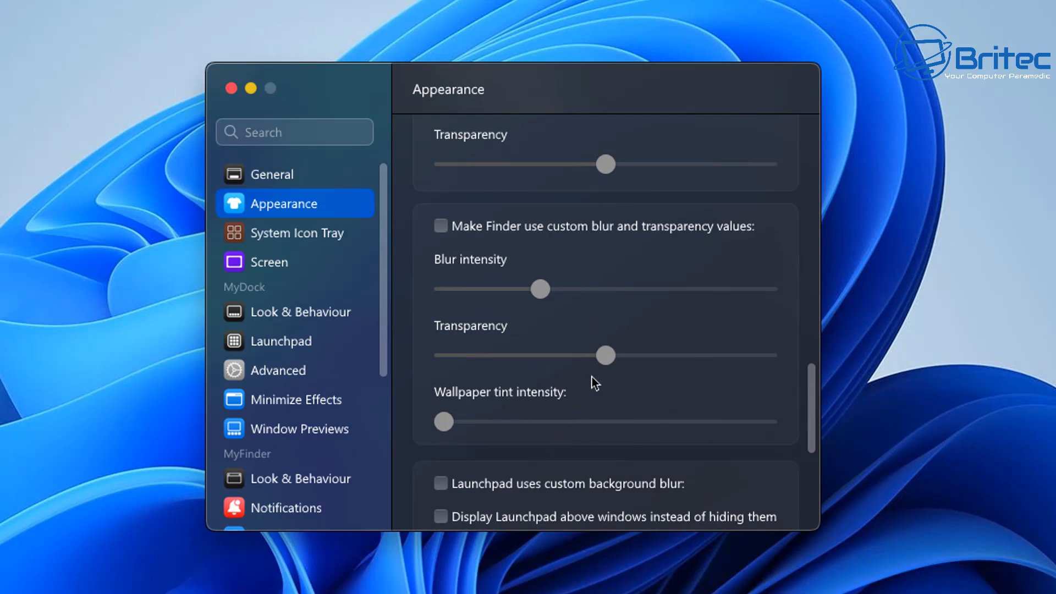
{"action": "mouse_move", "coordinate": [617, 383]}
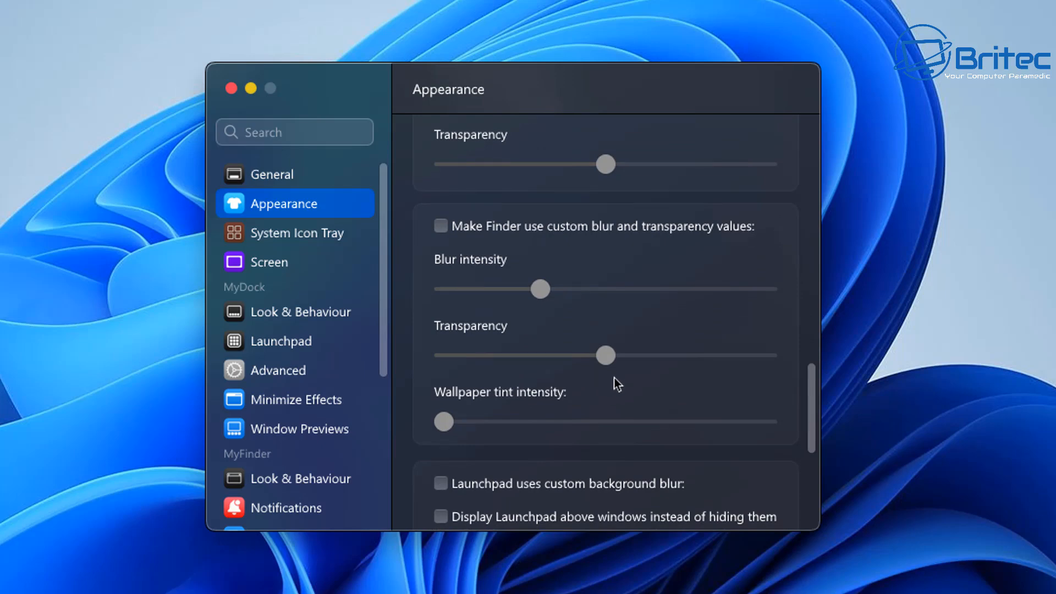
{"action": "scroll", "scroll_direction": "down", "scroll_amount": 3}
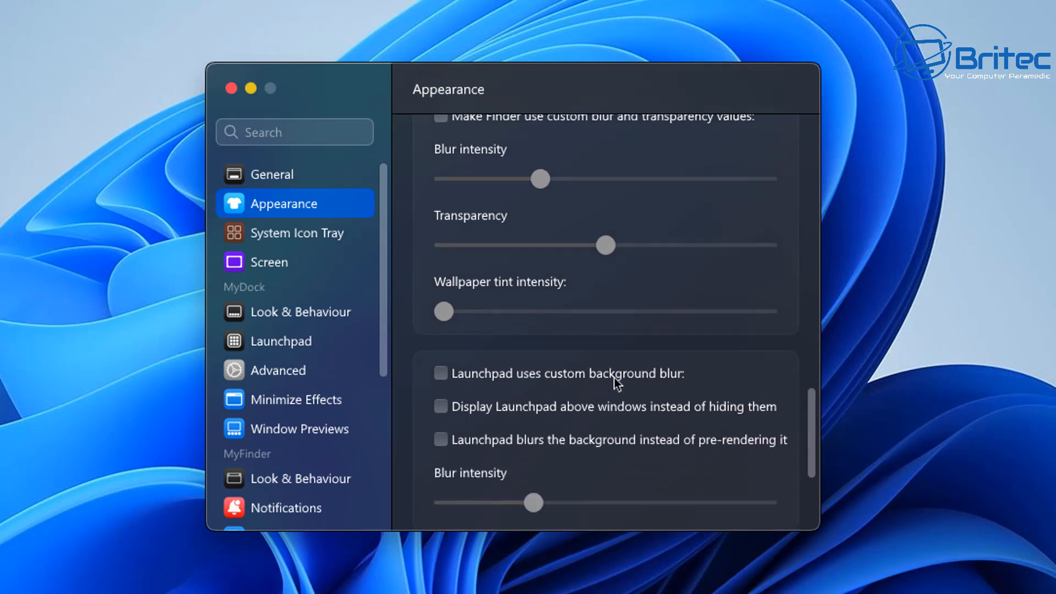
{"action": "scroll", "scroll_direction": "down", "scroll_amount": 3}
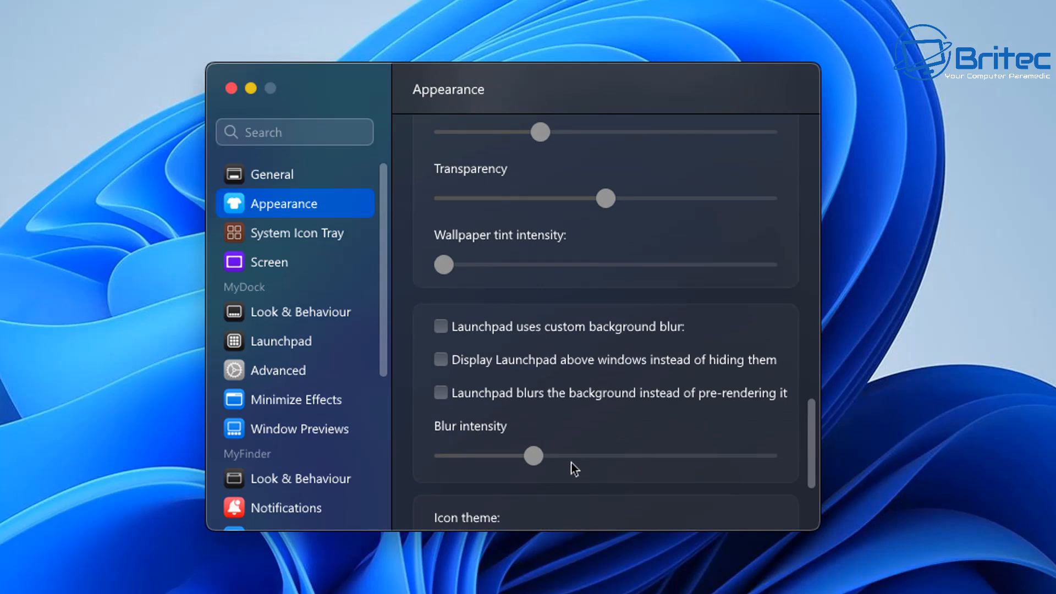
{"action": "scroll", "scroll_direction": "down", "scroll_amount": 3}
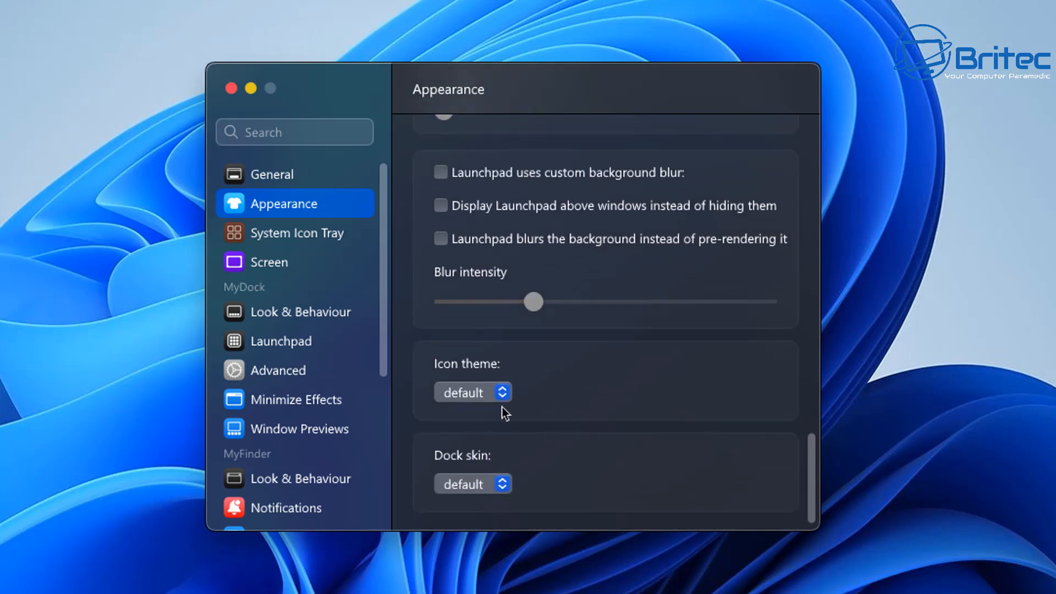
{"action": "mouse_move", "coordinate": [497, 404]}
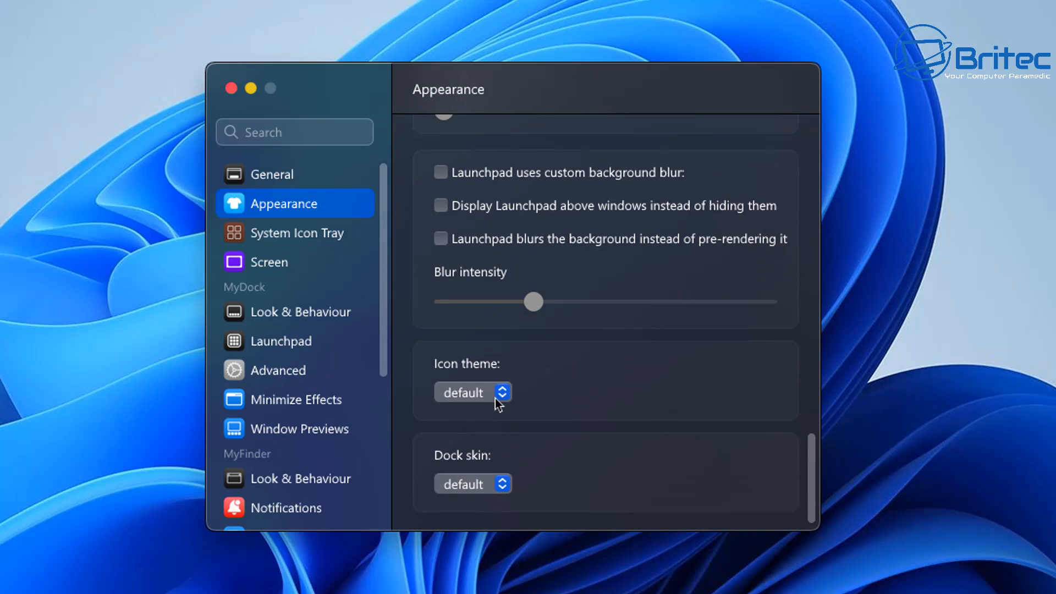
{"action": "mouse_move", "coordinate": [291, 237]}
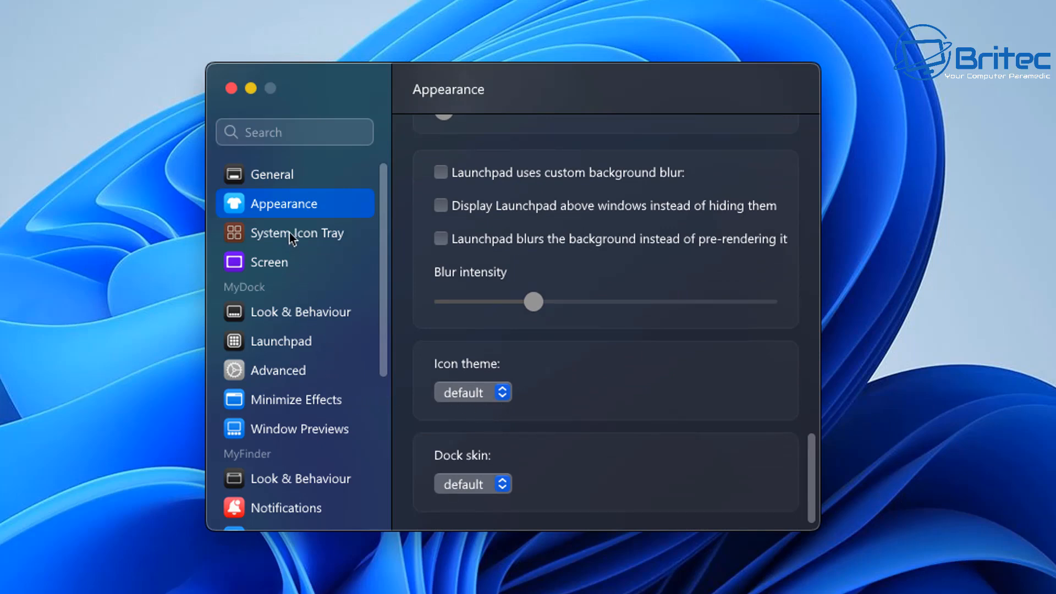
- Review the tray icon, rounded corner, Look & Behaviour and Launchpad settings pages
{"action": "left_click", "coordinate": [296, 232]}
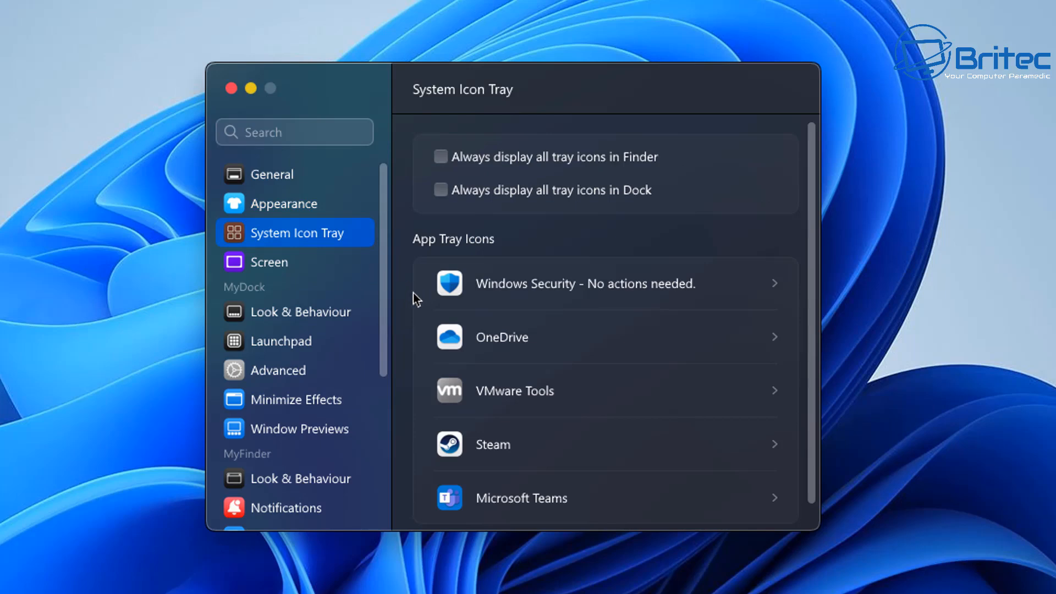
{"action": "mouse_move", "coordinate": [447, 286]}
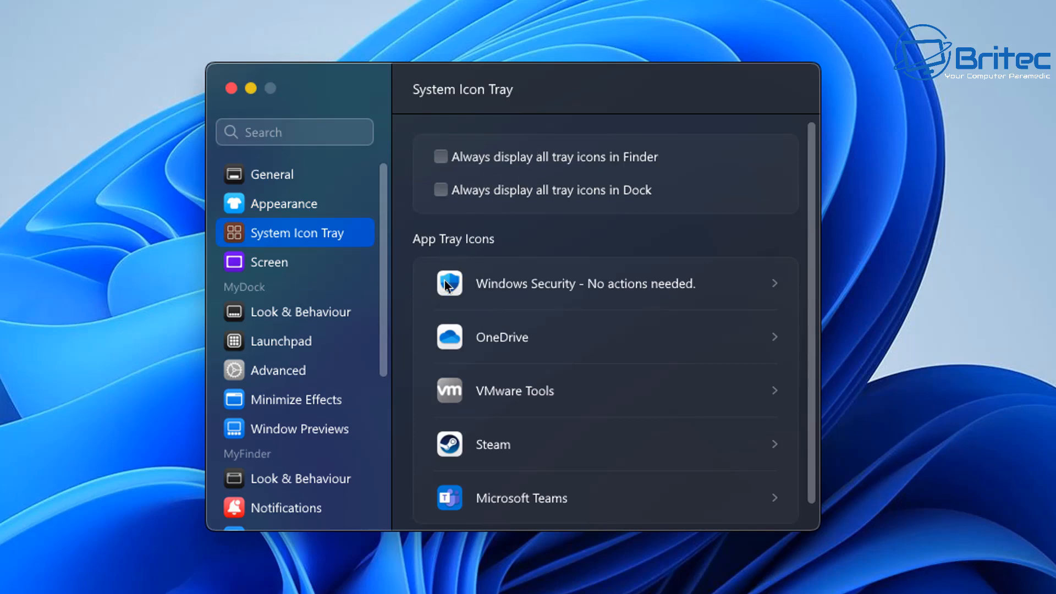
{"action": "left_click", "coordinate": [268, 262]}
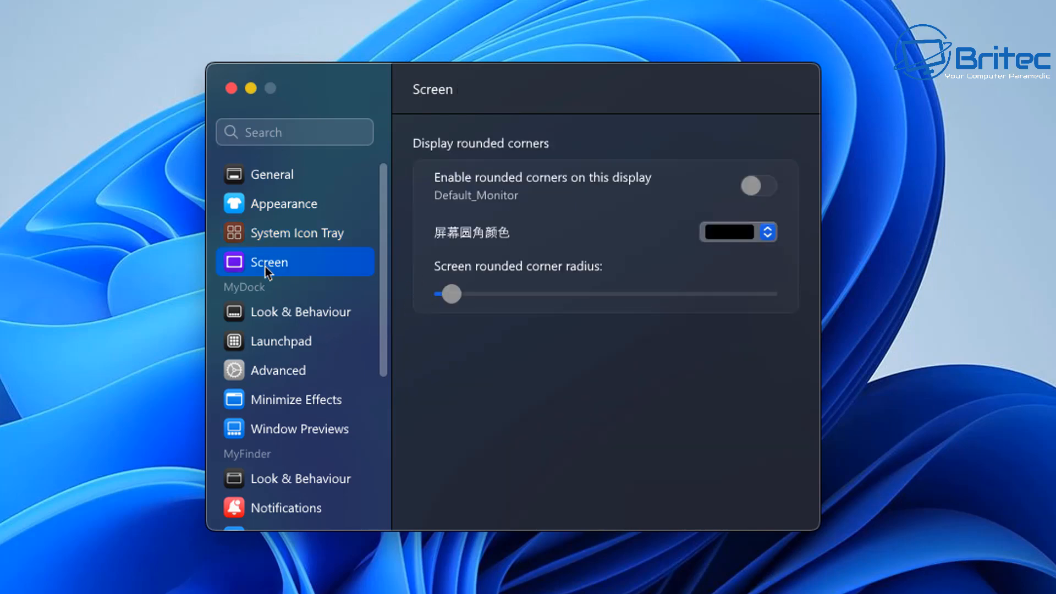
{"action": "mouse_move", "coordinate": [326, 254]}
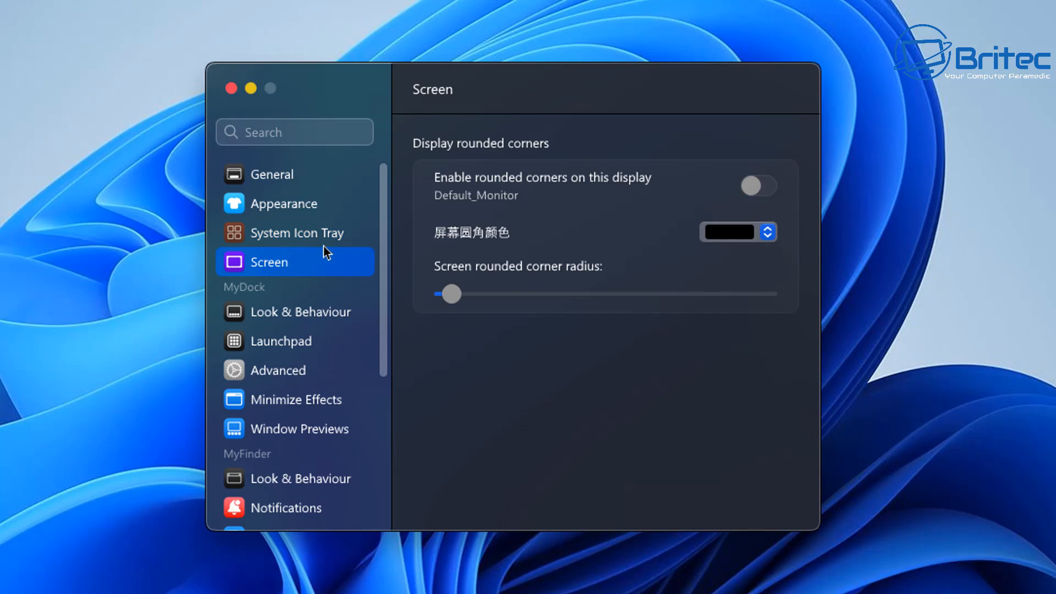
{"action": "mouse_move", "coordinate": [310, 299]}
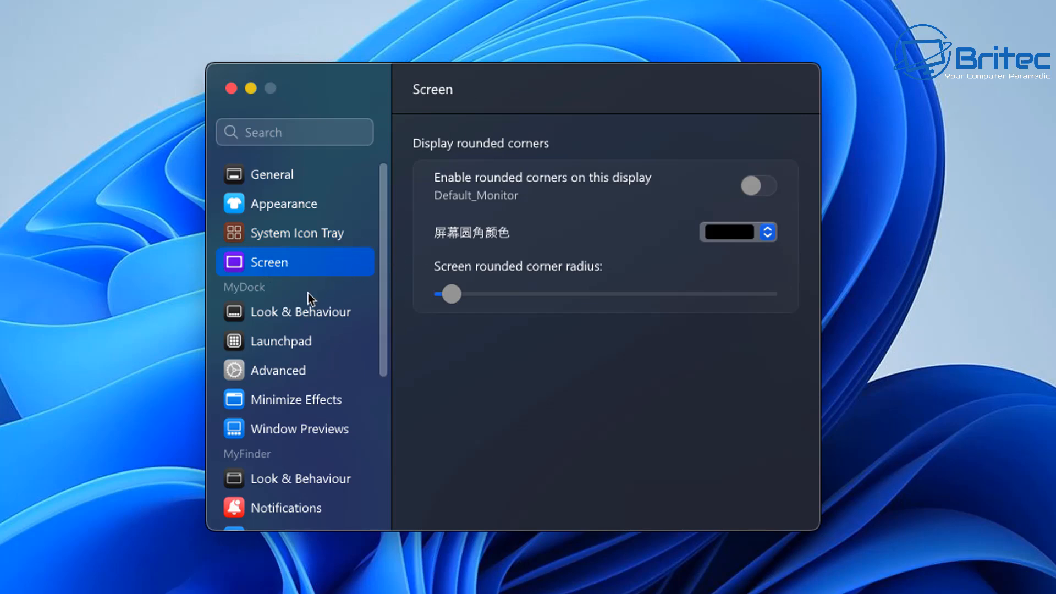
{"action": "left_click", "coordinate": [300, 311]}
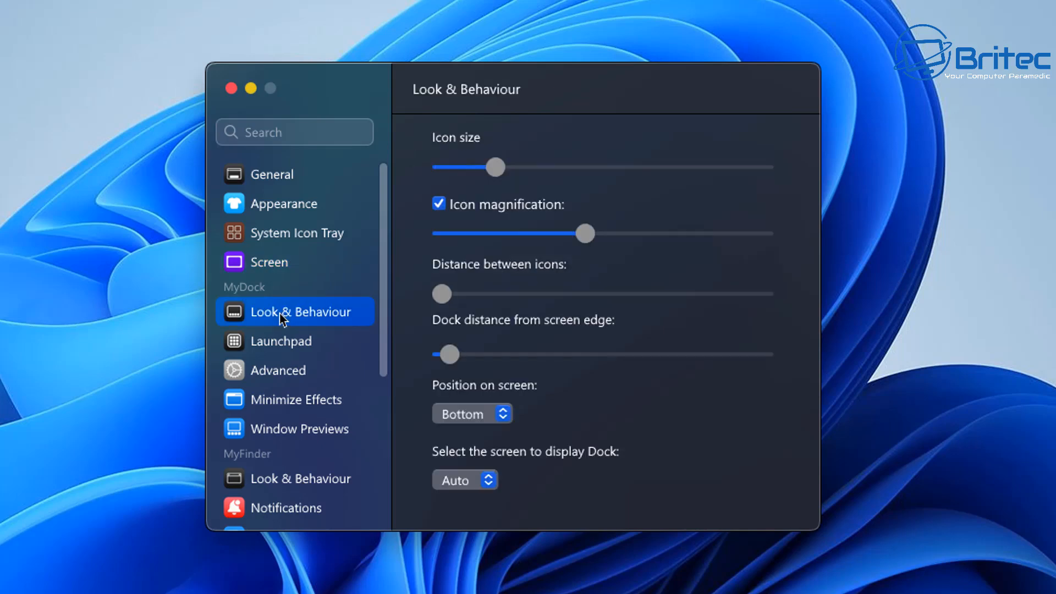
{"action": "mouse_move", "coordinate": [487, 461]}
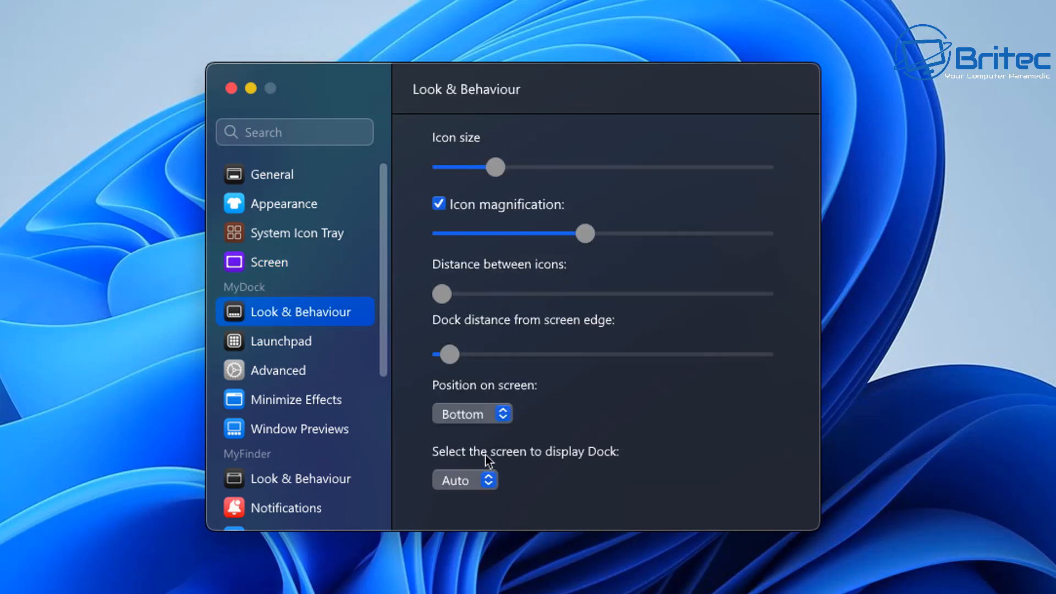
{"action": "mouse_move", "coordinate": [539, 431]}
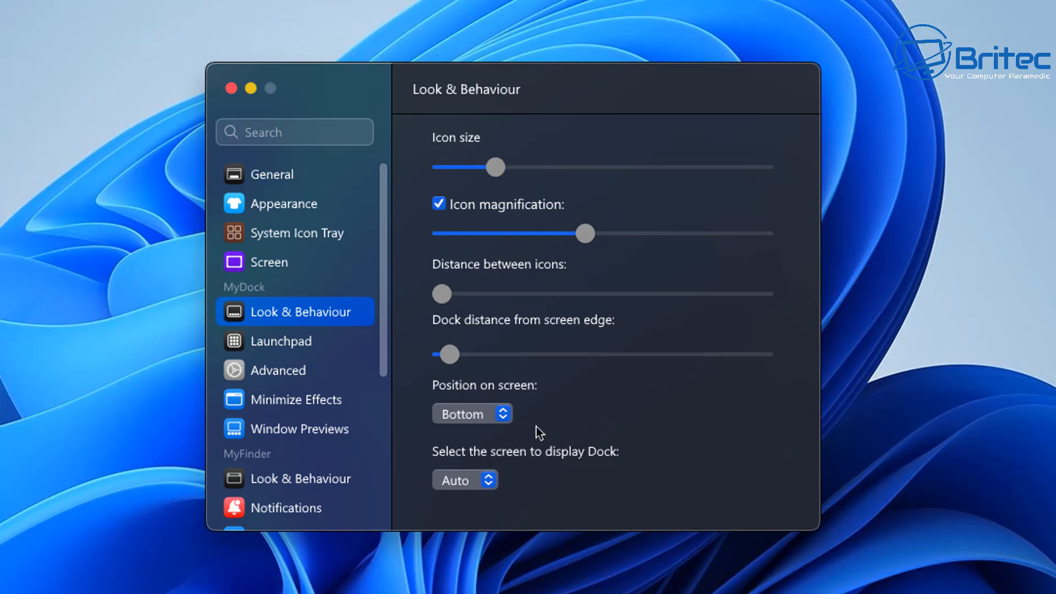
{"action": "mouse_move", "coordinate": [506, 502]}
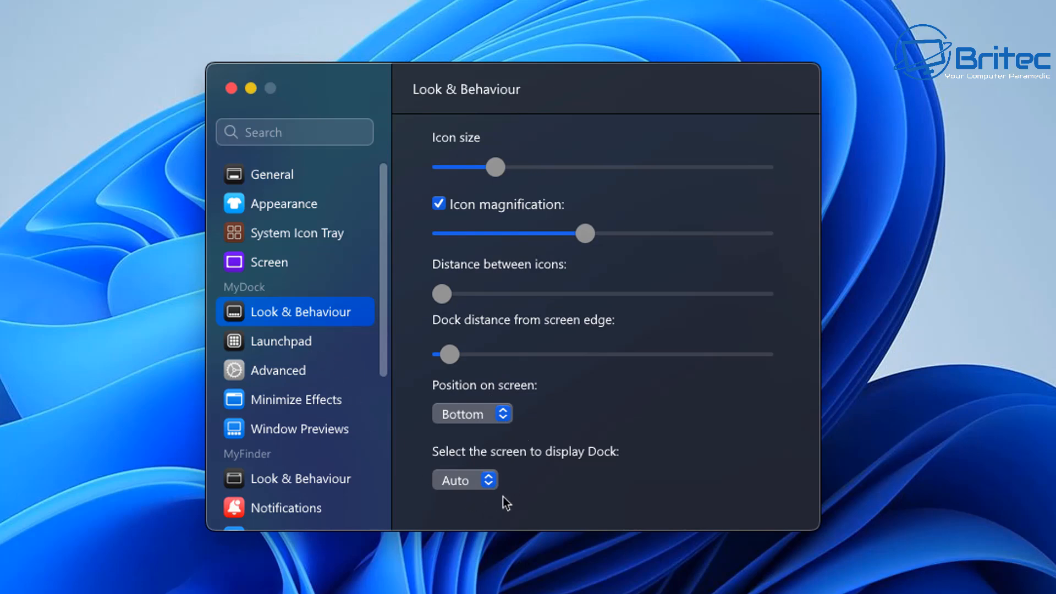
{"action": "mouse_move", "coordinate": [292, 346]}
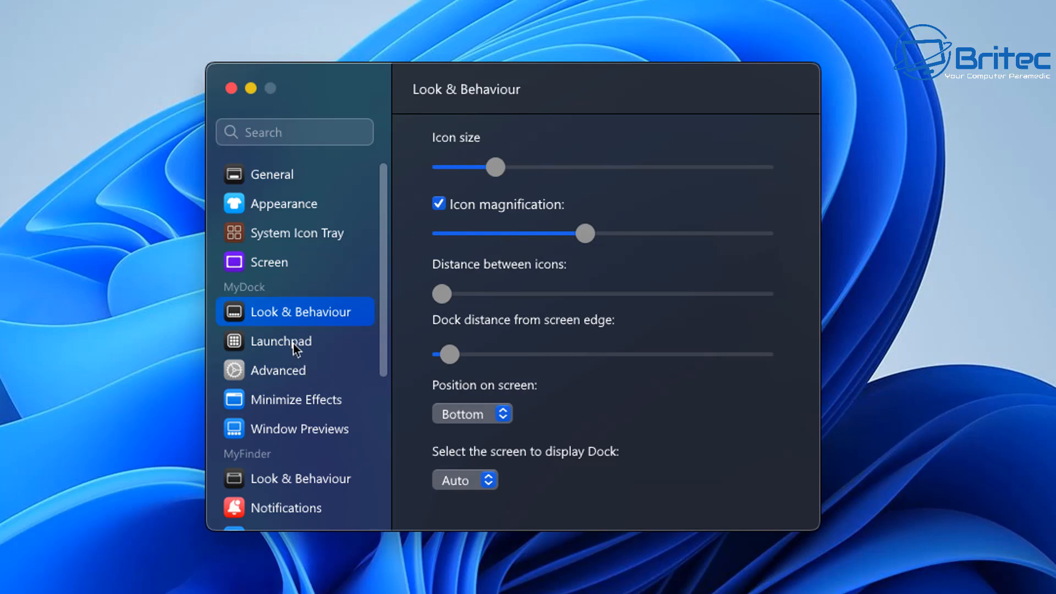
{"action": "left_click", "coordinate": [281, 341]}
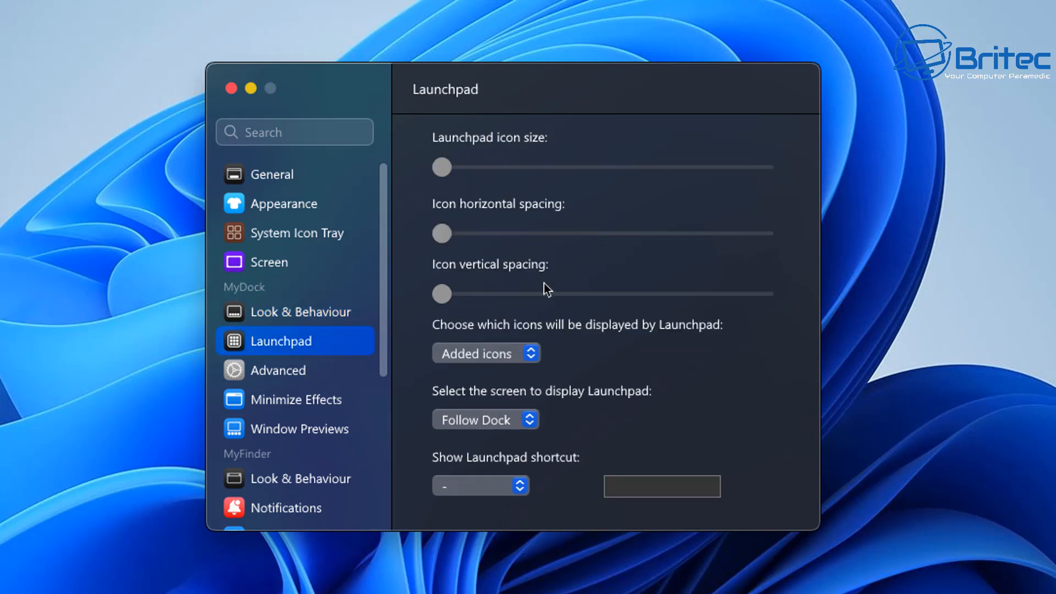
- Review the Advanced, Minimize Effects and Window Previews pages, ending on Notifications
{"action": "left_click", "coordinate": [279, 370]}
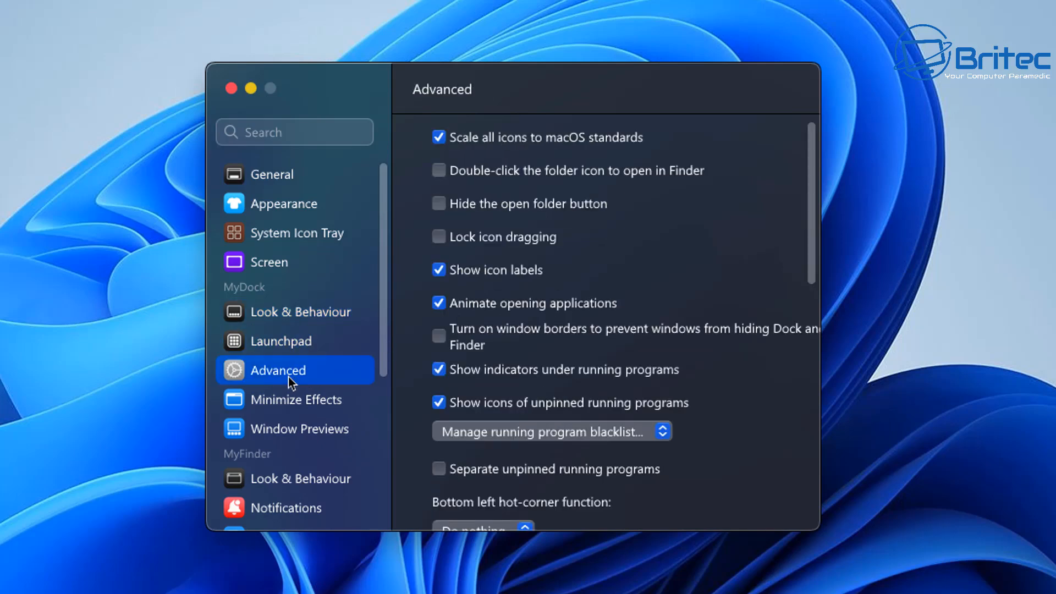
{"action": "mouse_move", "coordinate": [464, 262]}
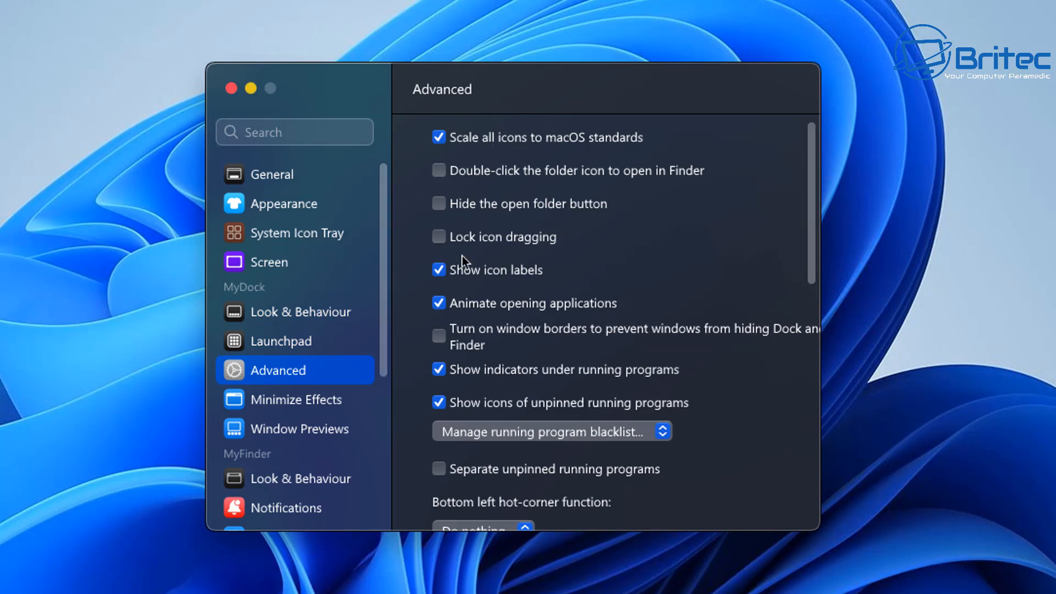
{"action": "scroll", "scroll_direction": "down", "scroll_amount": 3}
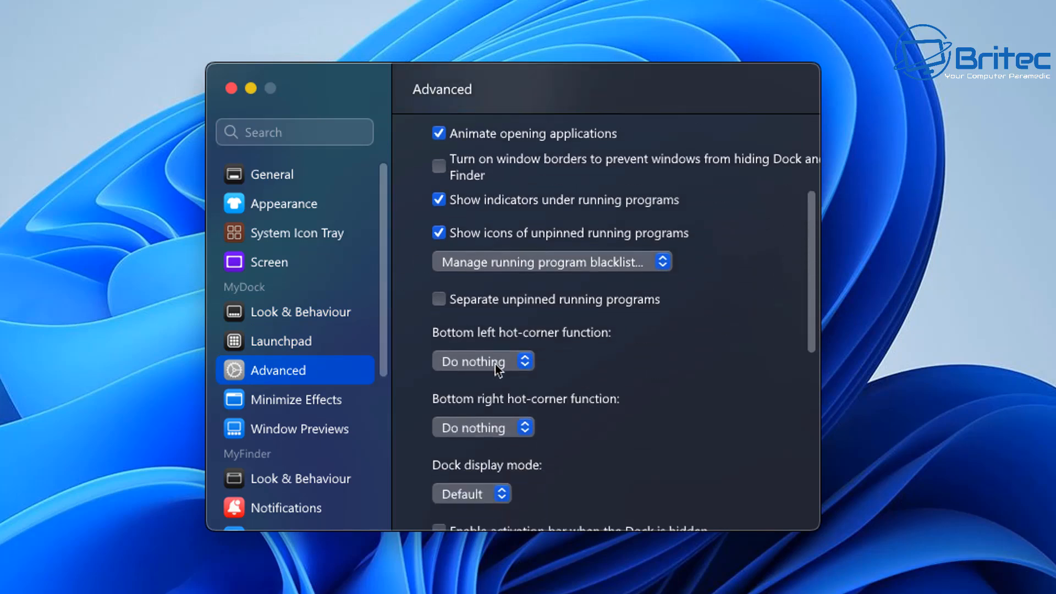
{"action": "scroll", "scroll_direction": "down", "scroll_amount": 3}
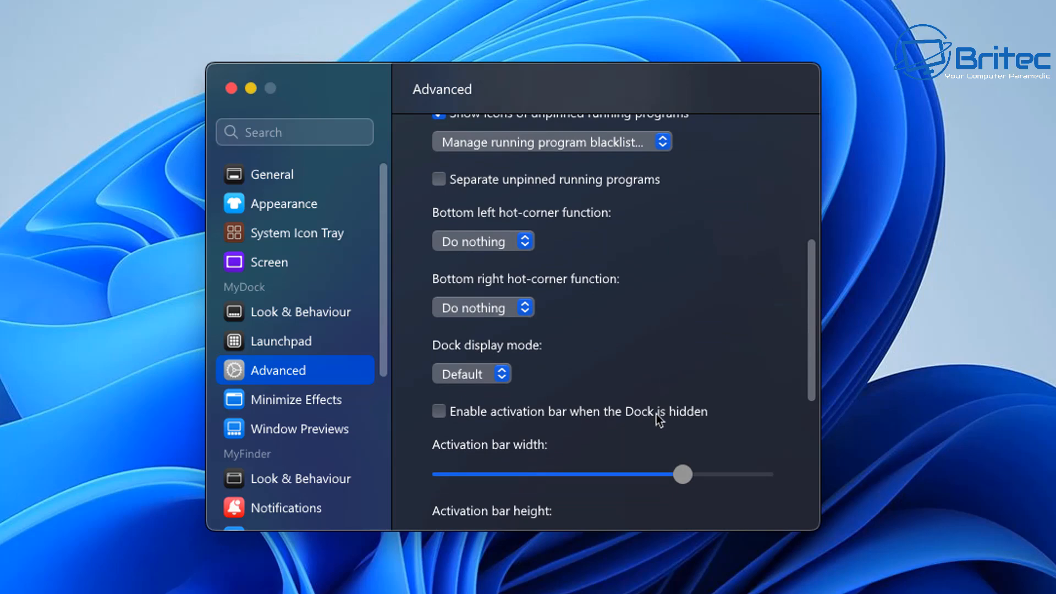
{"action": "left_click", "coordinate": [296, 400]}
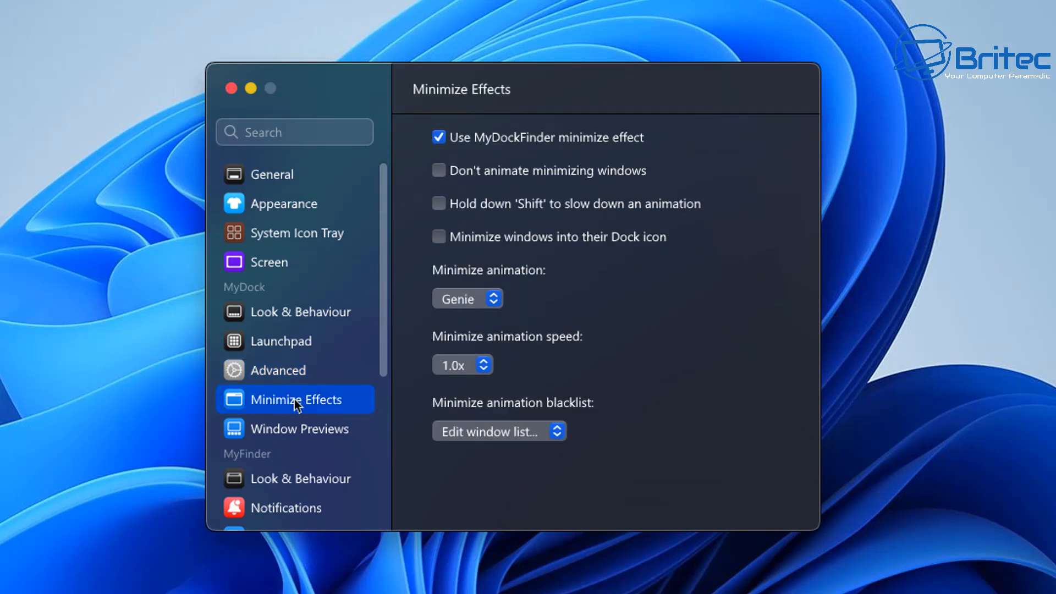
{"action": "mouse_move", "coordinate": [492, 410]}
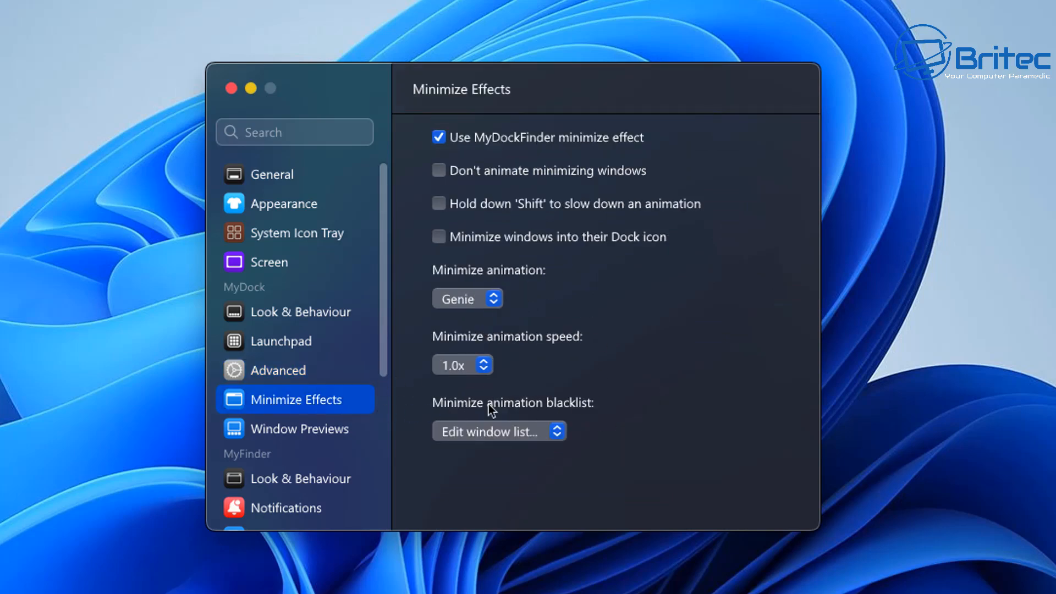
{"action": "left_click", "coordinate": [300, 428]}
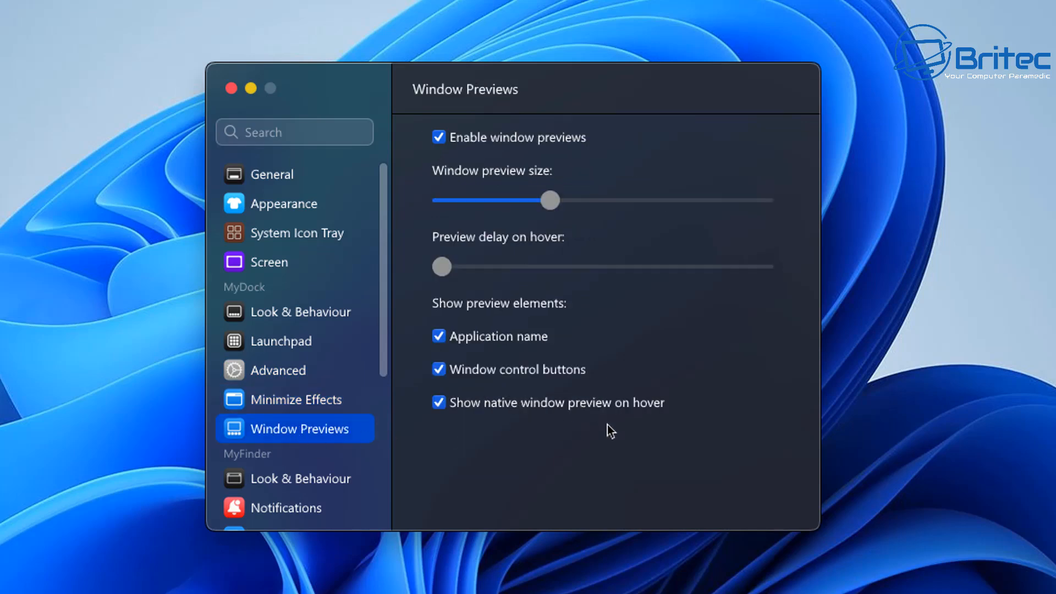
{"action": "mouse_move", "coordinate": [413, 429]}
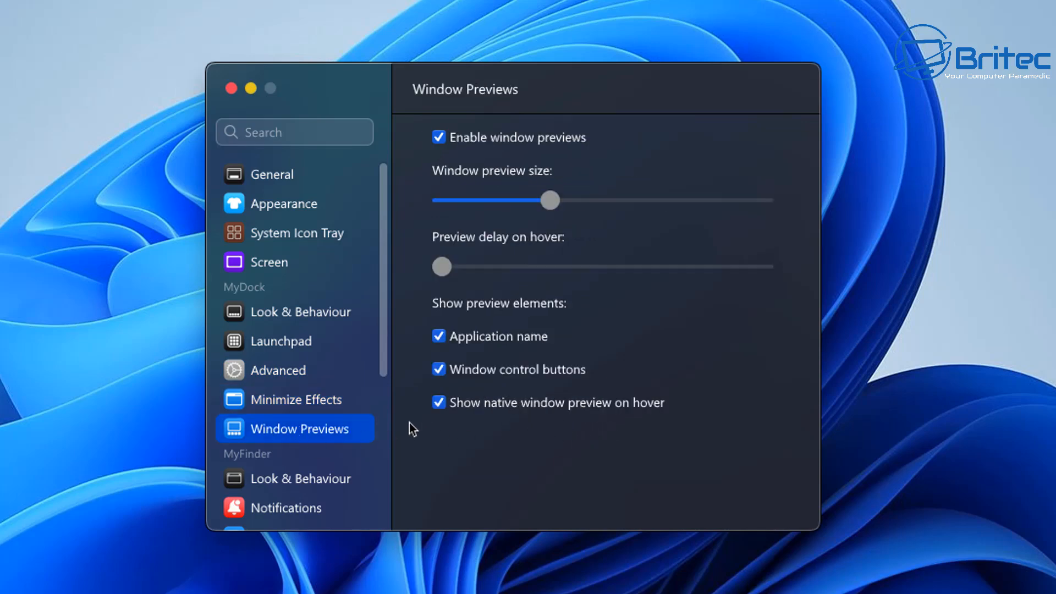
{"action": "mouse_move", "coordinate": [330, 485]}
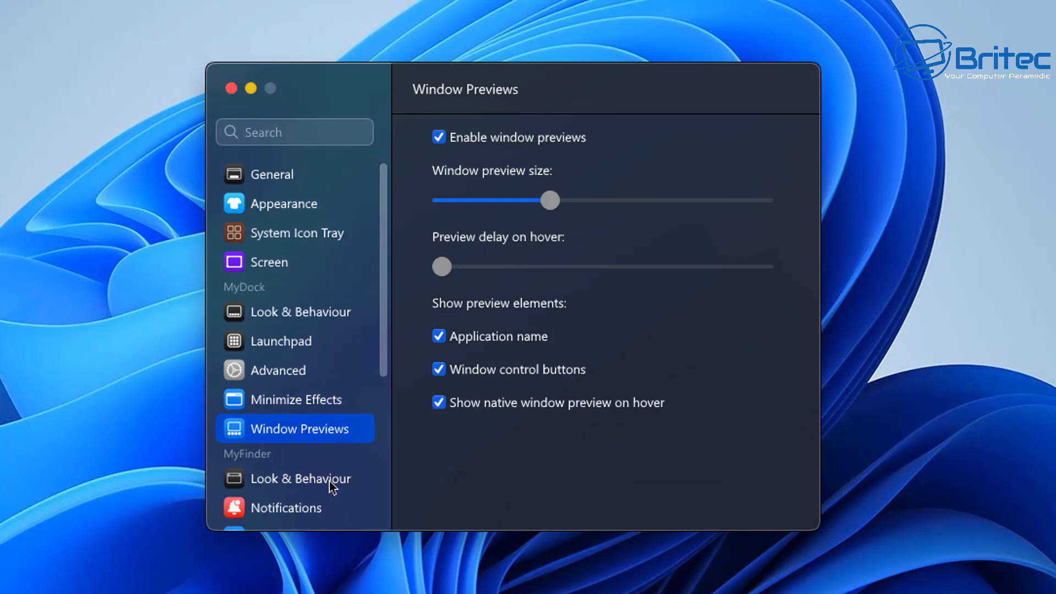
{"action": "left_click", "coordinate": [300, 479]}
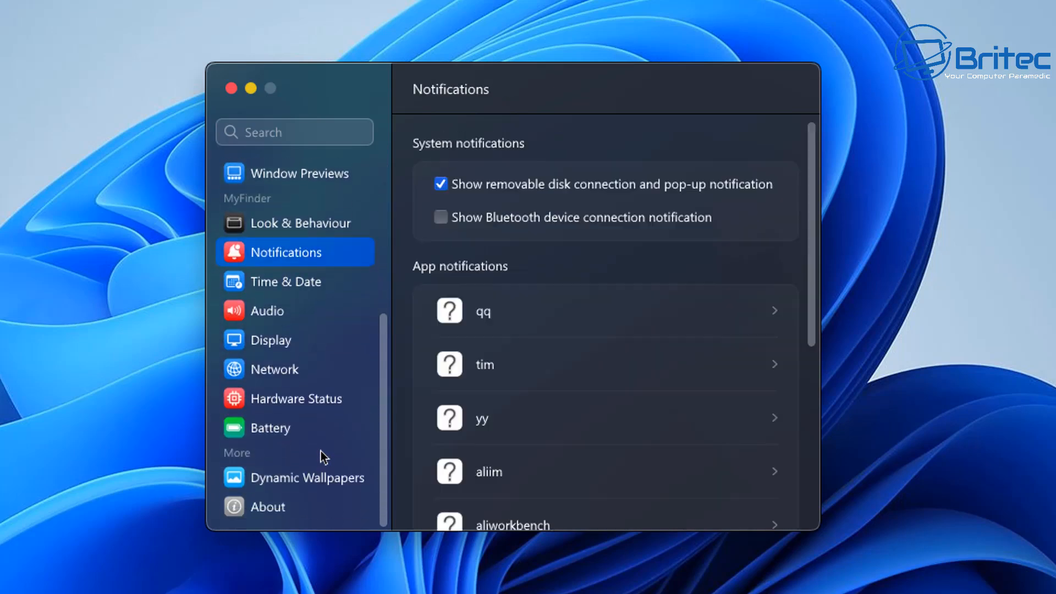
{"action": "mouse_move", "coordinate": [308, 388]}
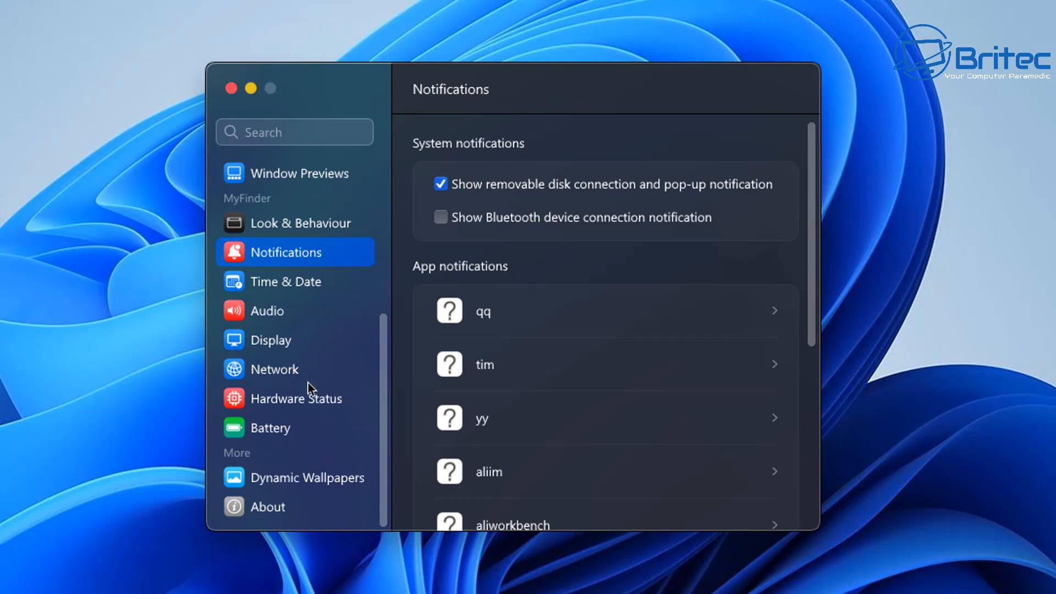
{"action": "mouse_move", "coordinate": [322, 430]}
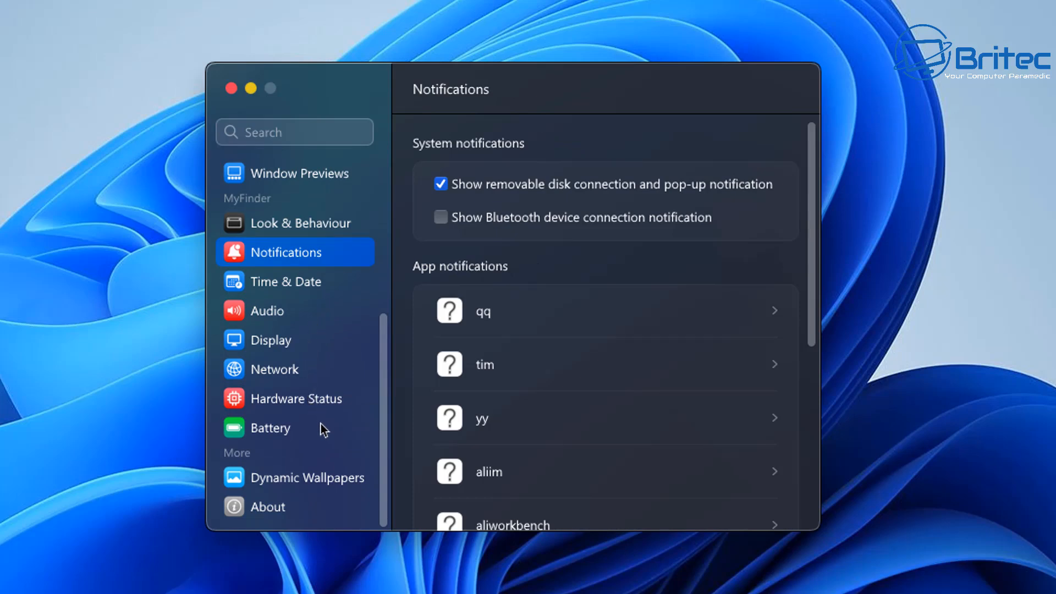
{"action": "mouse_move", "coordinate": [284, 490]}
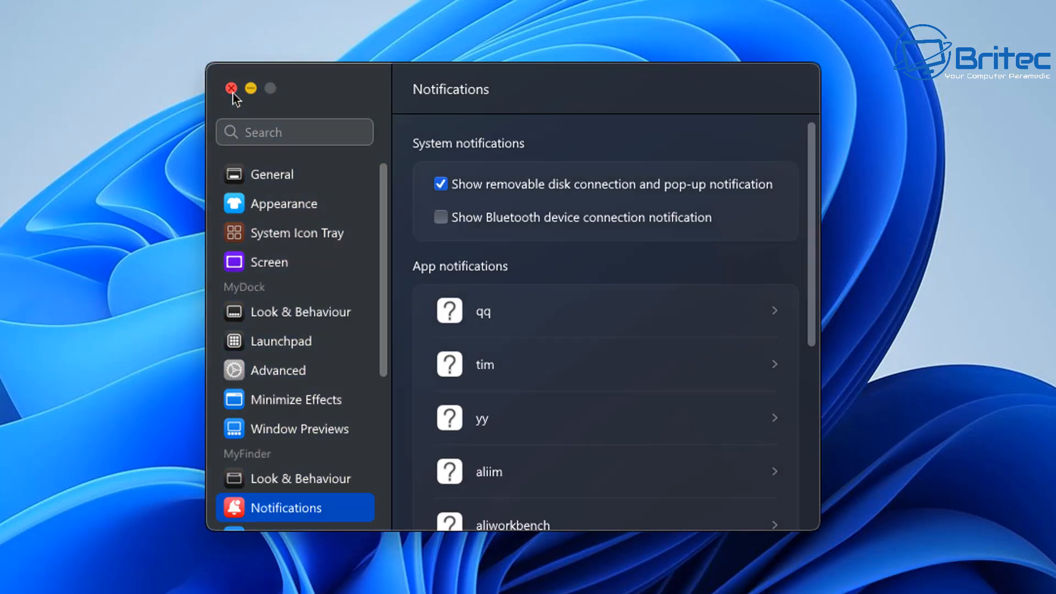
- Add a Control Panel system shortcut to the dock and launch Control Panel from its new icon
{"action": "left_click", "coordinate": [232, 88]}
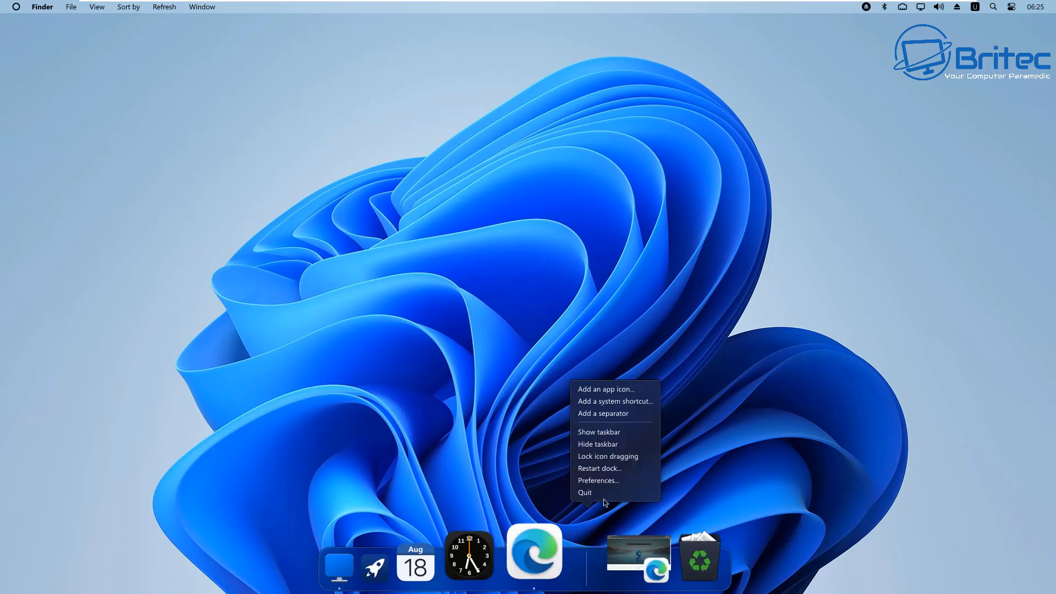
{"action": "mouse_move", "coordinate": [610, 391]}
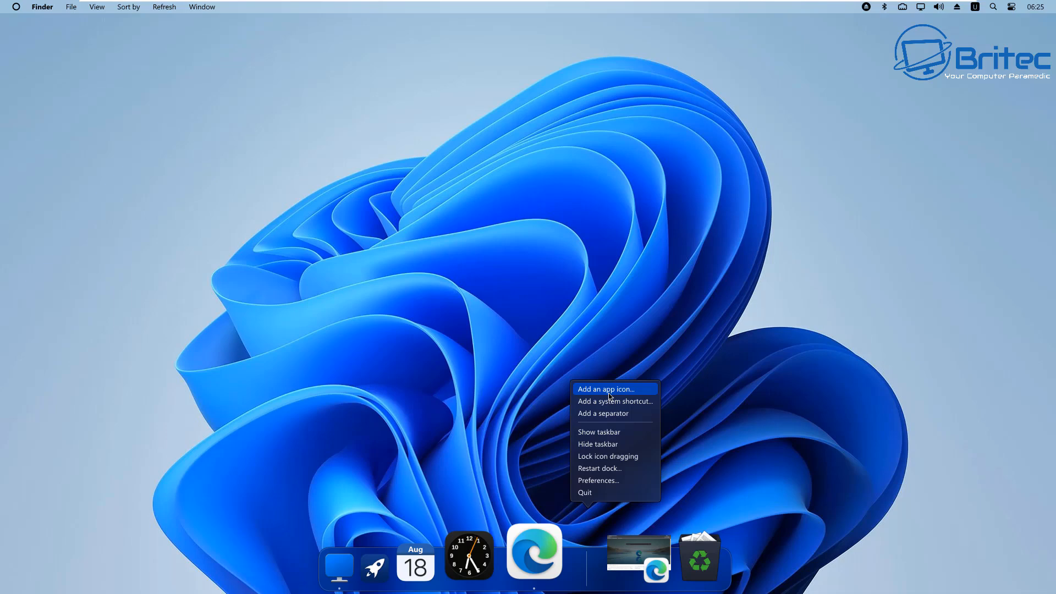
{"action": "left_click", "coordinate": [608, 409]}
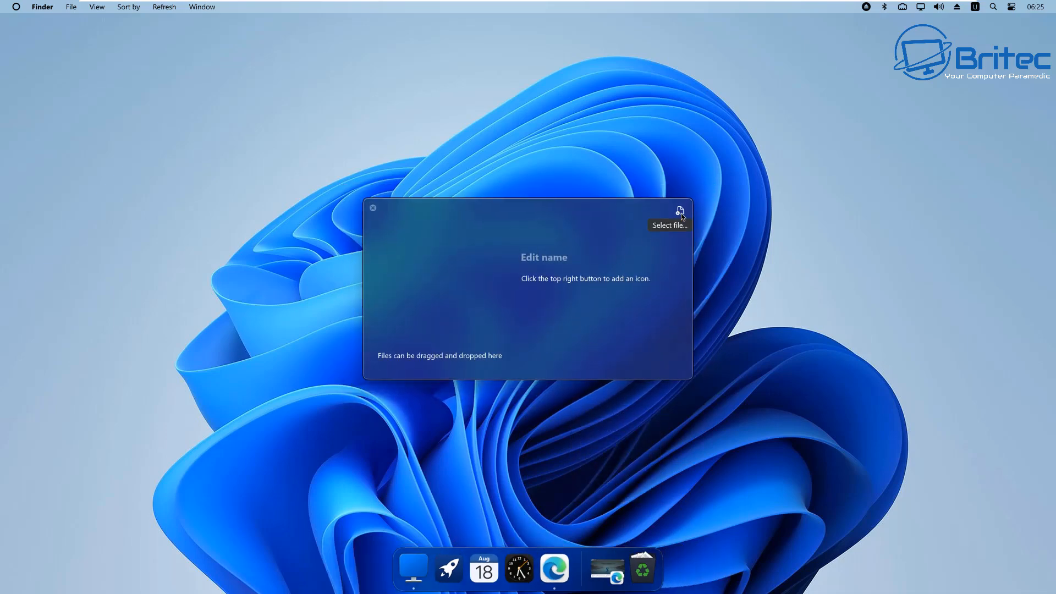
{"action": "left_click", "coordinate": [681, 210]}
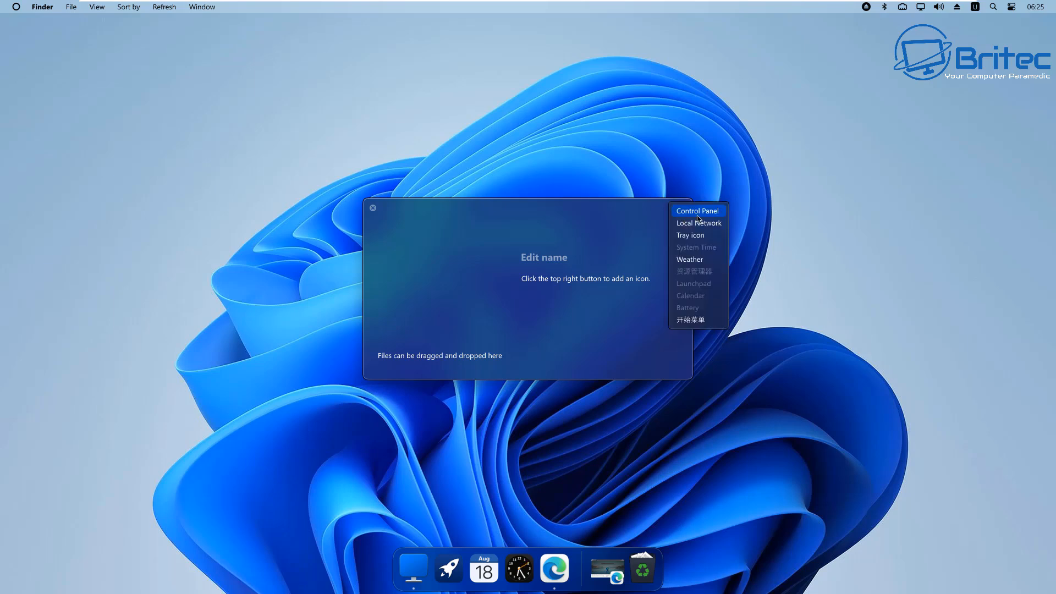
{"action": "left_click", "coordinate": [696, 210]}
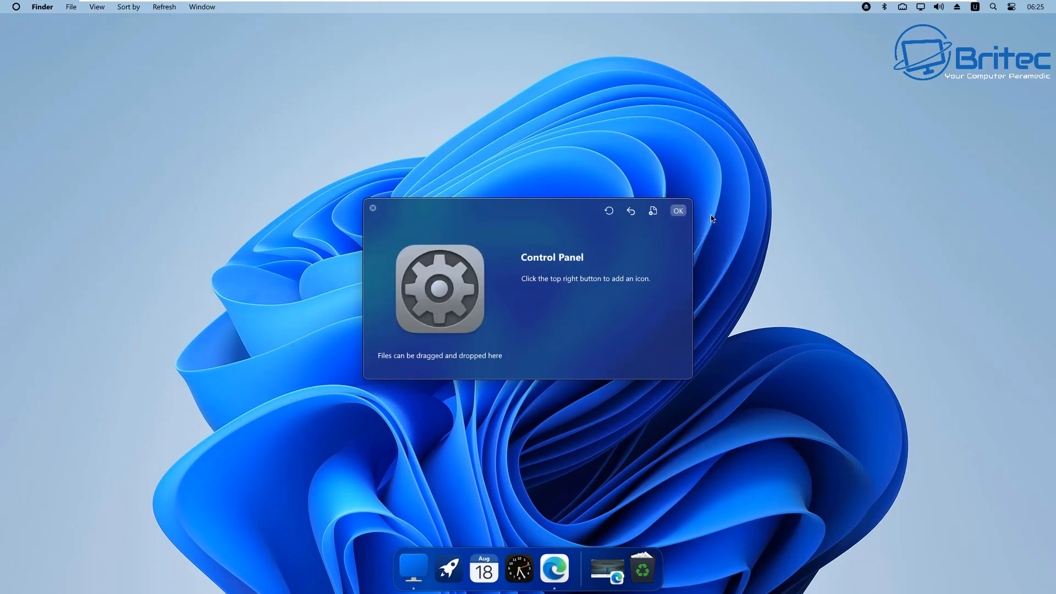
{"action": "mouse_move", "coordinate": [707, 221]}
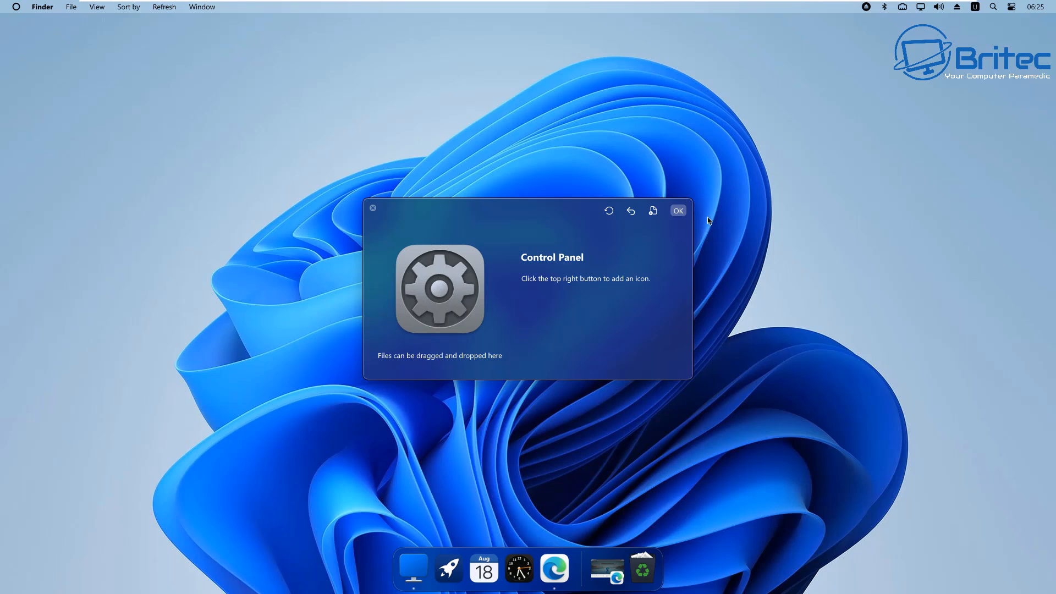
{"action": "mouse_move", "coordinate": [559, 288]}
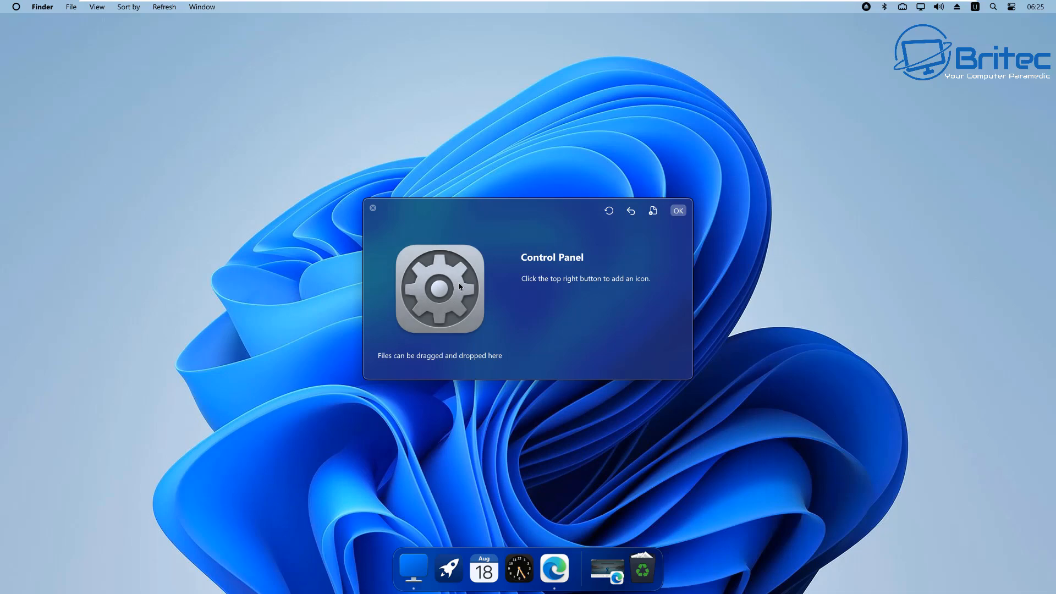
{"action": "mouse_move", "coordinate": [533, 286]}
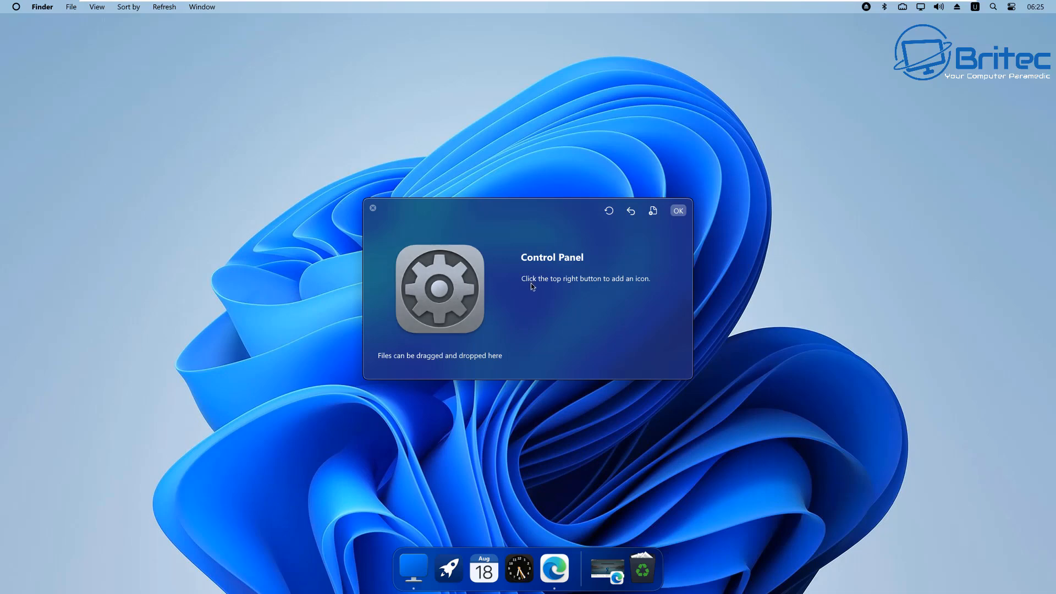
{"action": "mouse_move", "coordinate": [652, 211]}
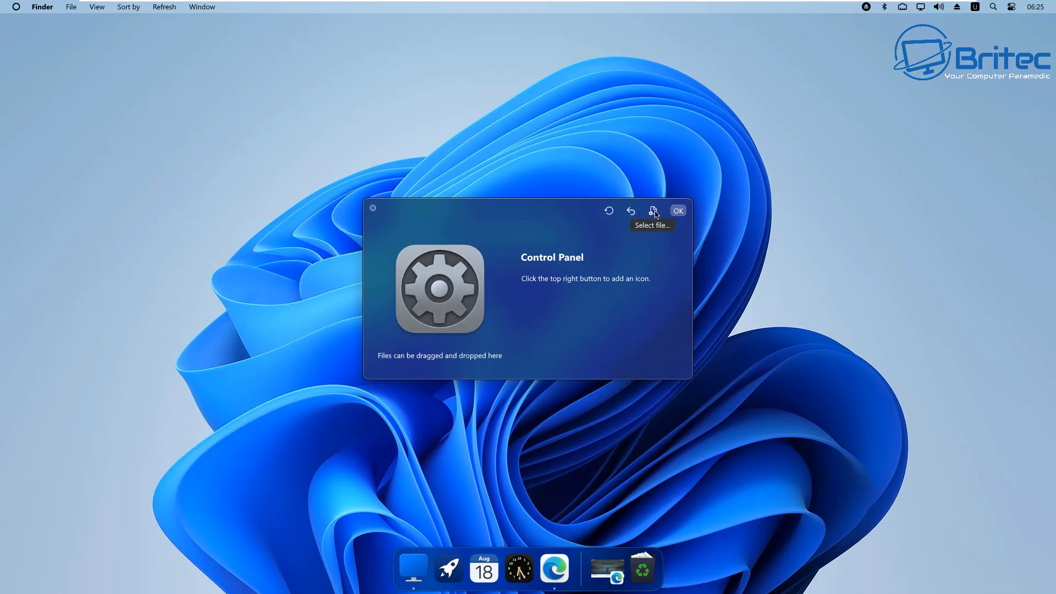
{"action": "mouse_move", "coordinate": [630, 212]}
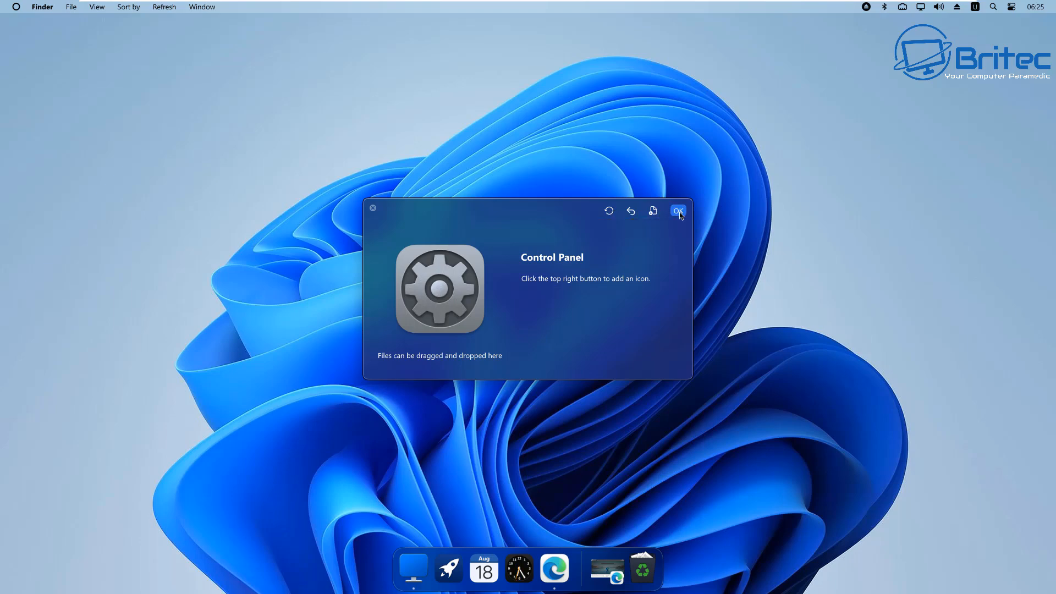
{"action": "left_click", "coordinate": [677, 211]}
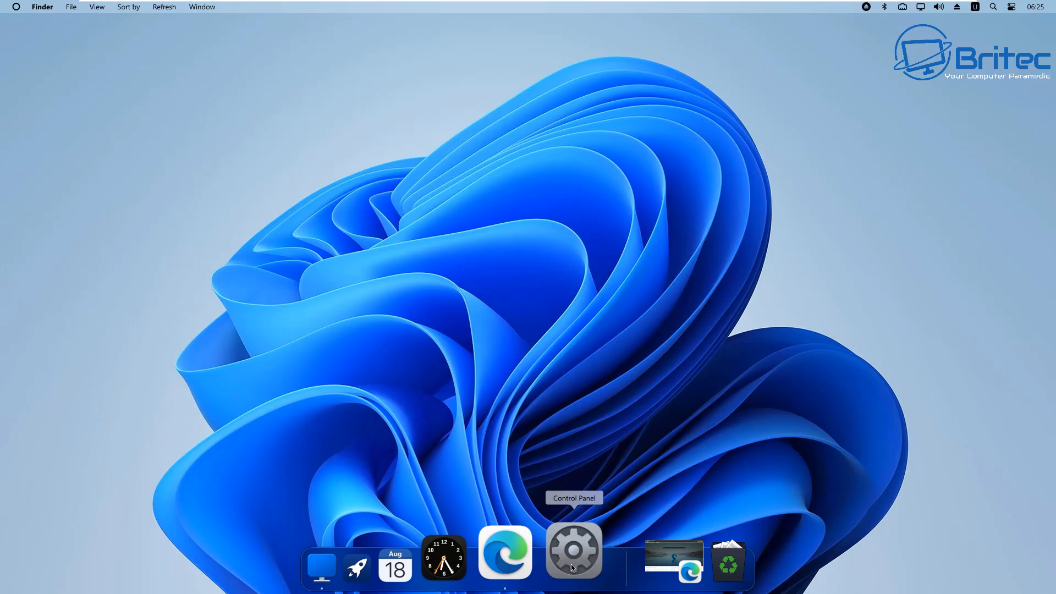
{"action": "left_click", "coordinate": [573, 551]}
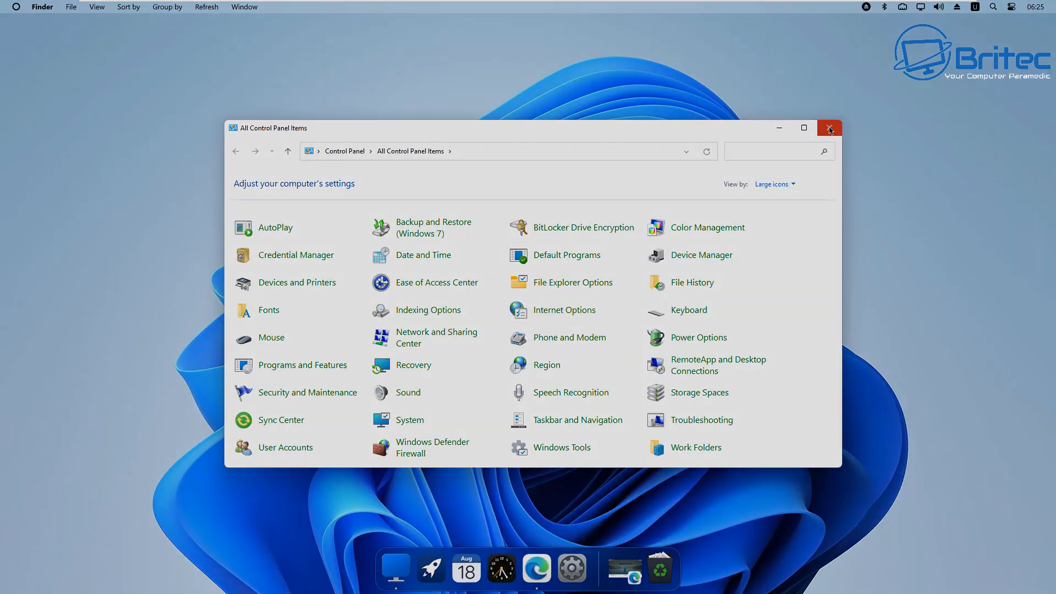
- Close Control Panel and scroll the WinDynamicDesktop GitHub page down to its download links
{"action": "left_click", "coordinate": [830, 127]}
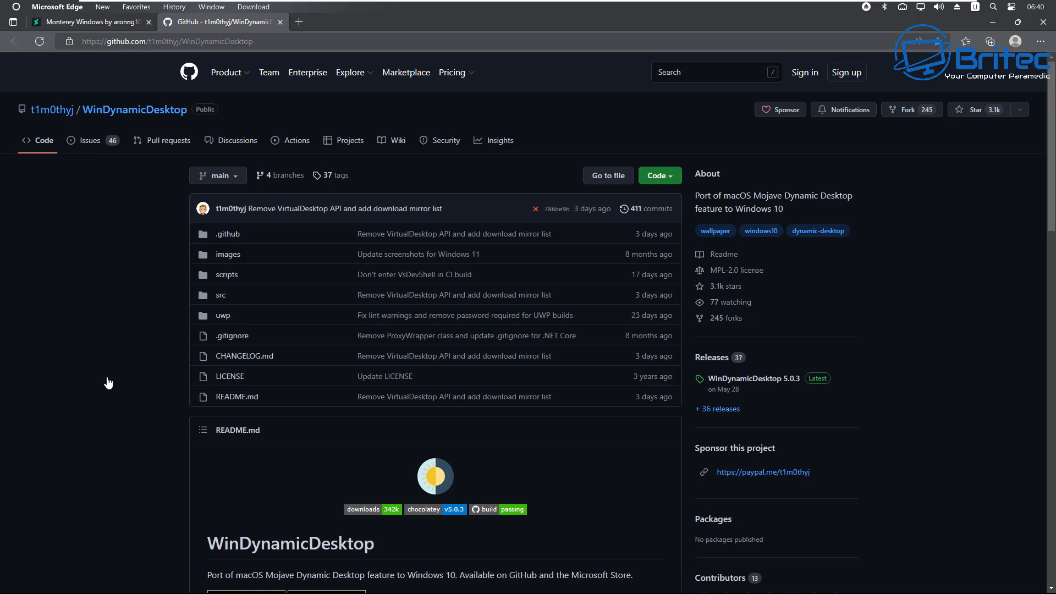
{"action": "mouse_move", "coordinate": [745, 438]}
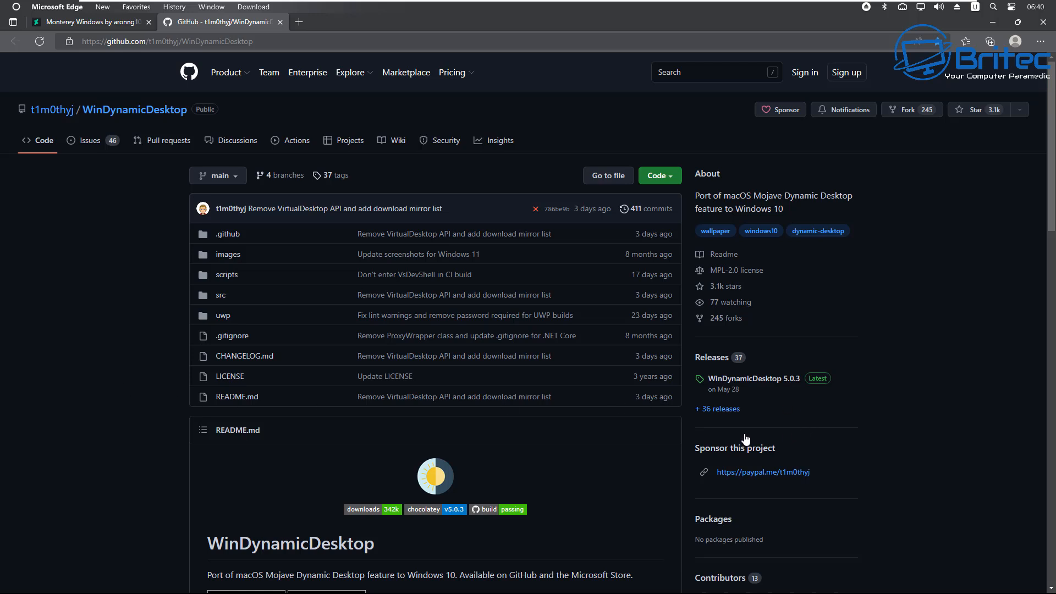
{"action": "scroll", "scroll_direction": "down", "scroll_amount": 3}
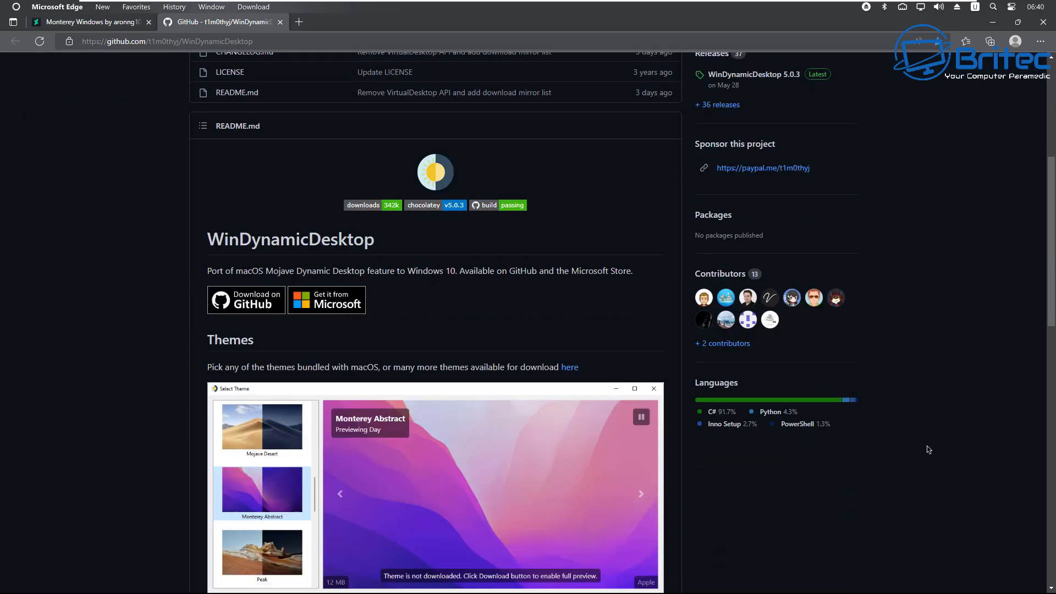
{"action": "scroll", "scroll_direction": "down", "scroll_amount": 3}
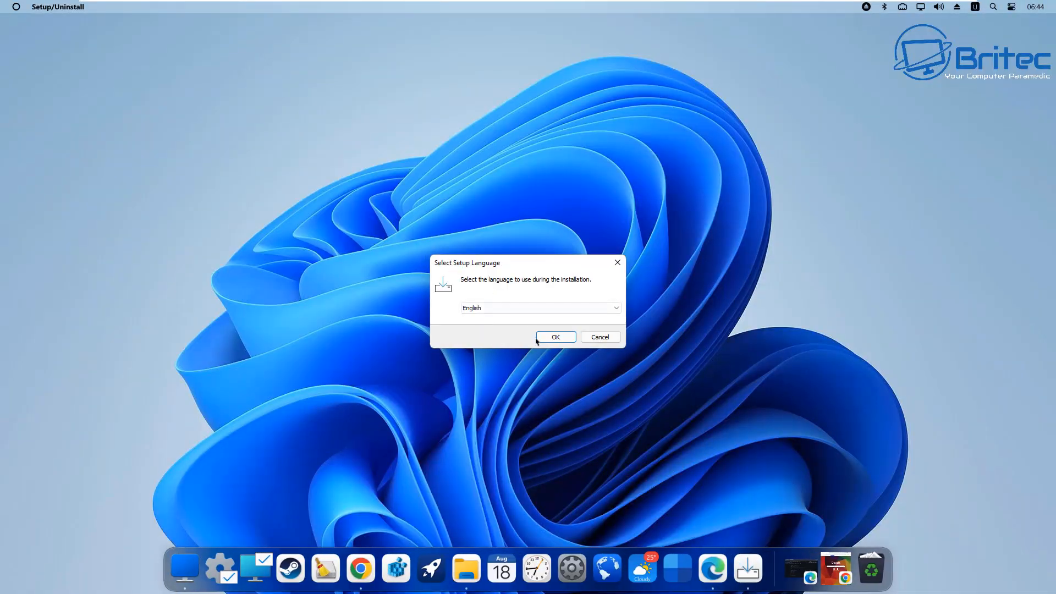
- Run setup in English, accept the licence, keep the default folder, add a desktop shortcut, and launch the app
{"action": "left_click", "coordinate": [554, 336]}
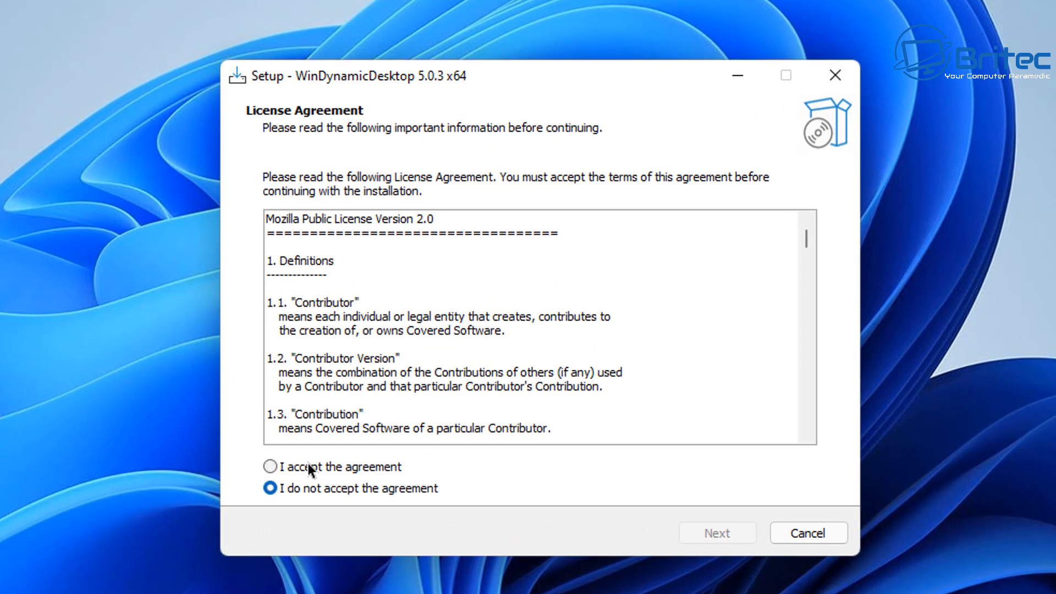
{"action": "left_click", "coordinate": [716, 533]}
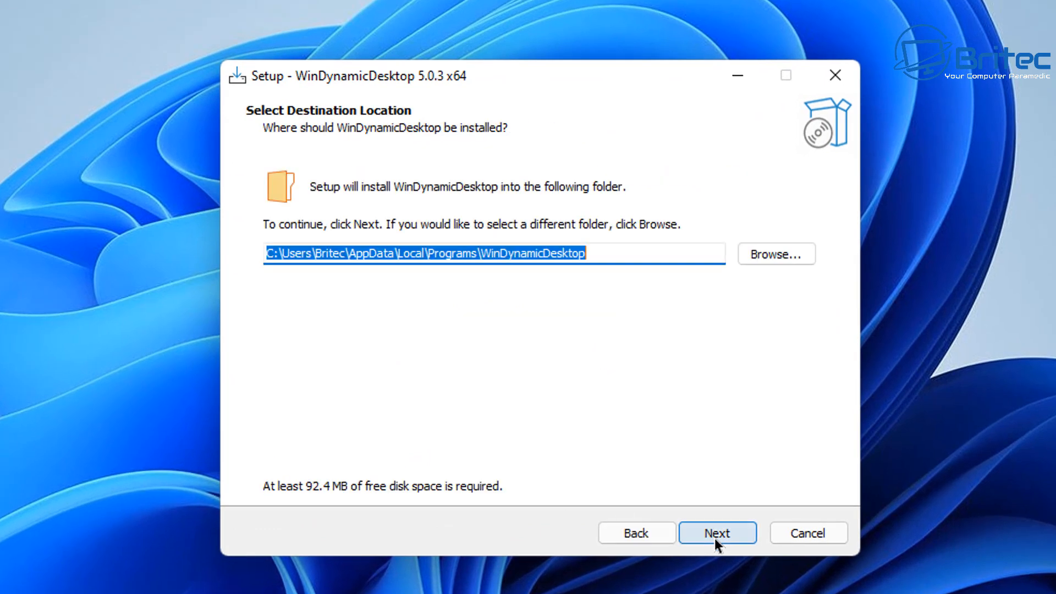
{"action": "left_click", "coordinate": [716, 533]}
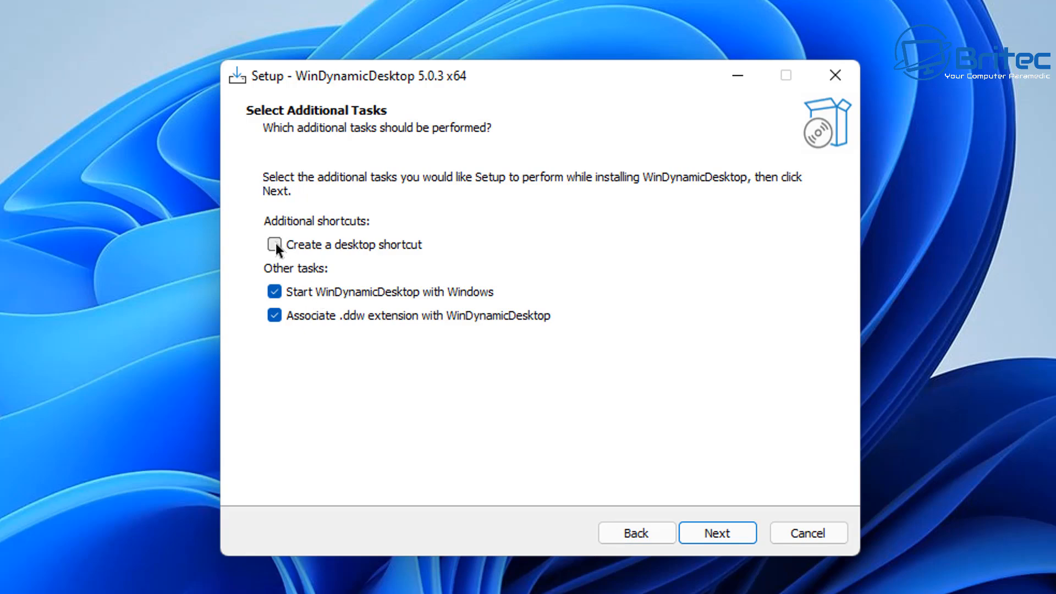
{"action": "left_click", "coordinate": [274, 245]}
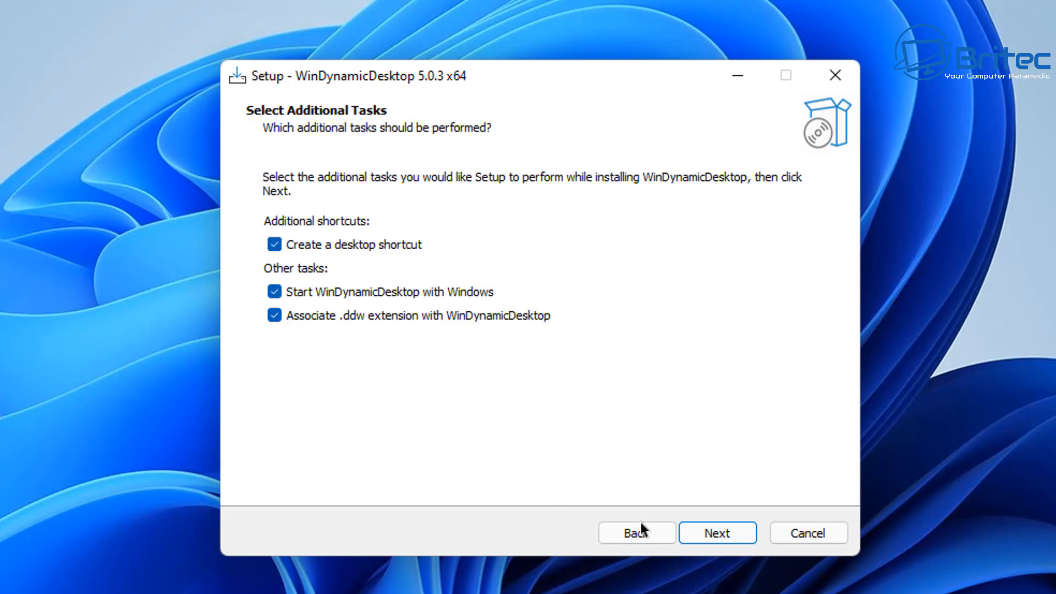
{"action": "left_click", "coordinate": [716, 533]}
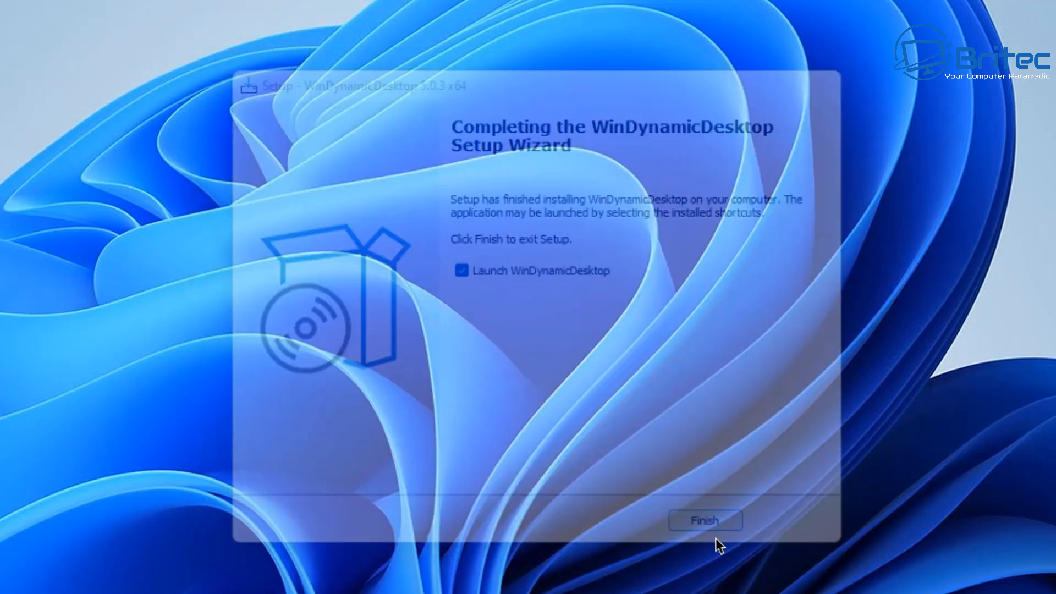
{"action": "left_click", "coordinate": [704, 521]}
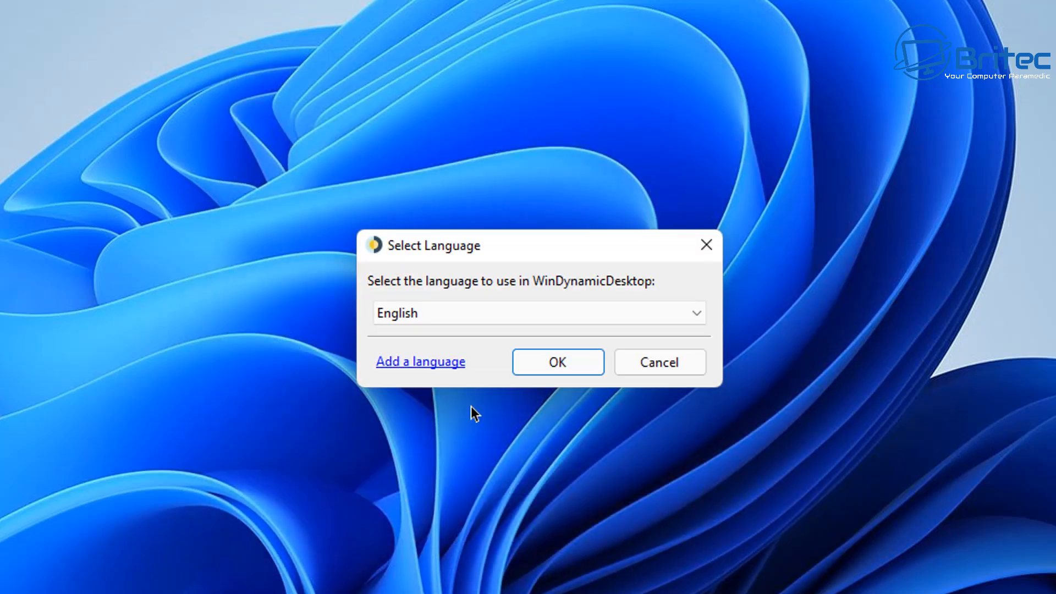
{"action": "mouse_move", "coordinate": [557, 372]}
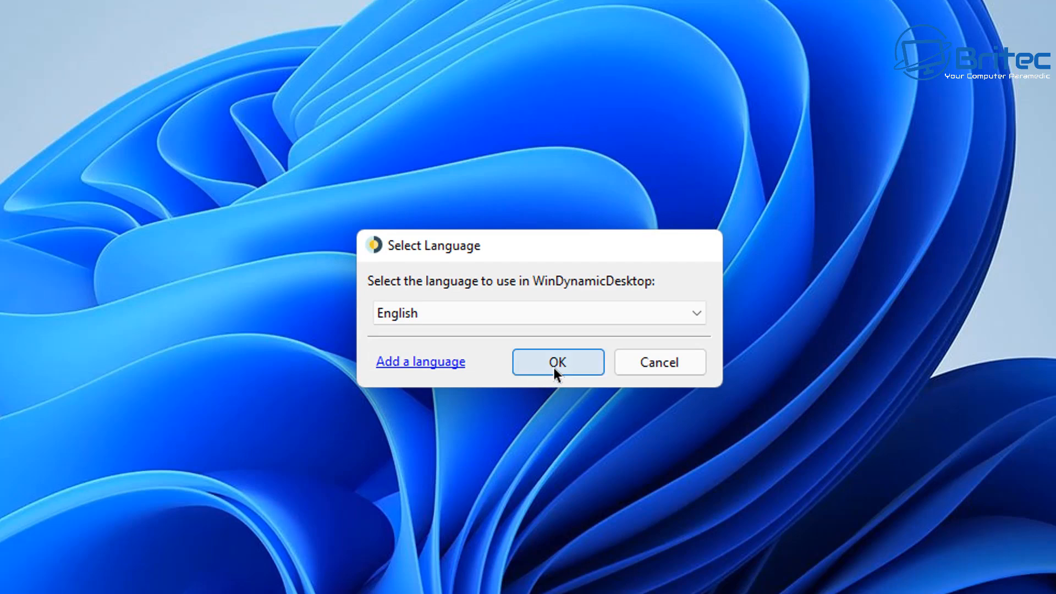
- Keep English as the app language and enter London as the schedule location
{"action": "left_click", "coordinate": [558, 362]}
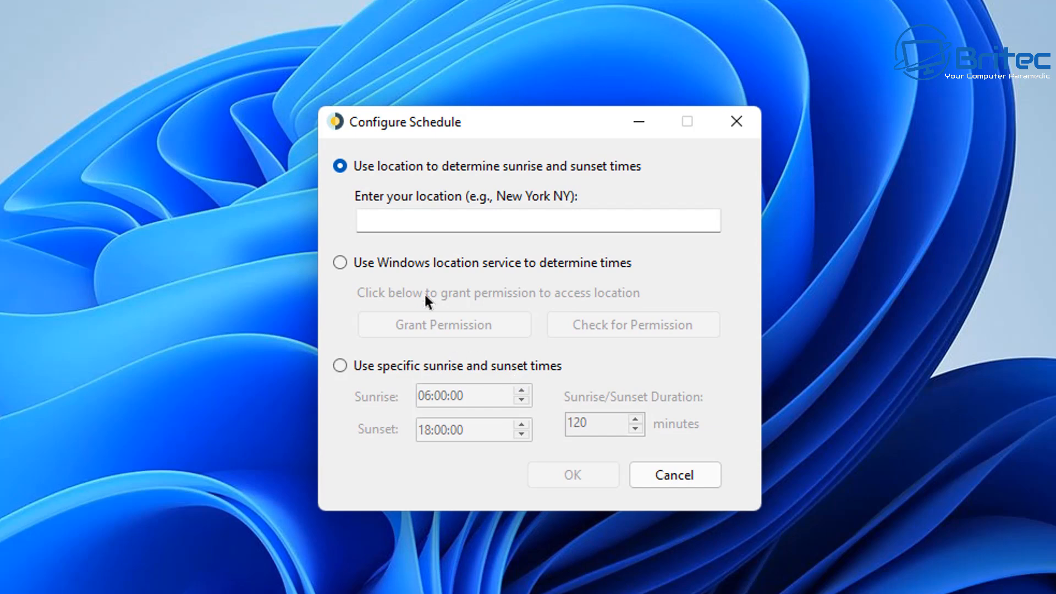
{"action": "mouse_move", "coordinate": [640, 216]}
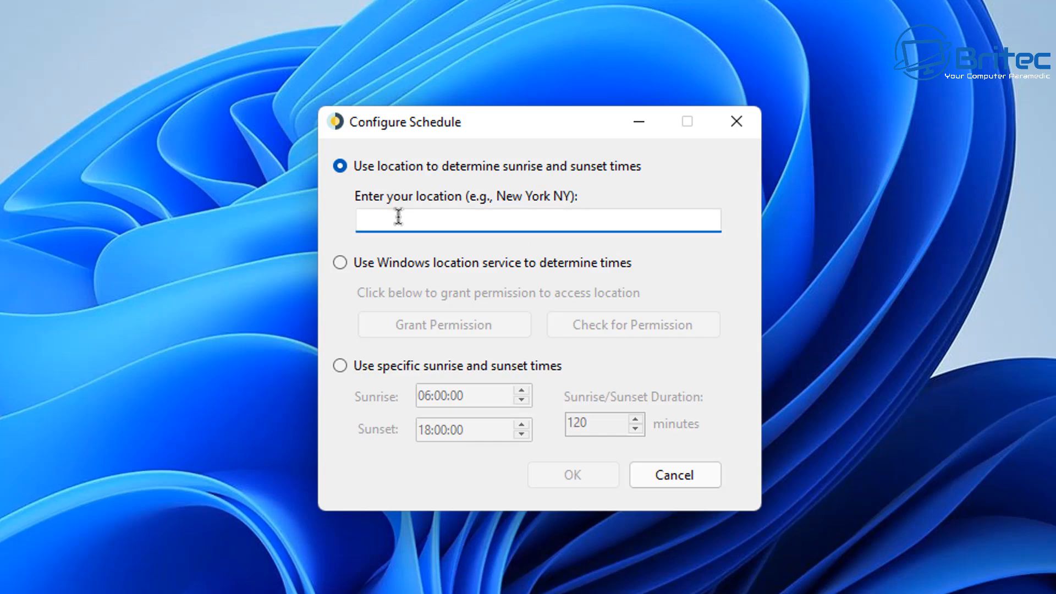
{"action": "type", "text": "London"}
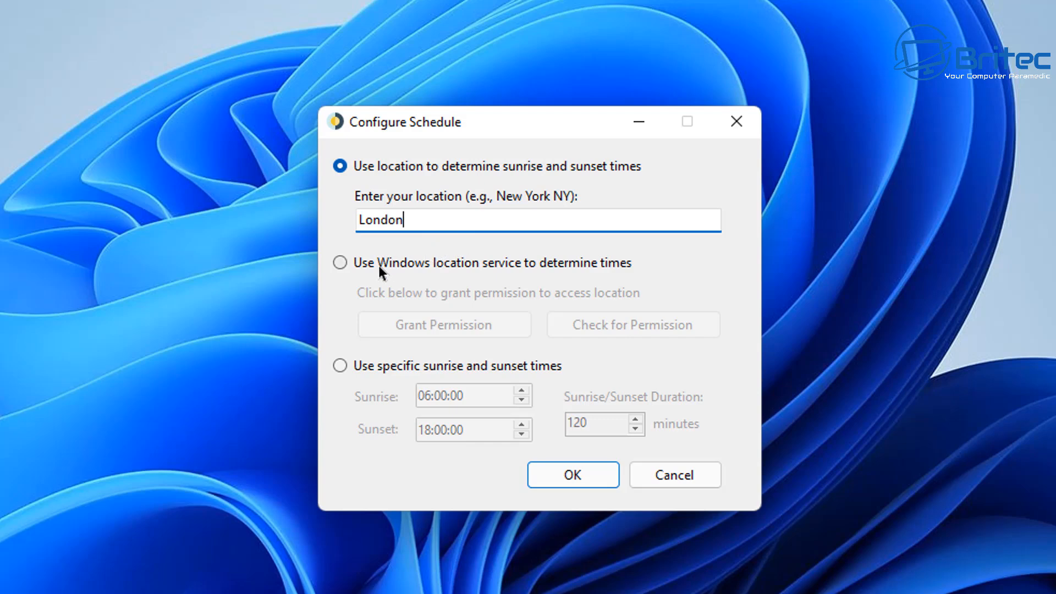
{"action": "mouse_move", "coordinate": [394, 348]}
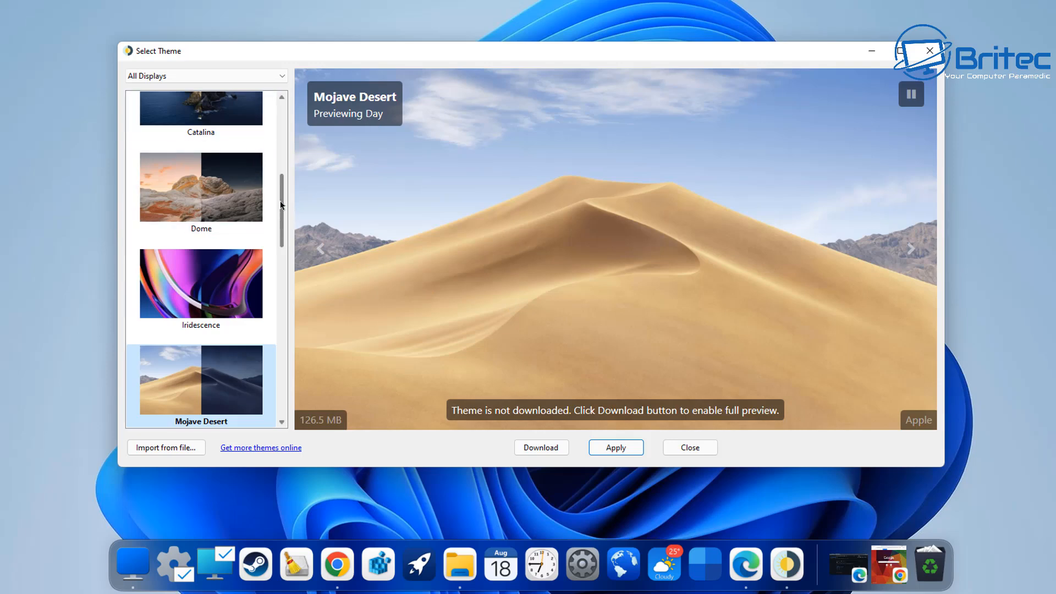
- Scroll the theme list to The Lake, apply it, and close the theme picker
{"action": "scroll", "scroll_direction": "down", "scroll_amount": 3}
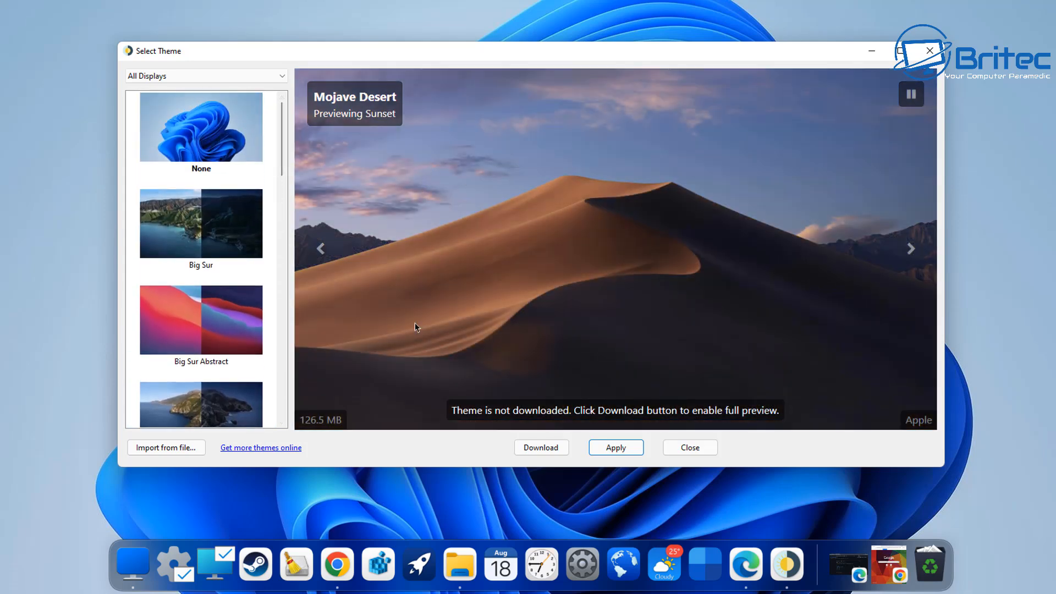
{"action": "mouse_move", "coordinate": [471, 416]}
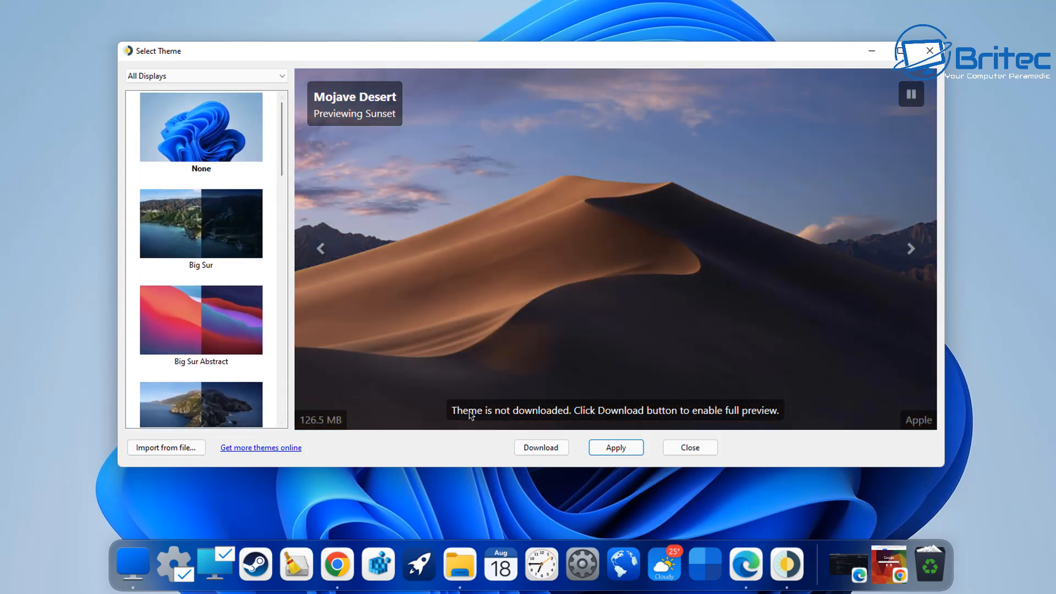
{"action": "mouse_move", "coordinate": [577, 461]}
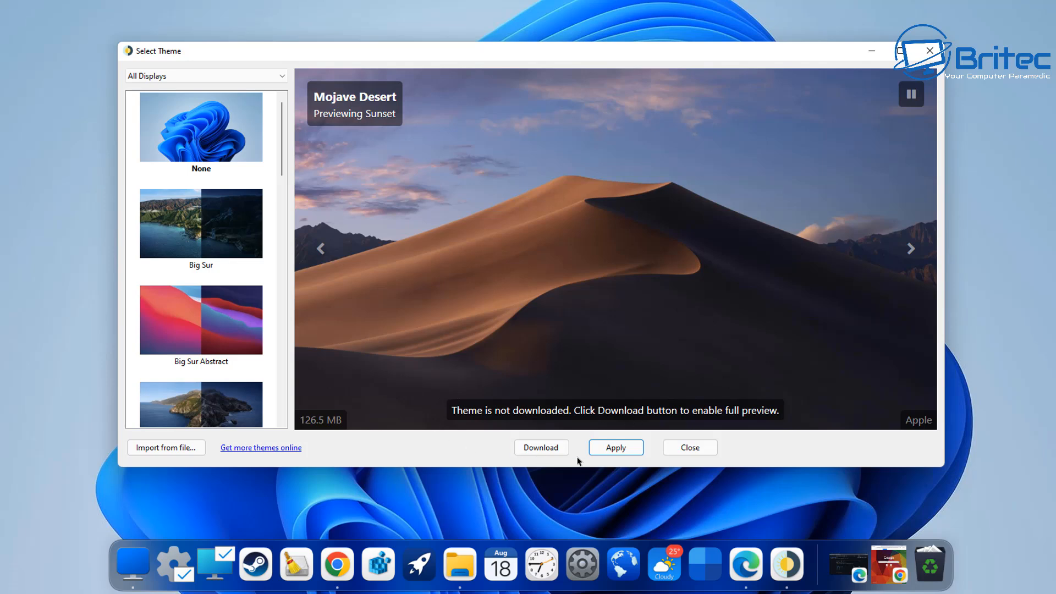
{"action": "mouse_move", "coordinate": [631, 91]}
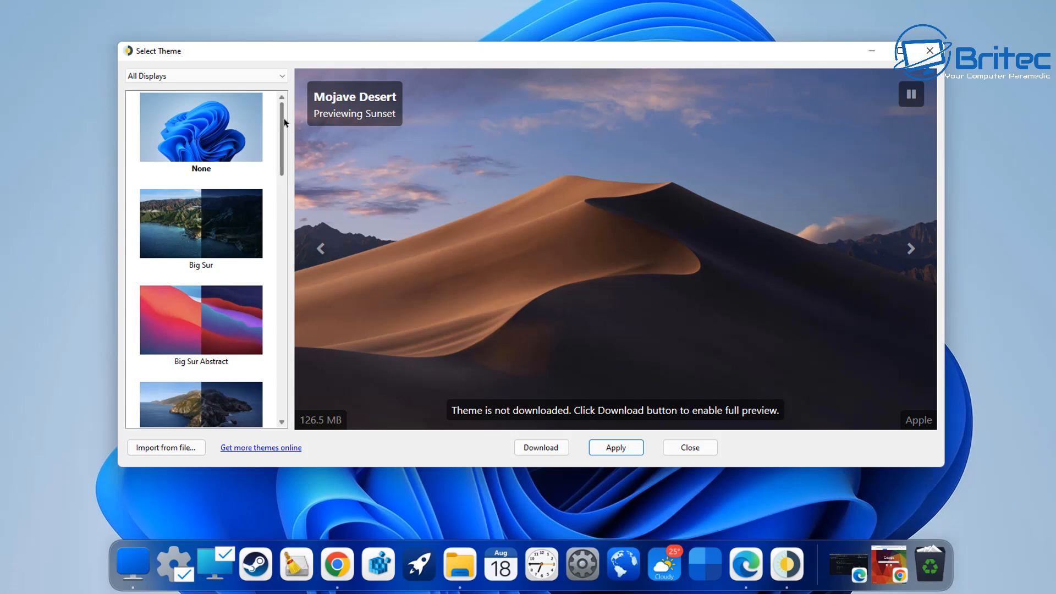
{"action": "scroll", "scroll_direction": "down", "scroll_amount": 3}
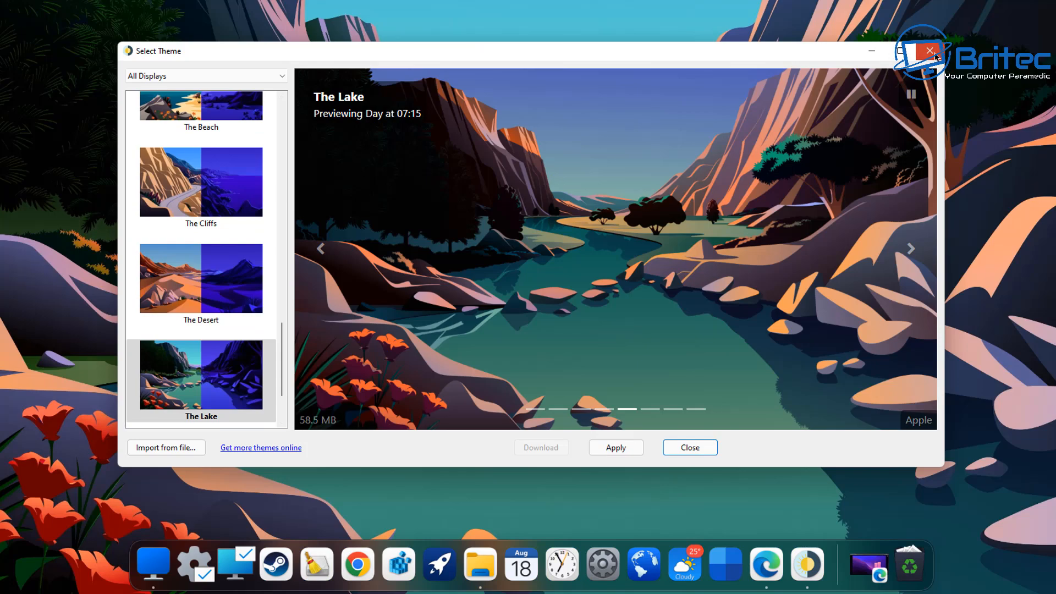
{"action": "left_click", "coordinate": [928, 51]}
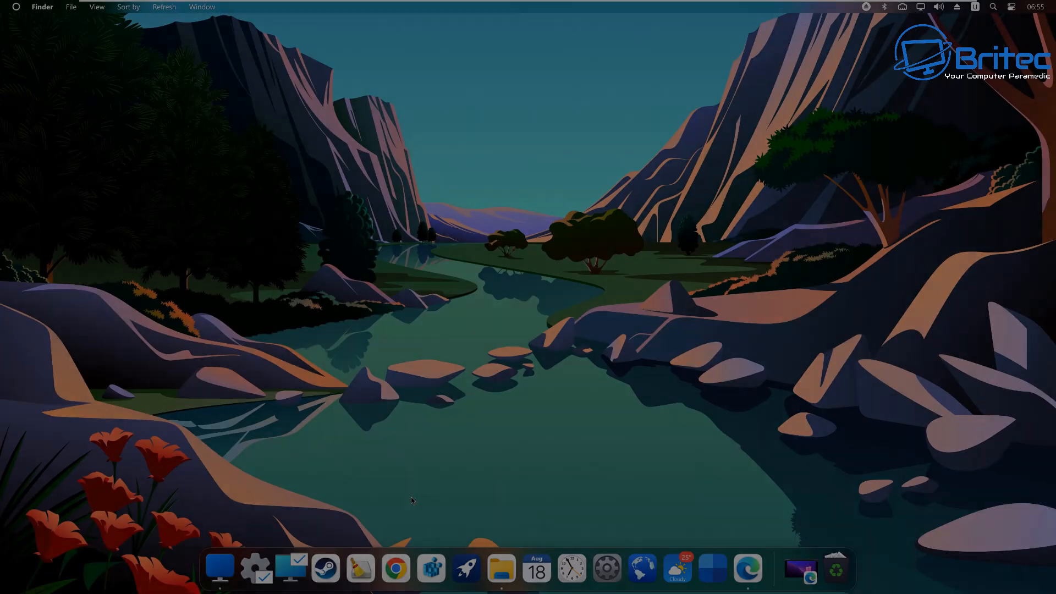